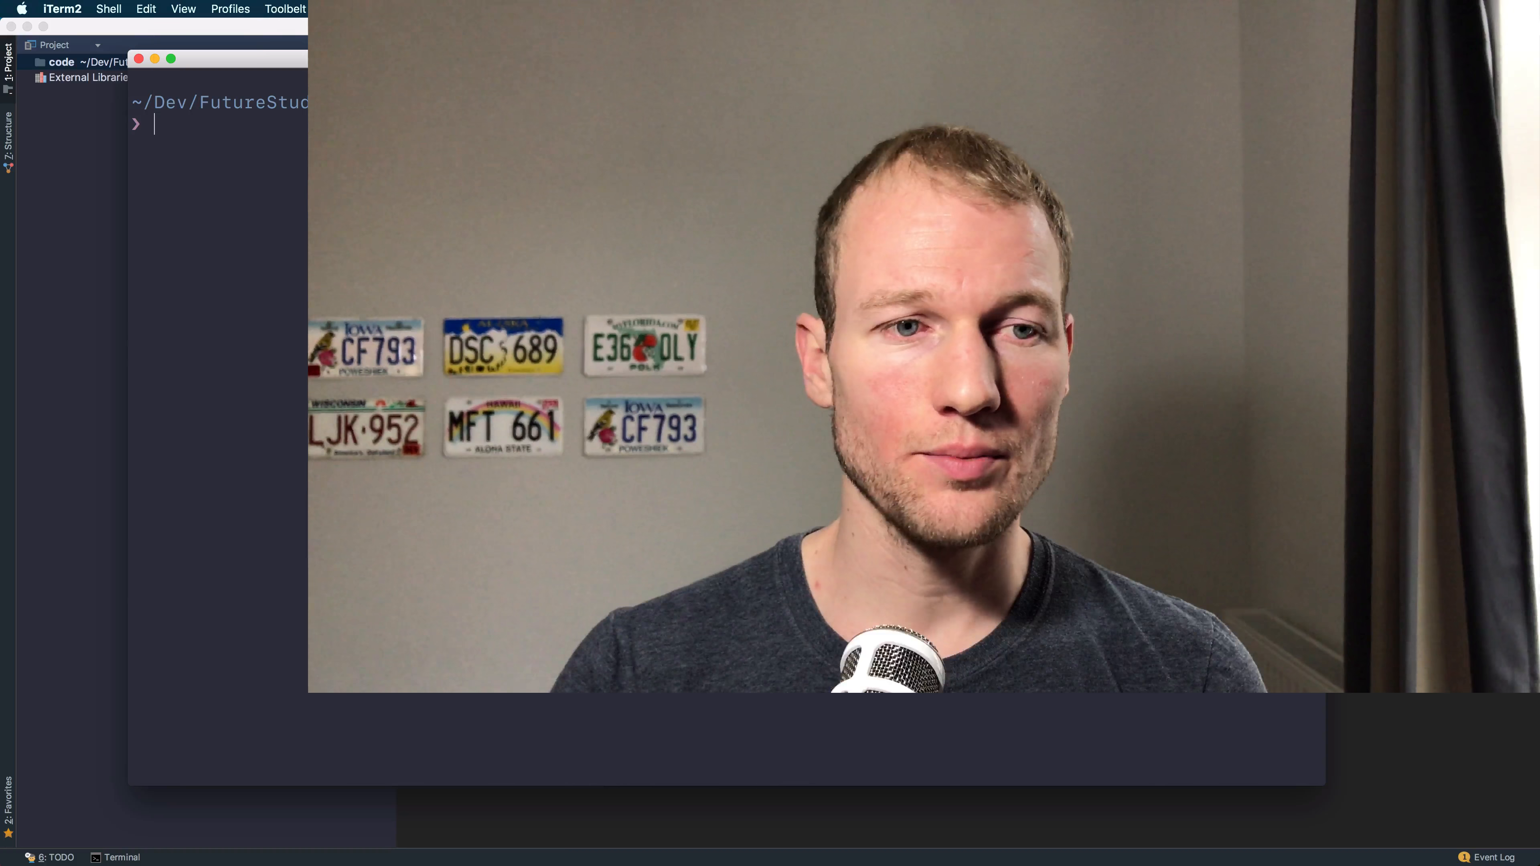
Step: Run npm init and name the package getting-started
type("npm in")
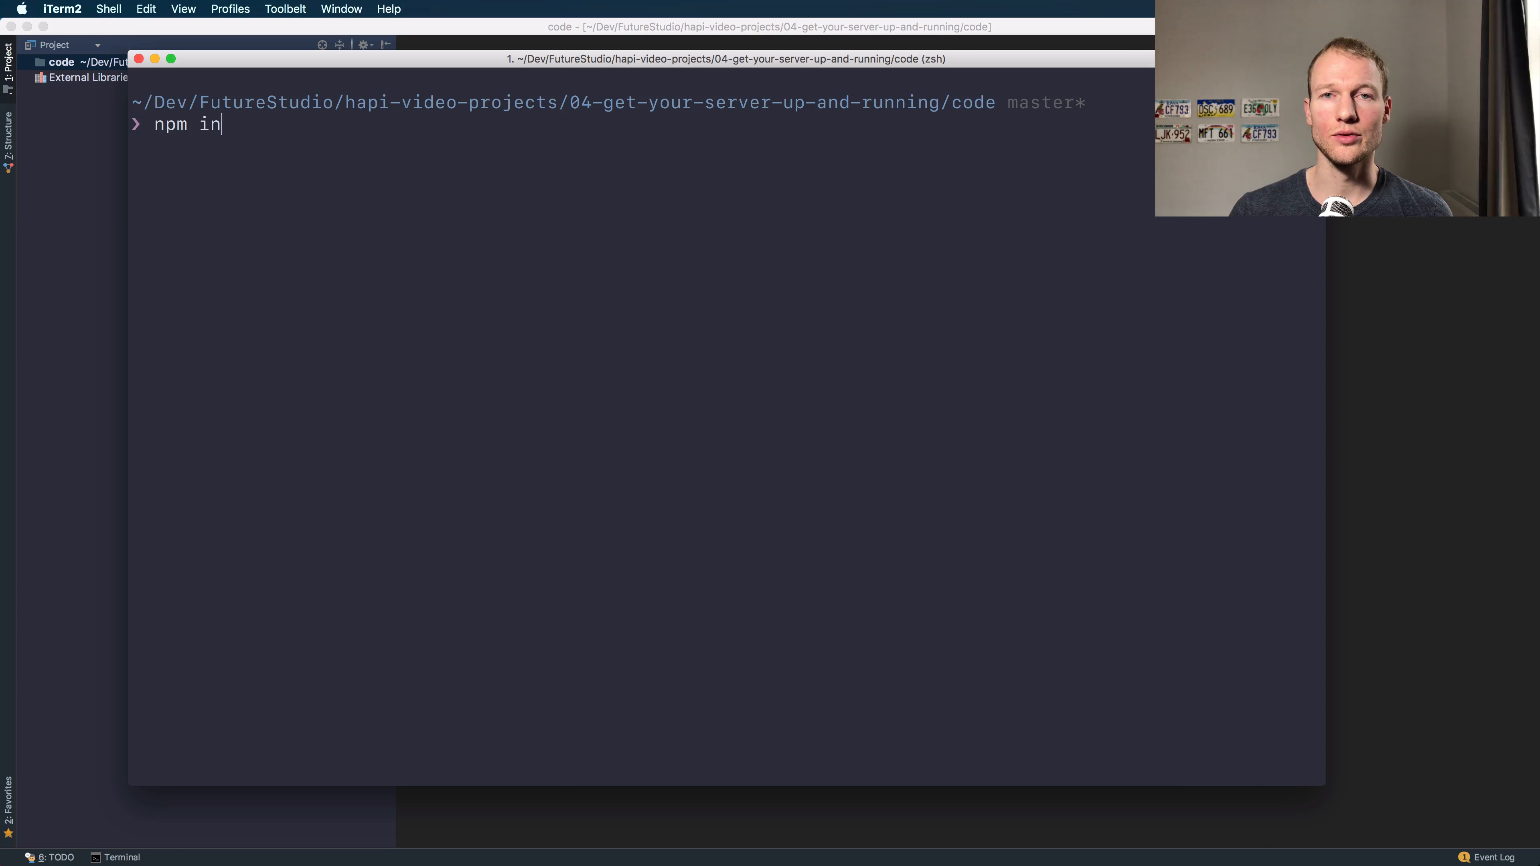
type("it")
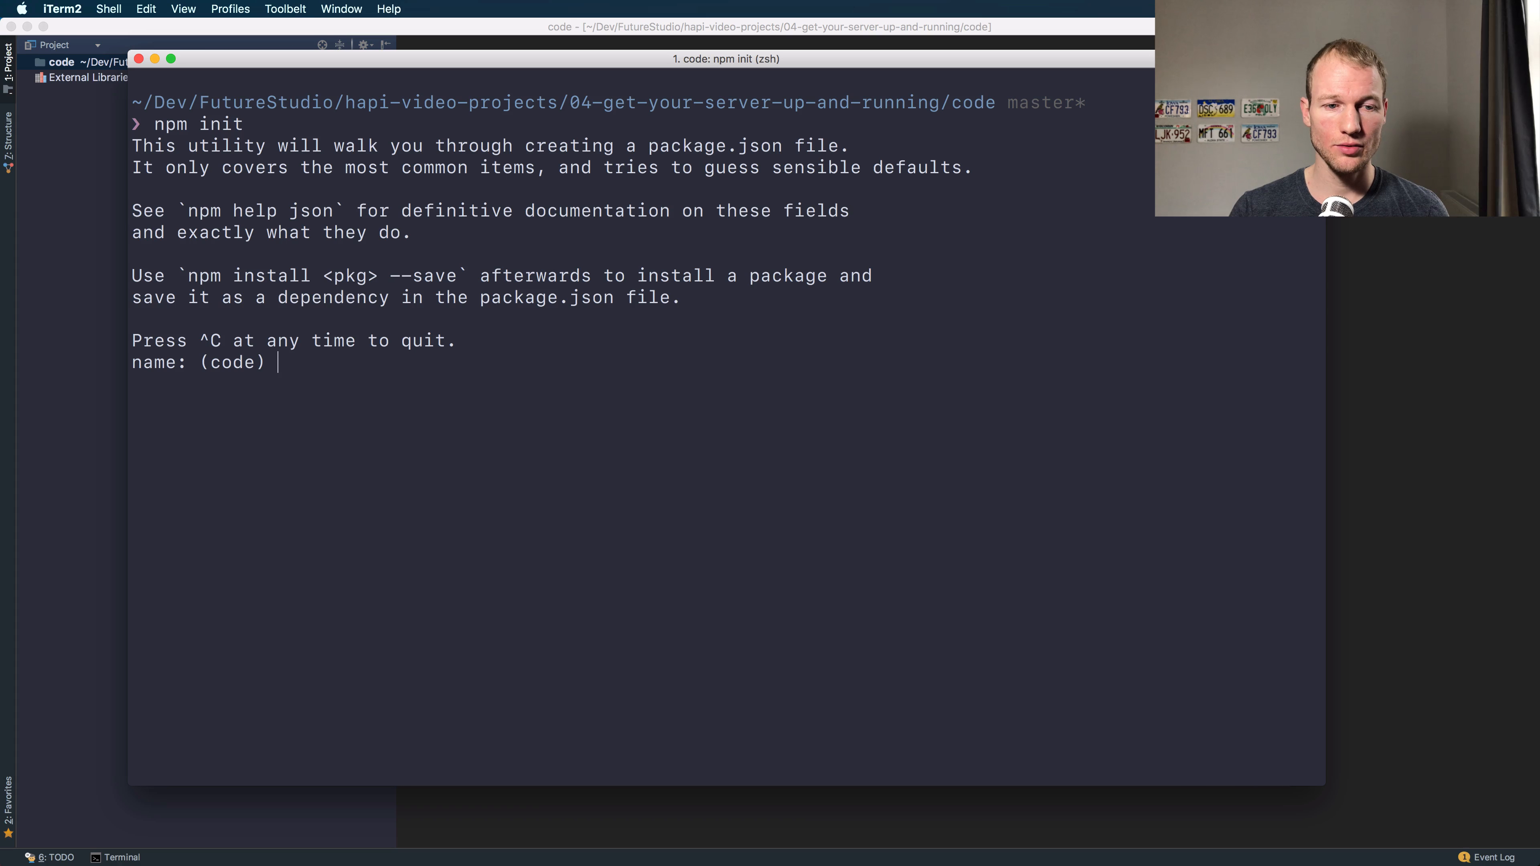
type("gettti")
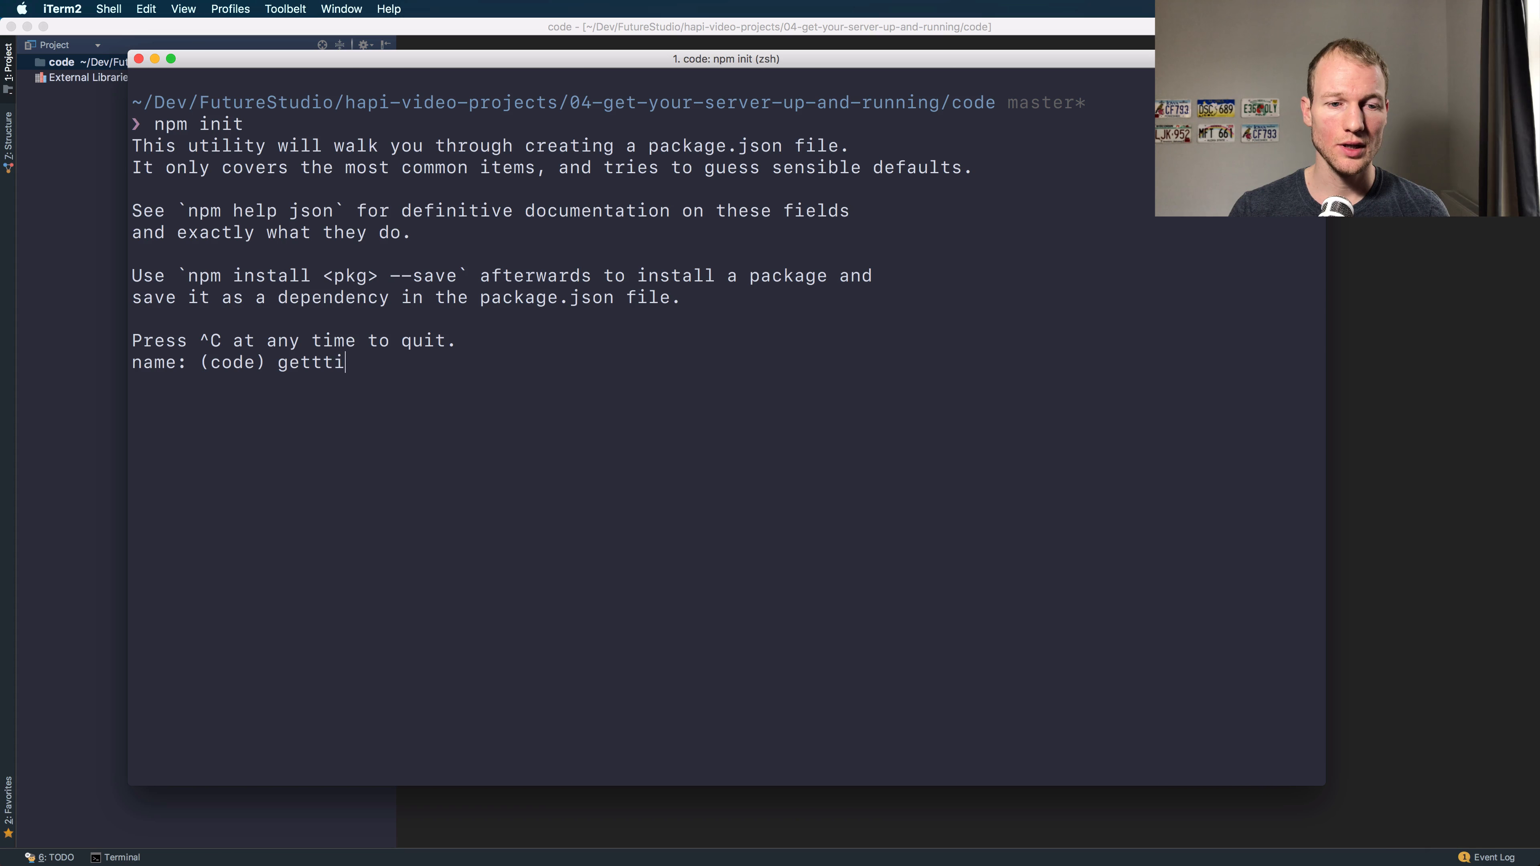
type("ng-started")
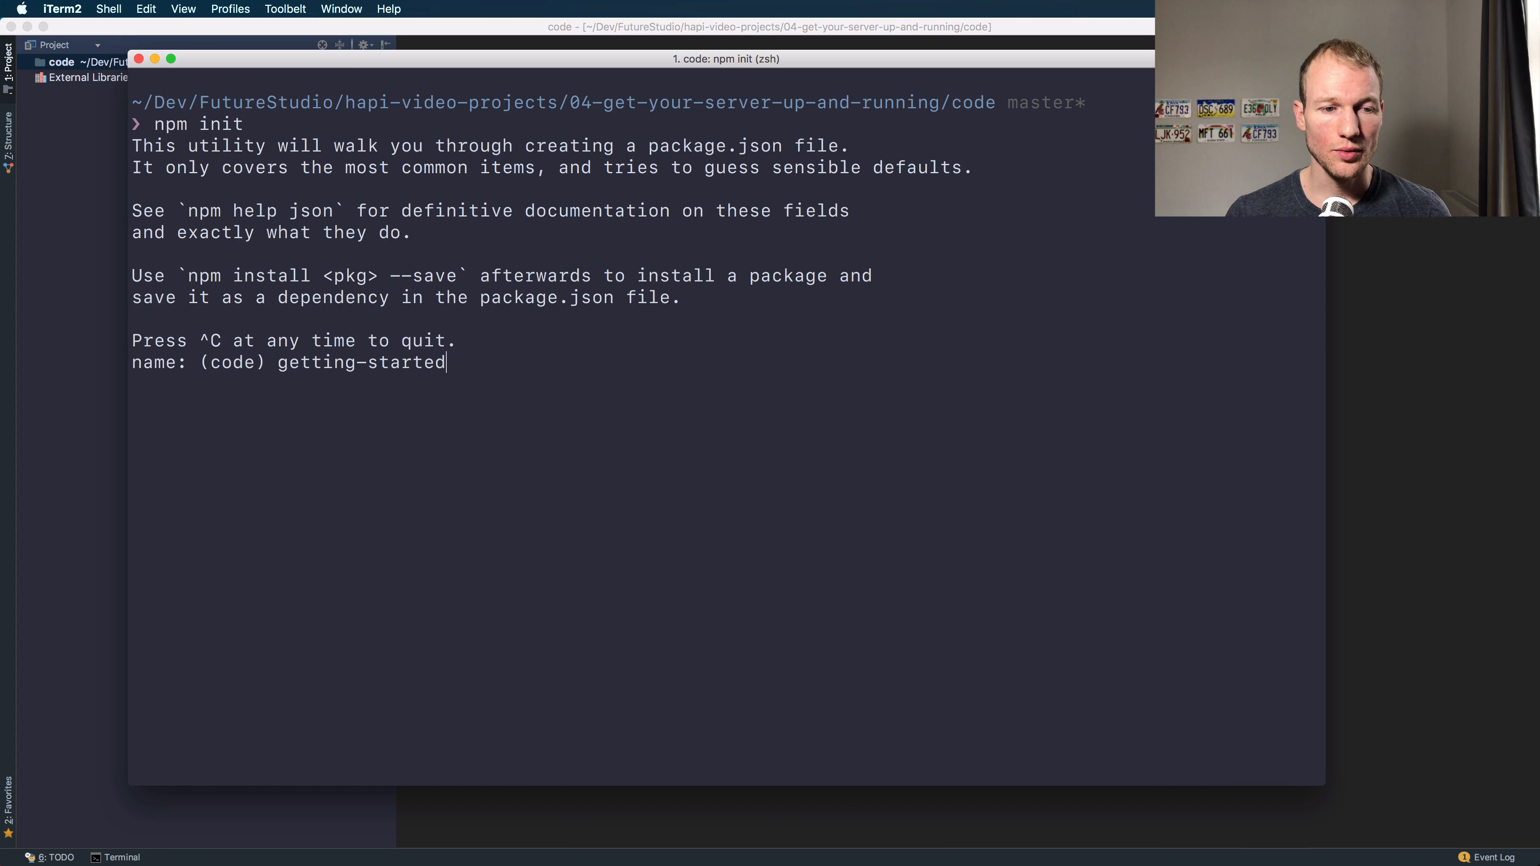
key("Return")
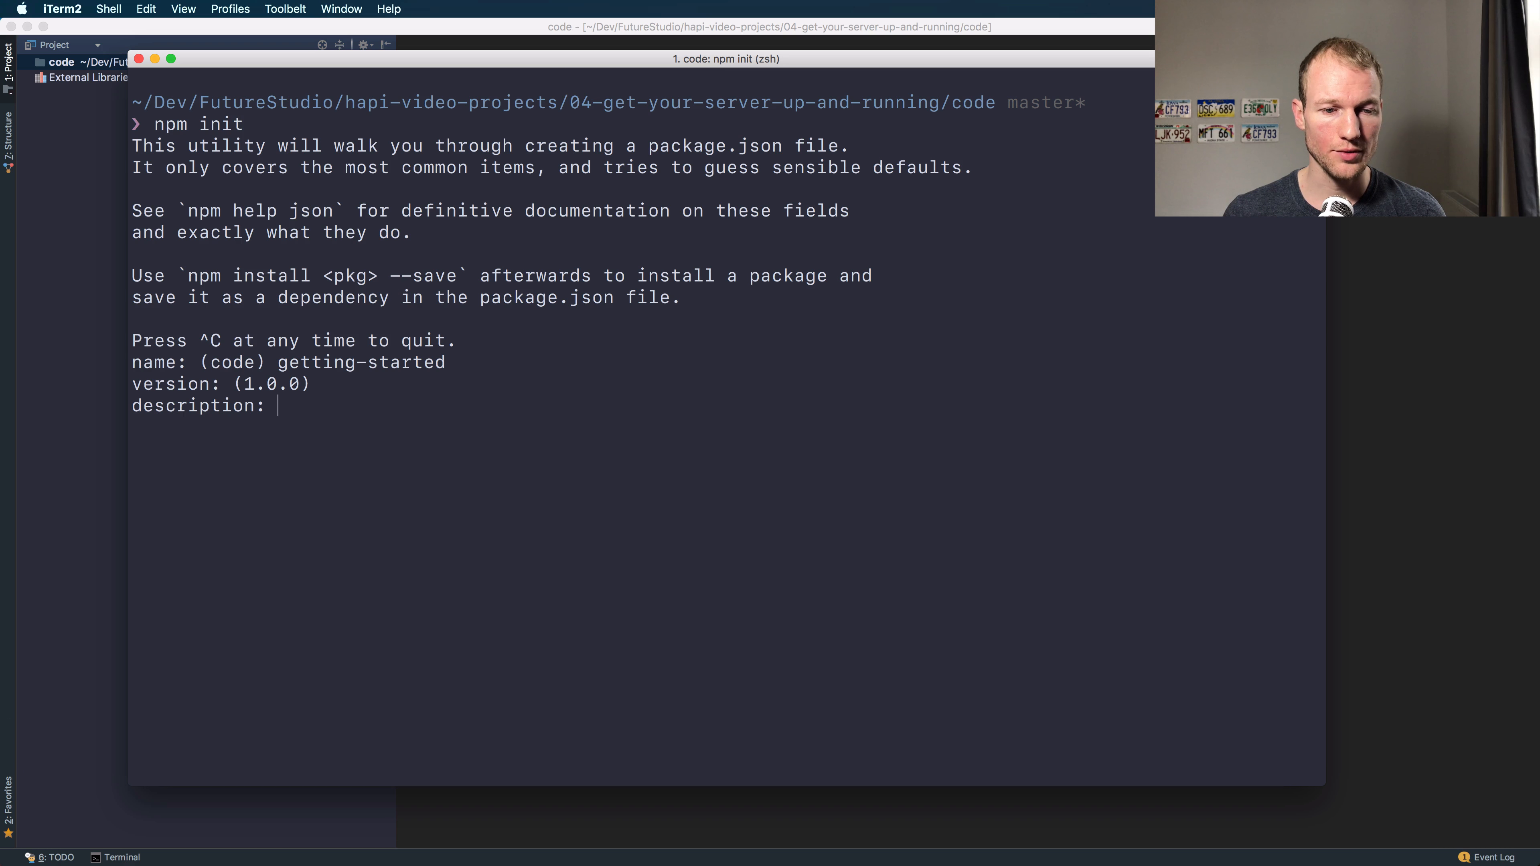
Step: Set server.js as entry point, accept remaining defaults and confirm writing package.json with yes
type("ser")
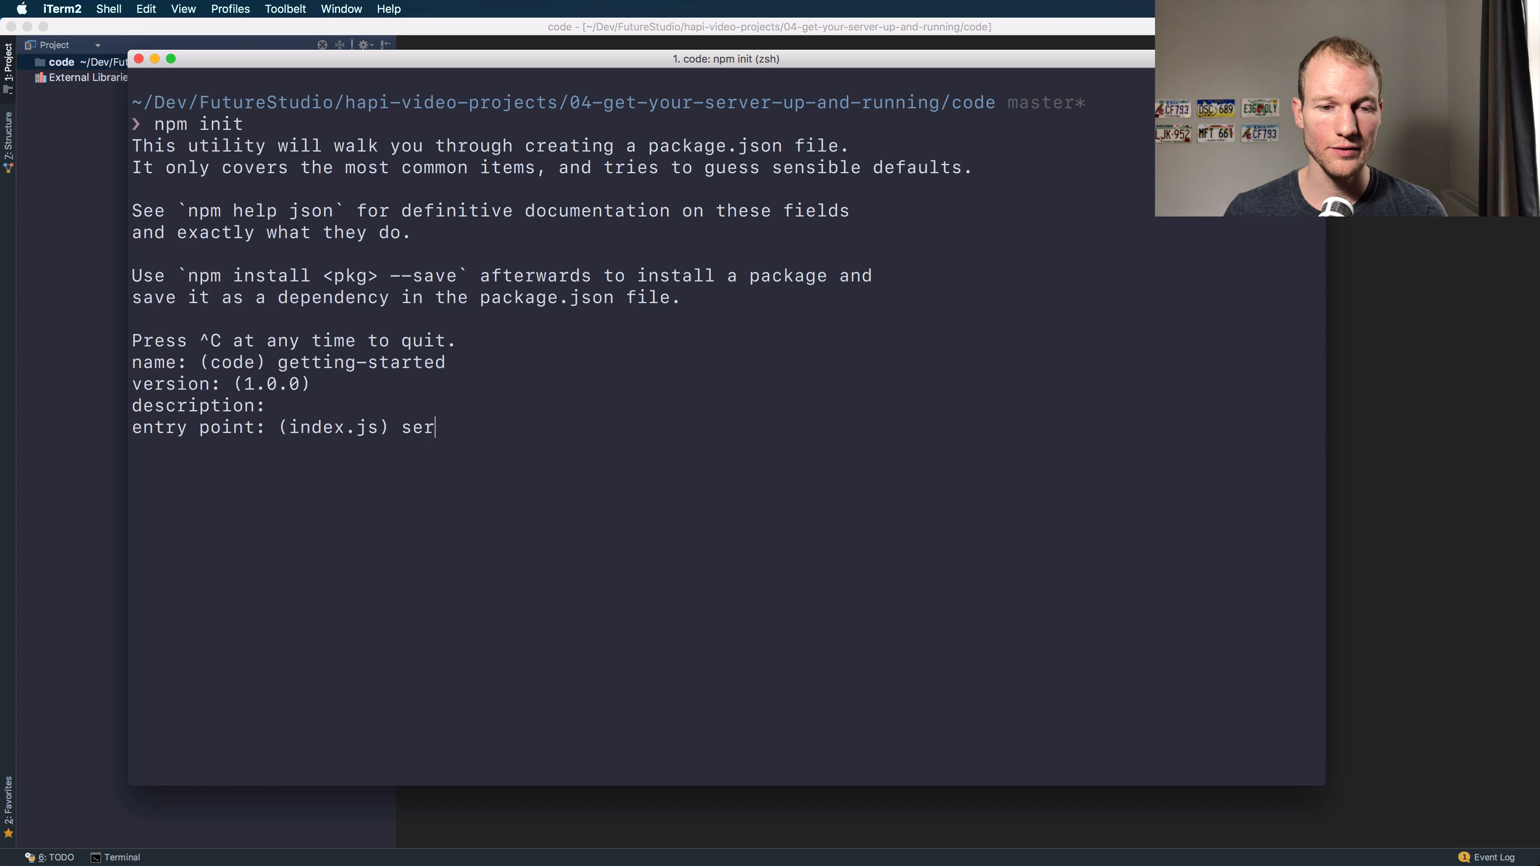
type("ver.js")
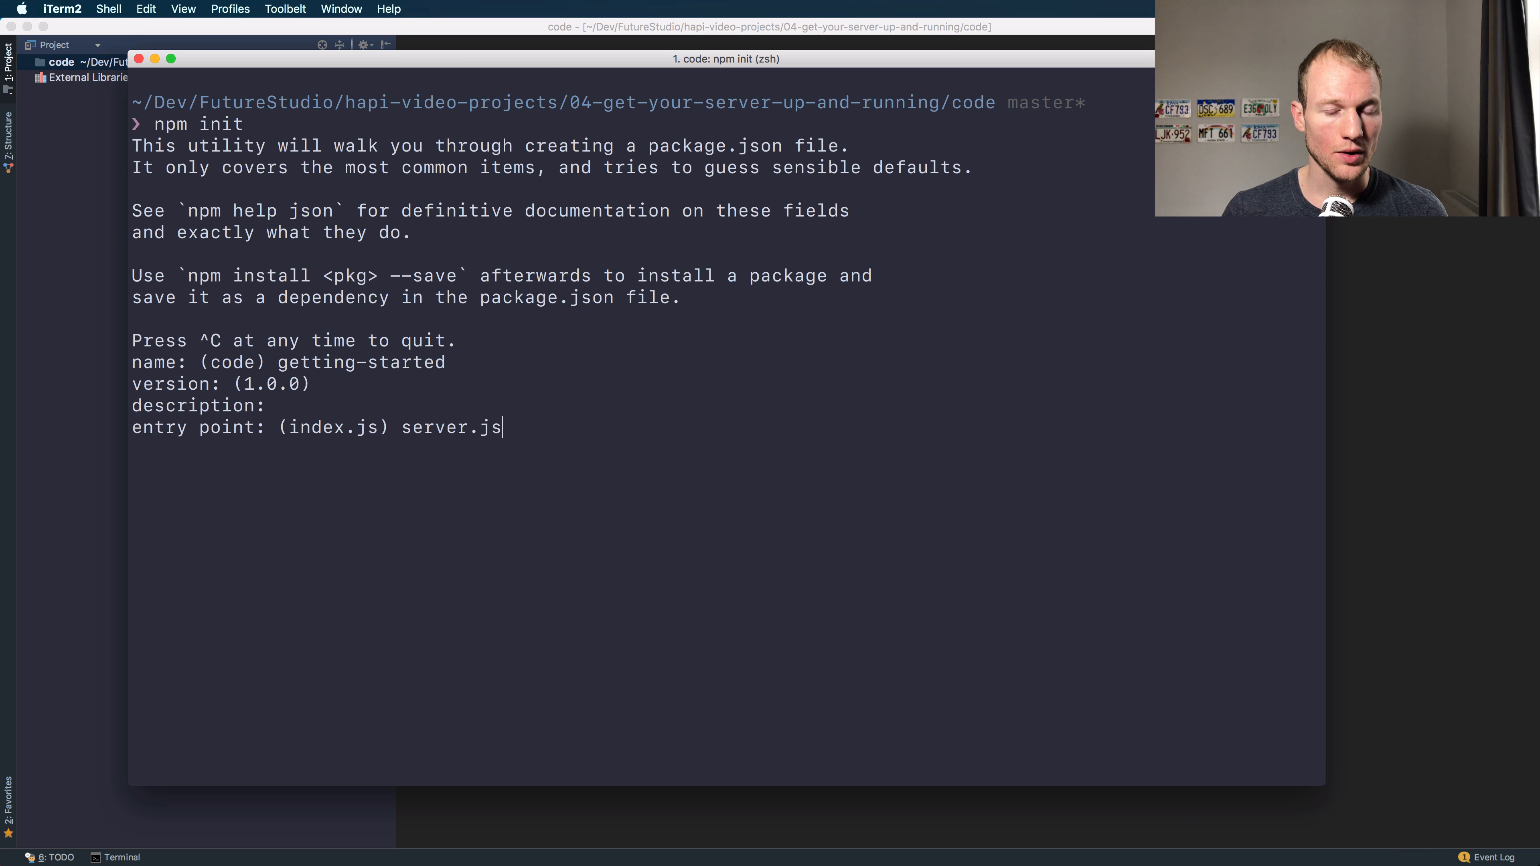
key("return")
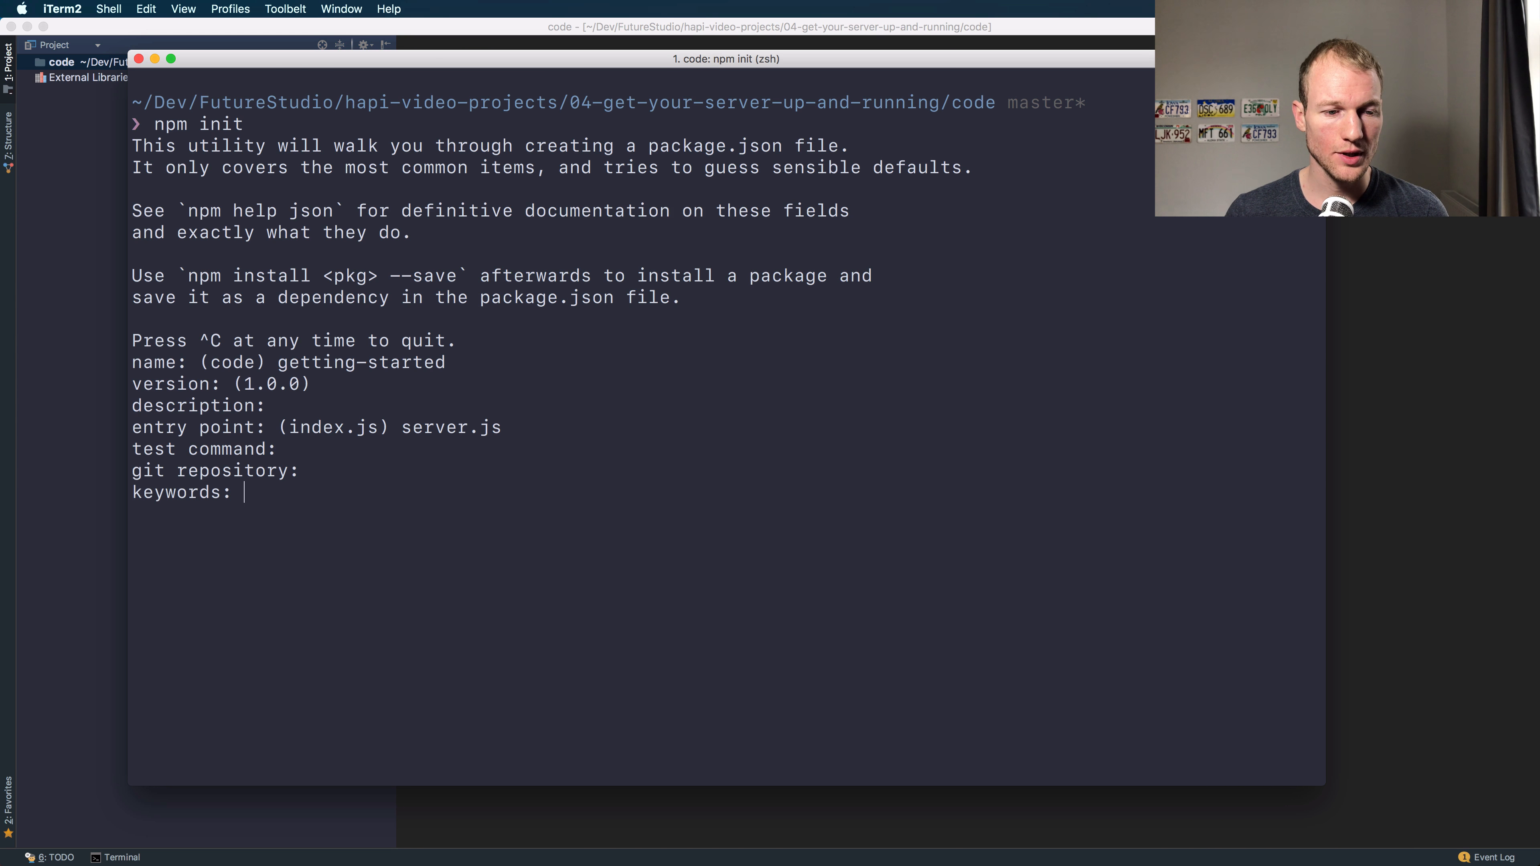
key("Return")
type("MIT")
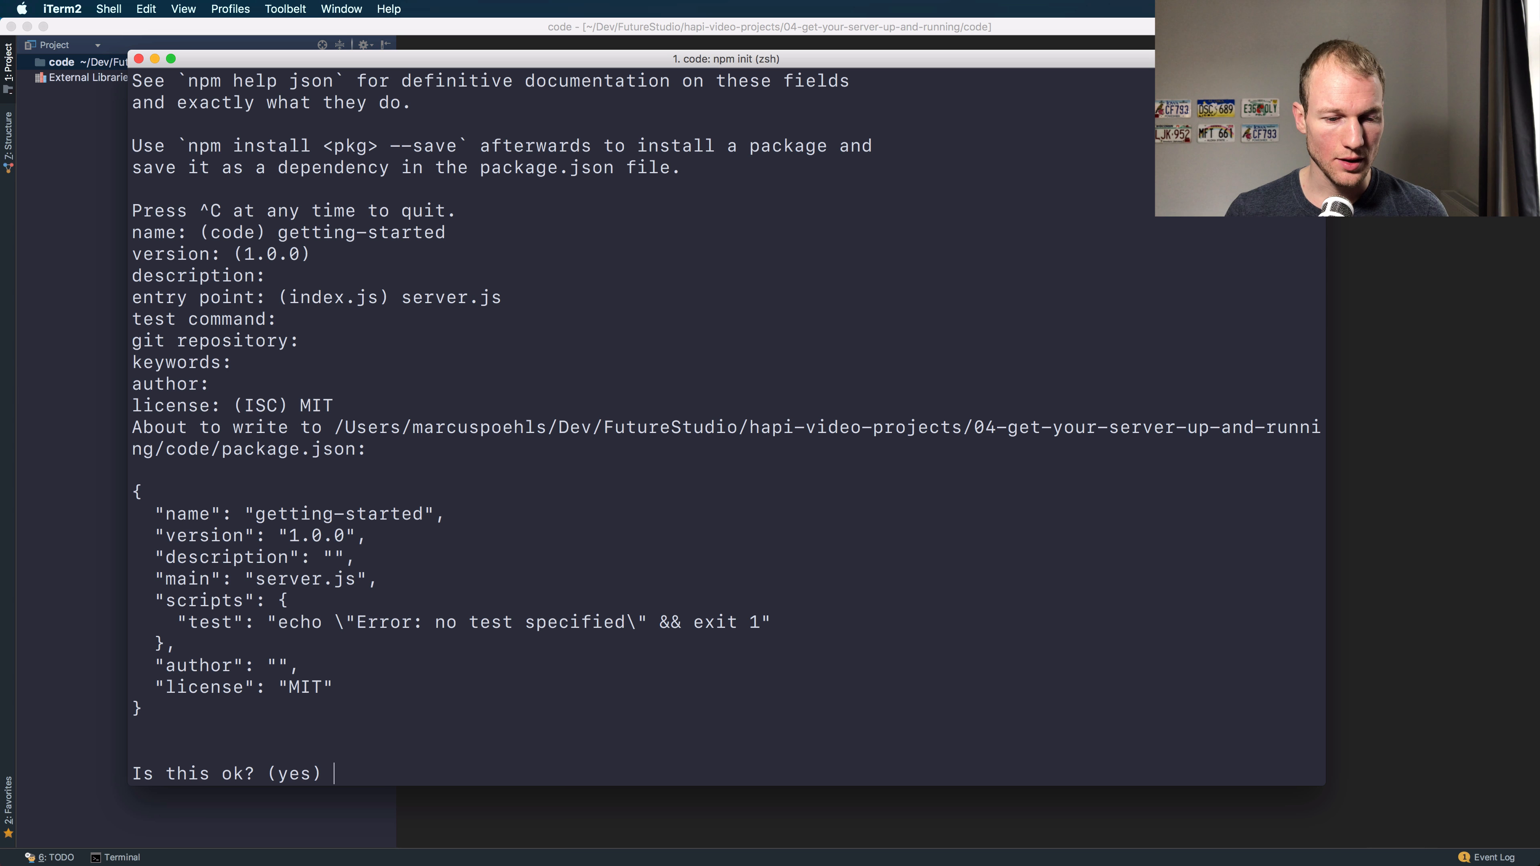
type("yes")
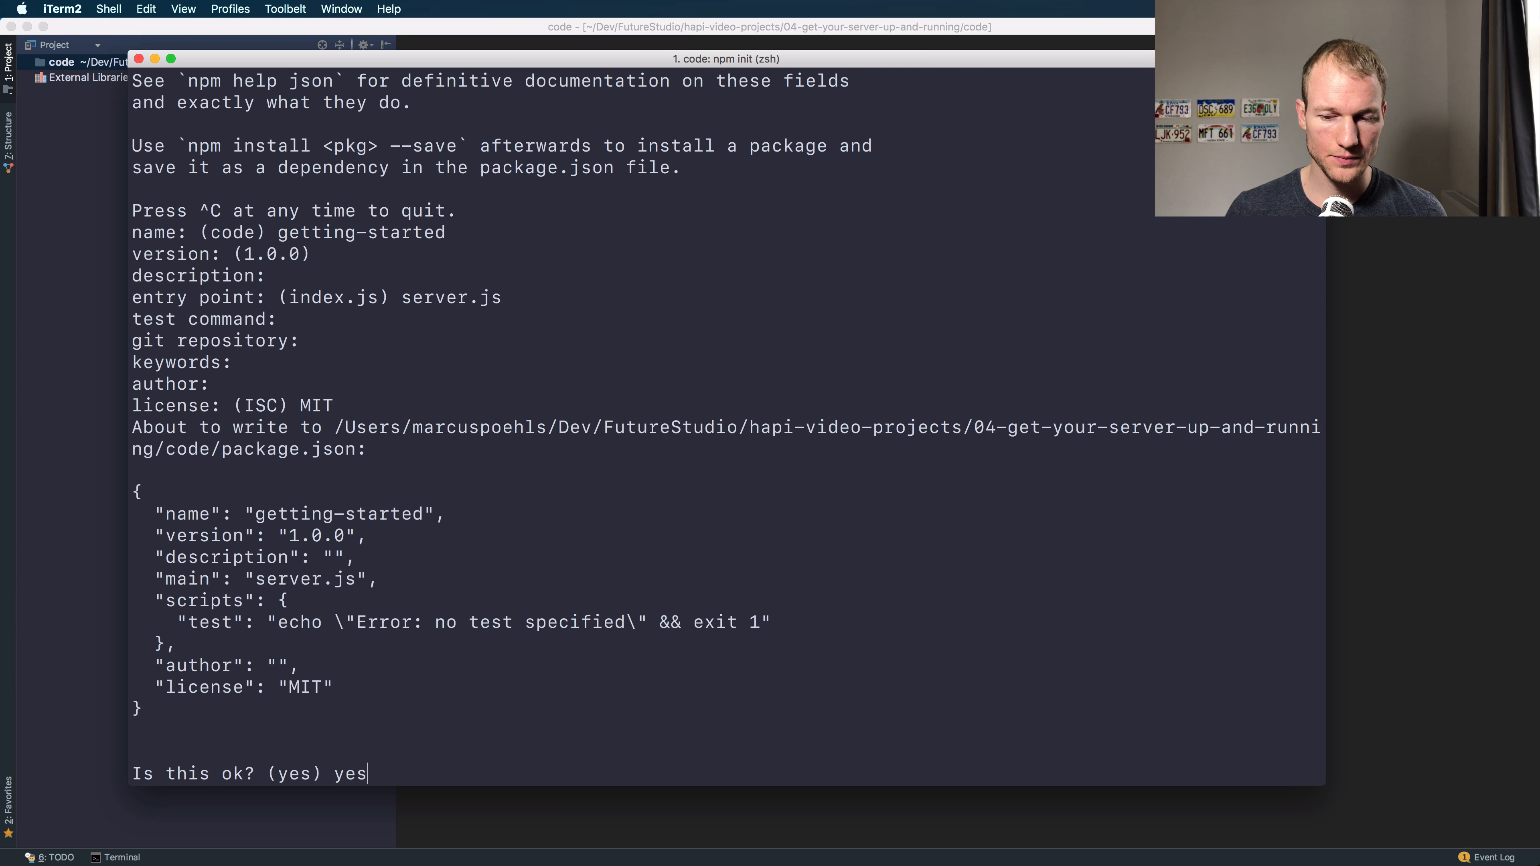
key("Return")
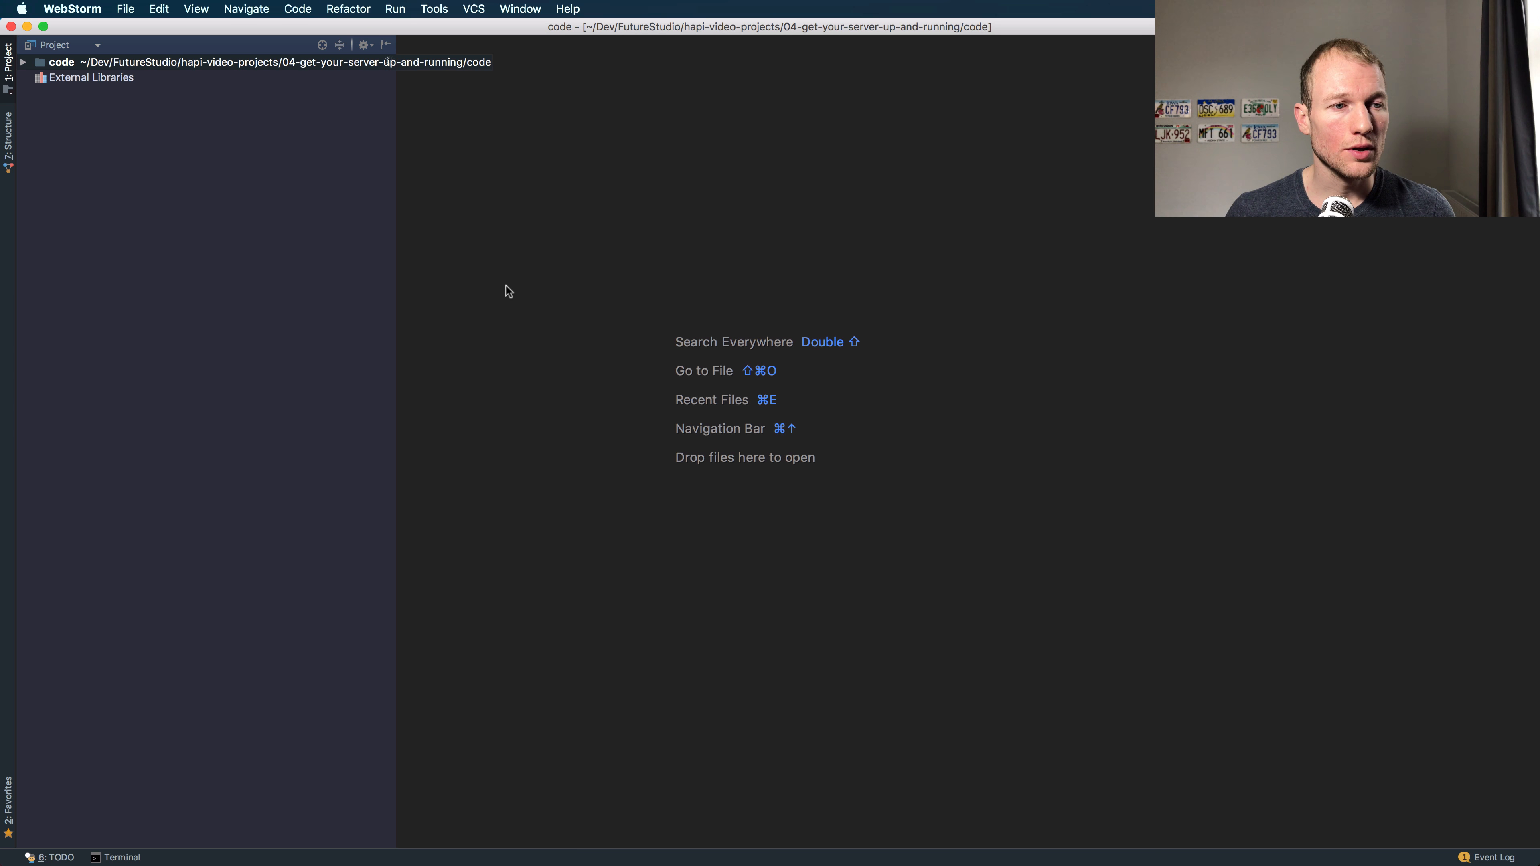
Step: Focus the WebStorm project window showing the new package.json
left_click(22, 62)
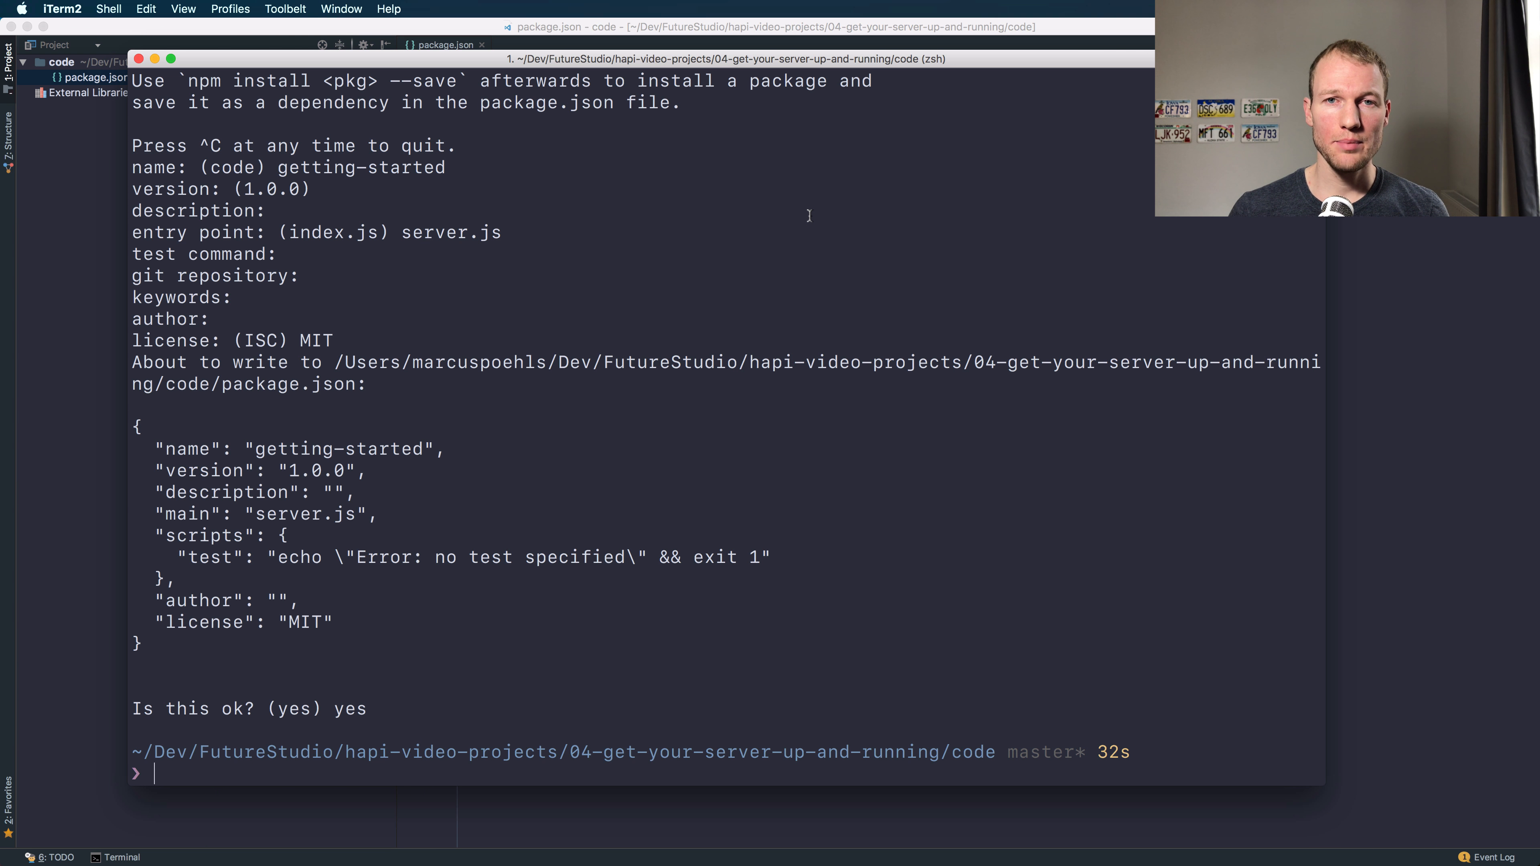
Step: Run npm install -S hapi to add hapi 16.1.0 as a dependency
type("npm install -")
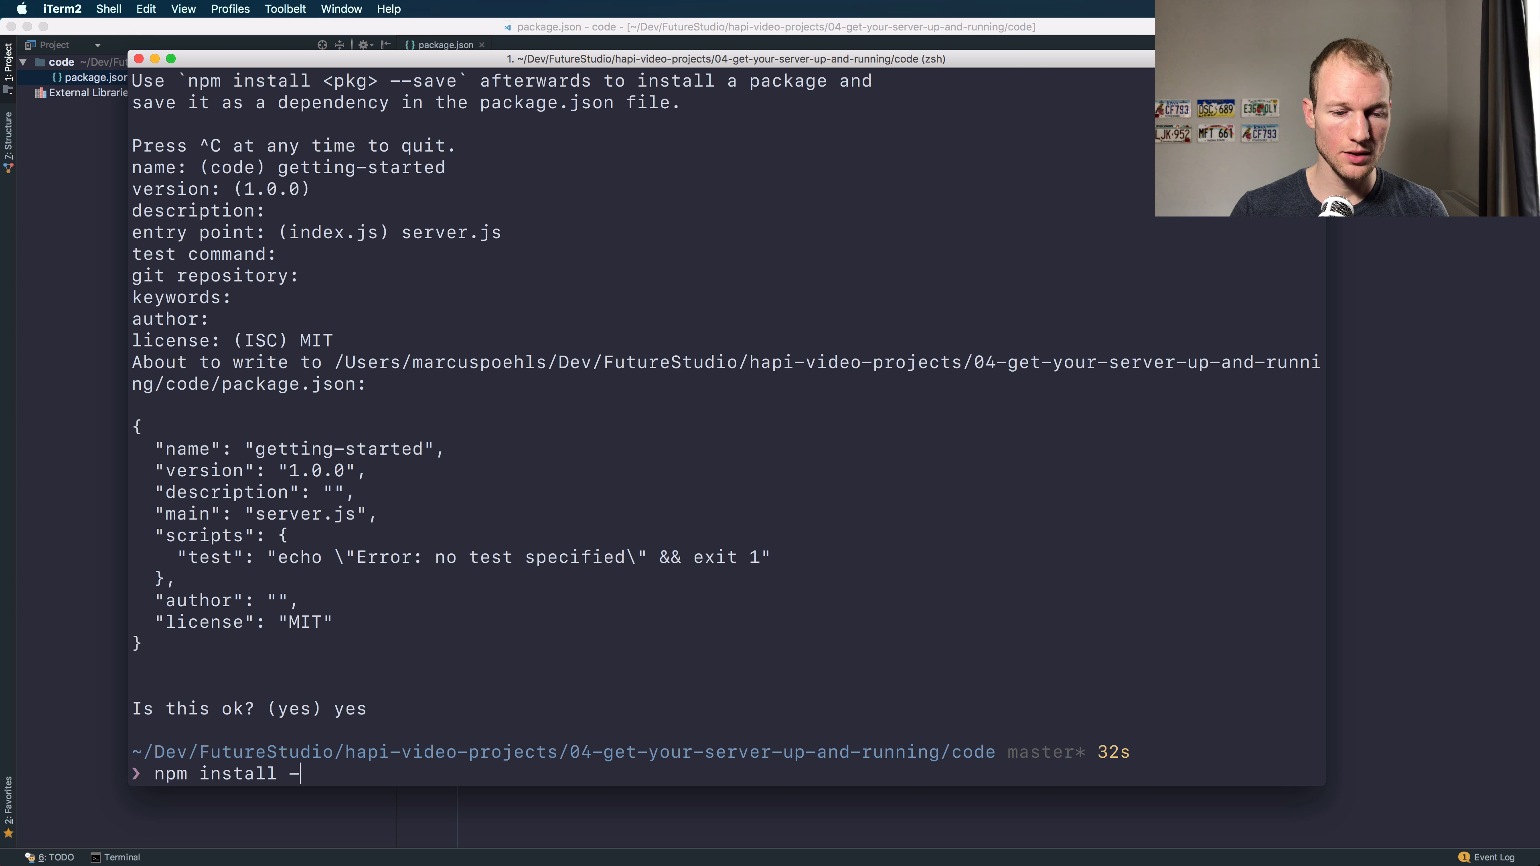
type("S")
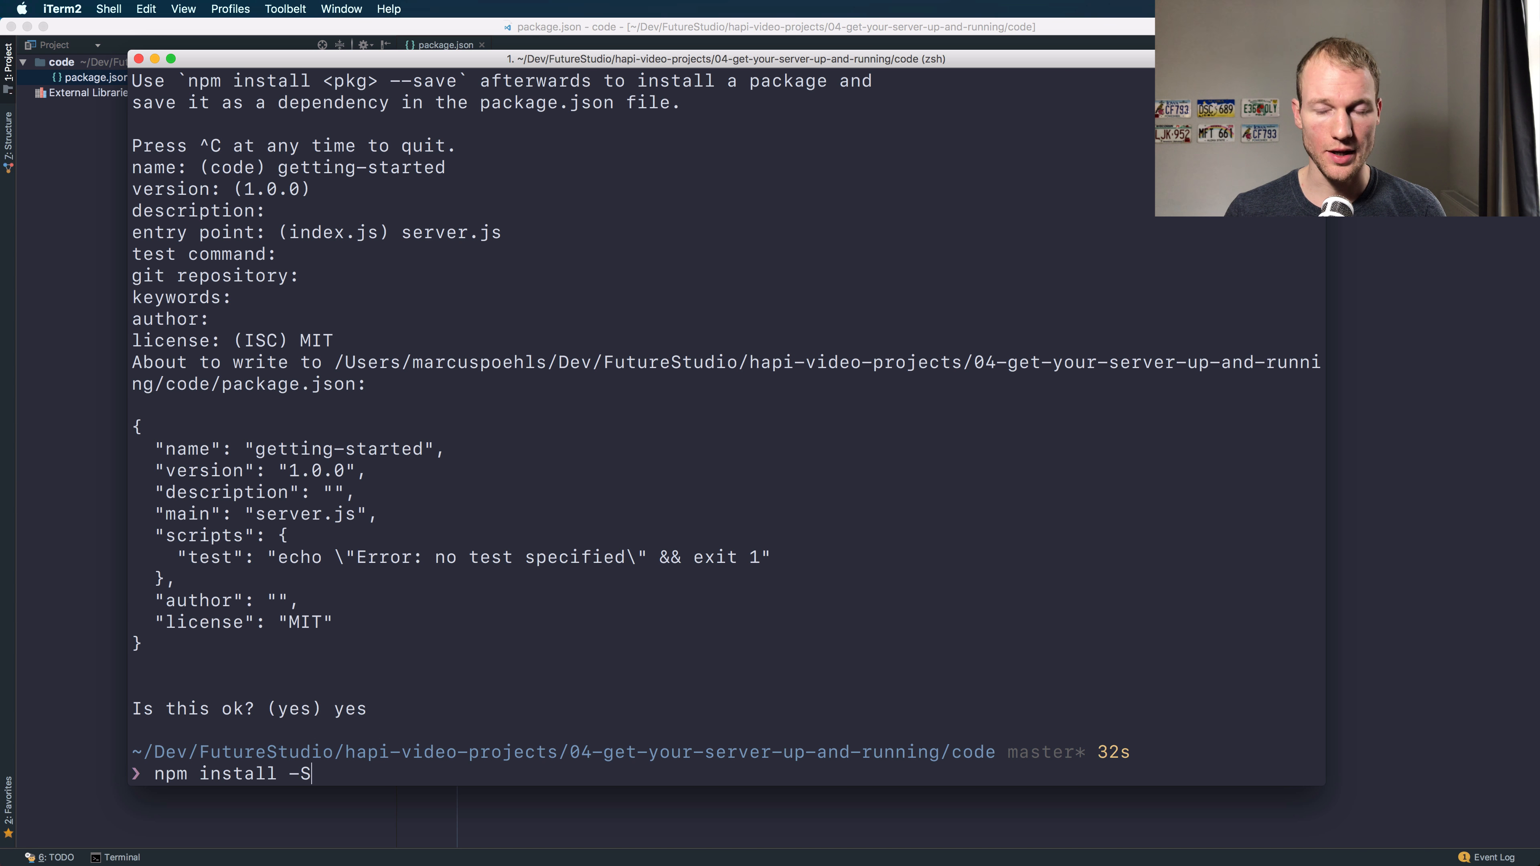
type("hapi")
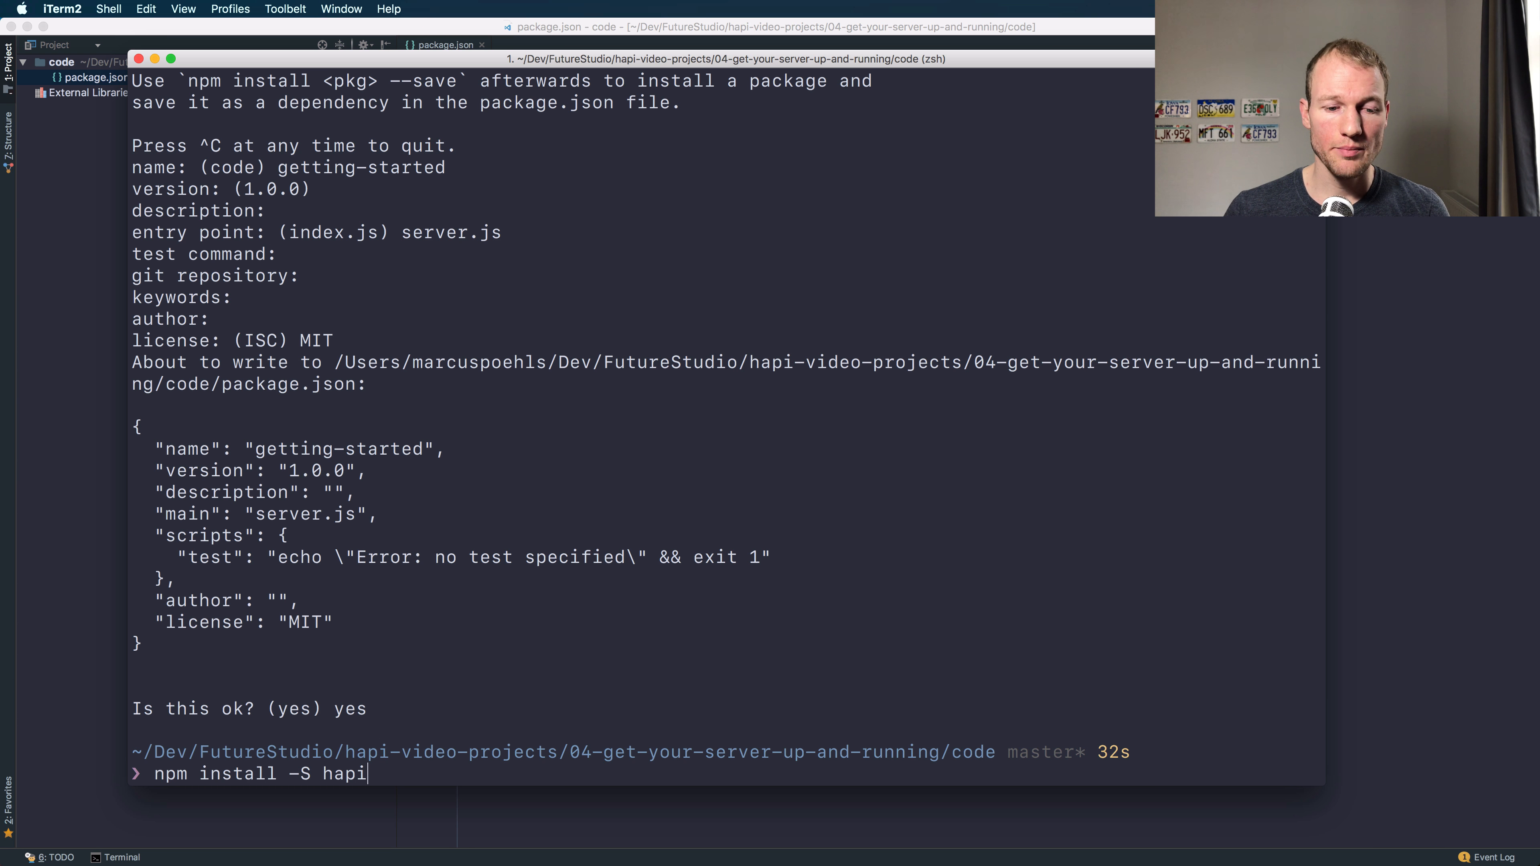
key("Return")
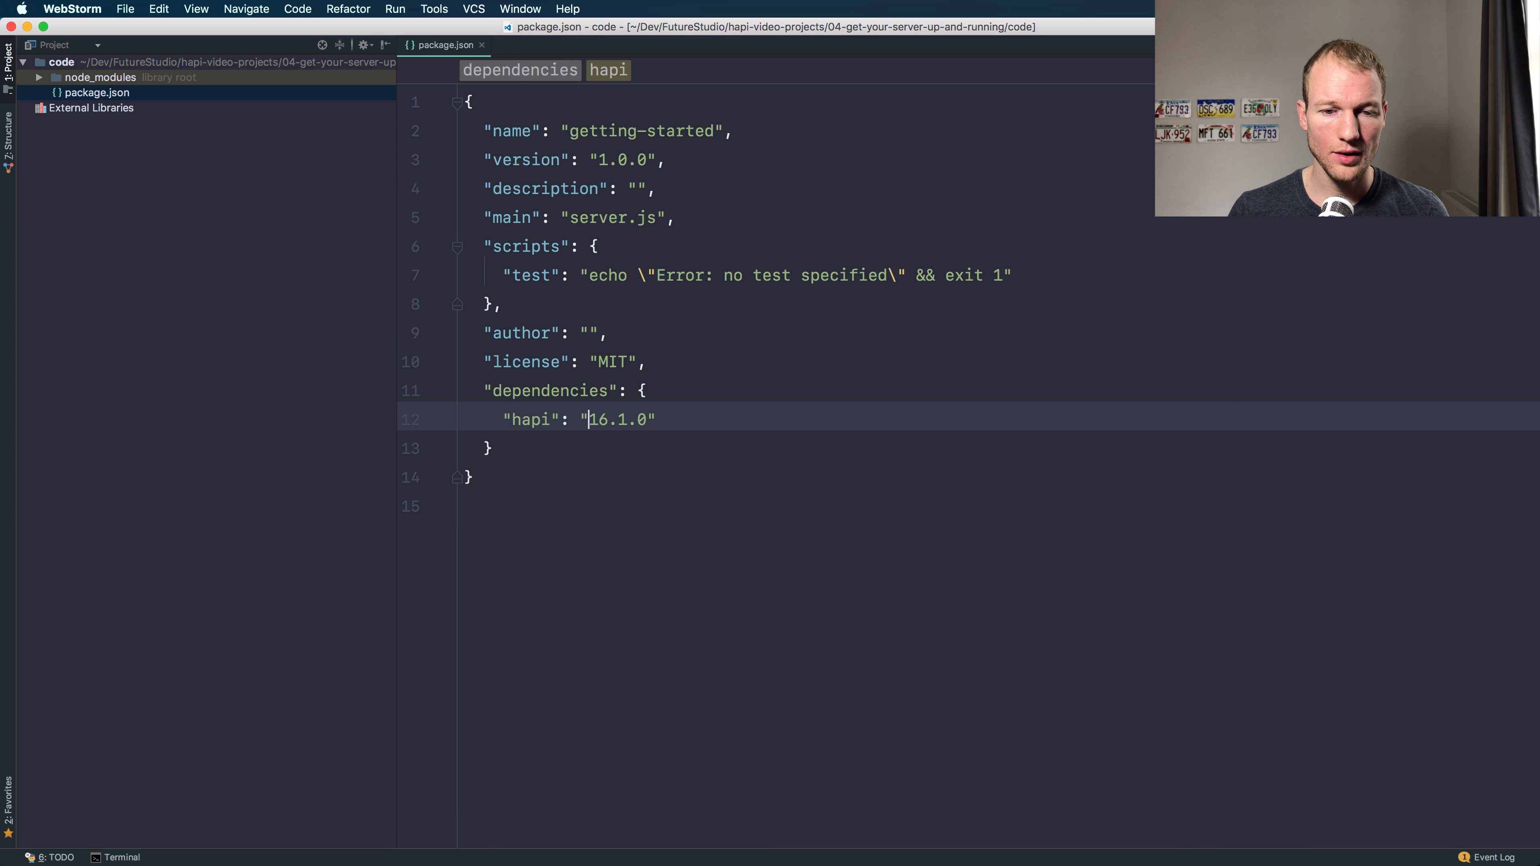
Step: Close package.json and create a new empty server.js in the project root
left_click(482, 45)
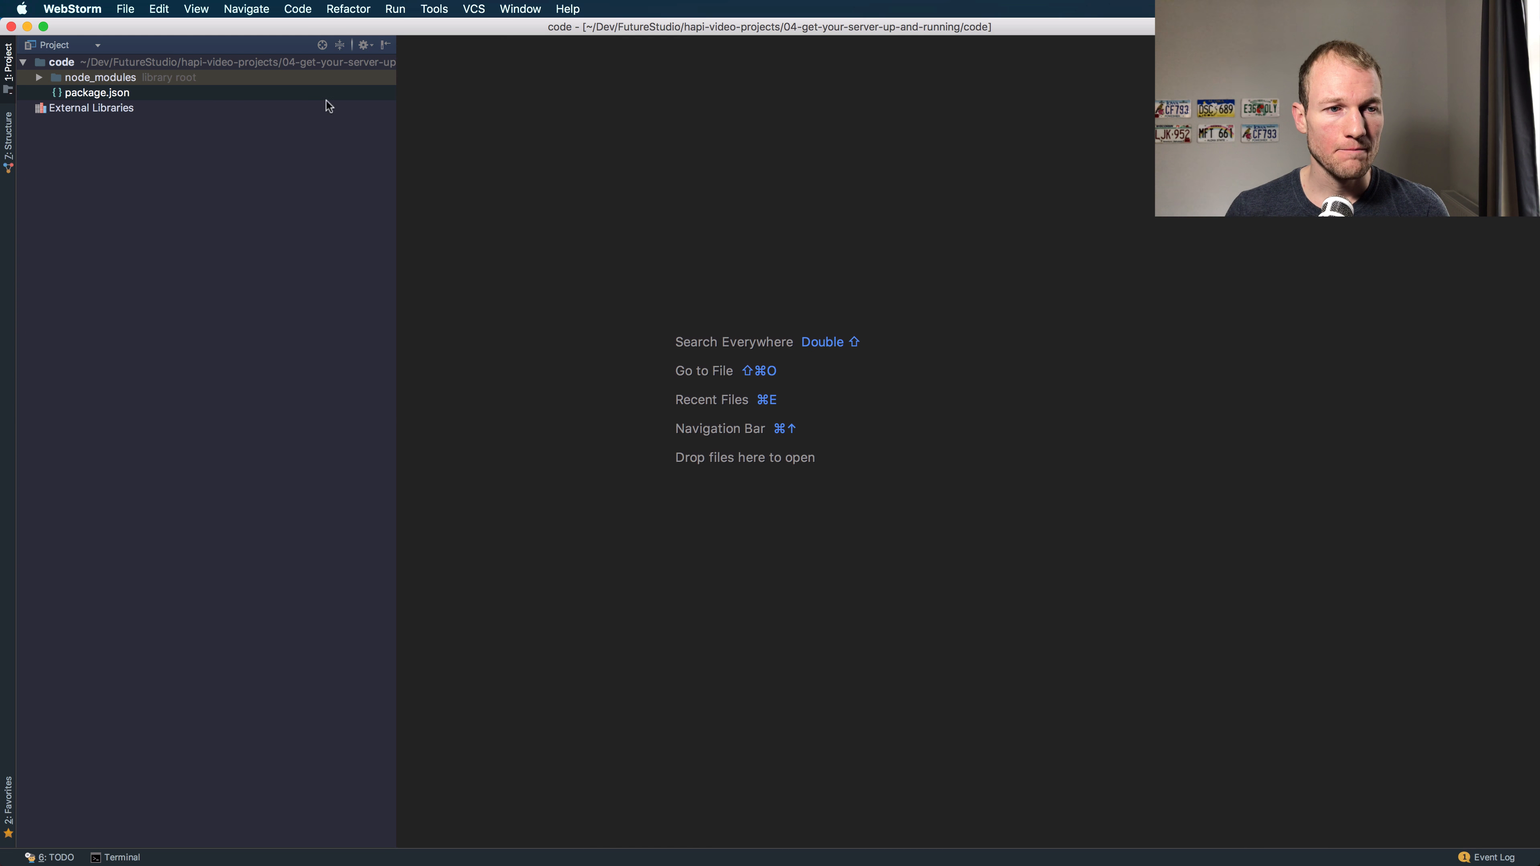
right_click(61, 62)
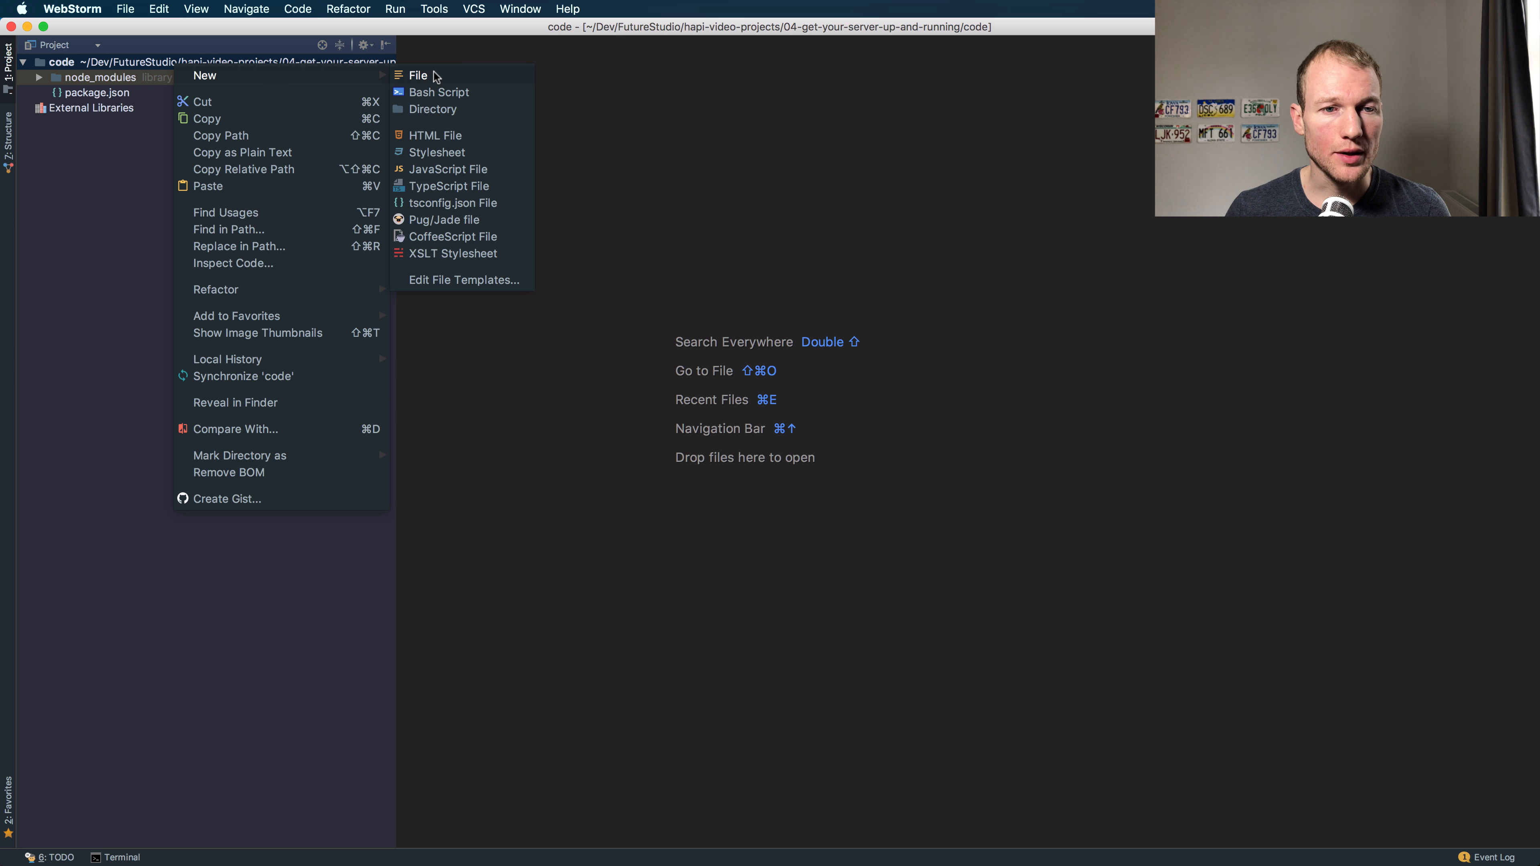
left_click(418, 74)
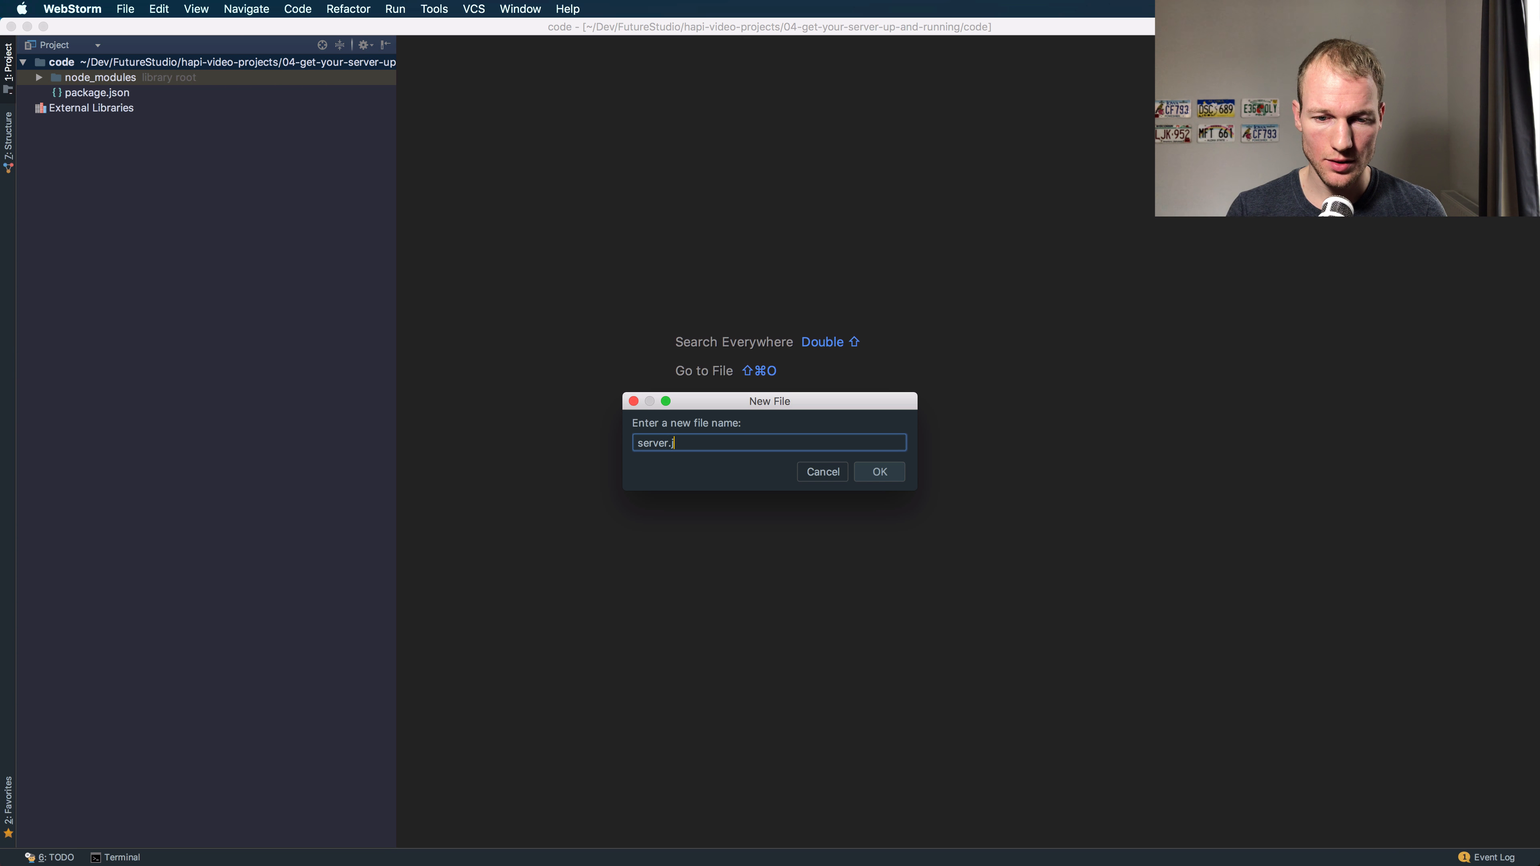
left_click(877, 471)
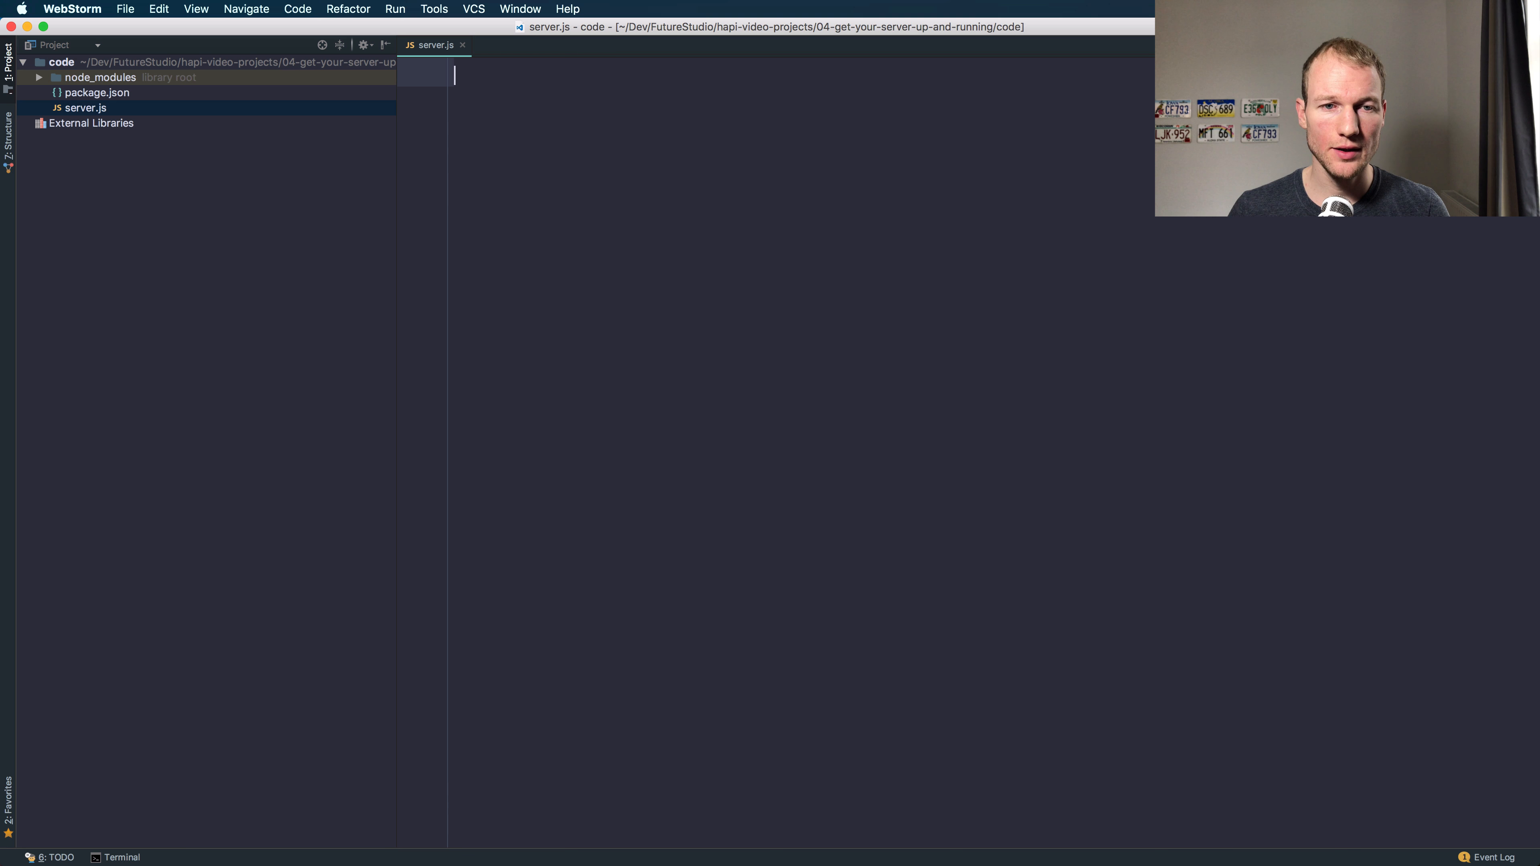
Step: Require hapi and declare const server = new Hapi.Server()
type("const Hapi = require('hapi")
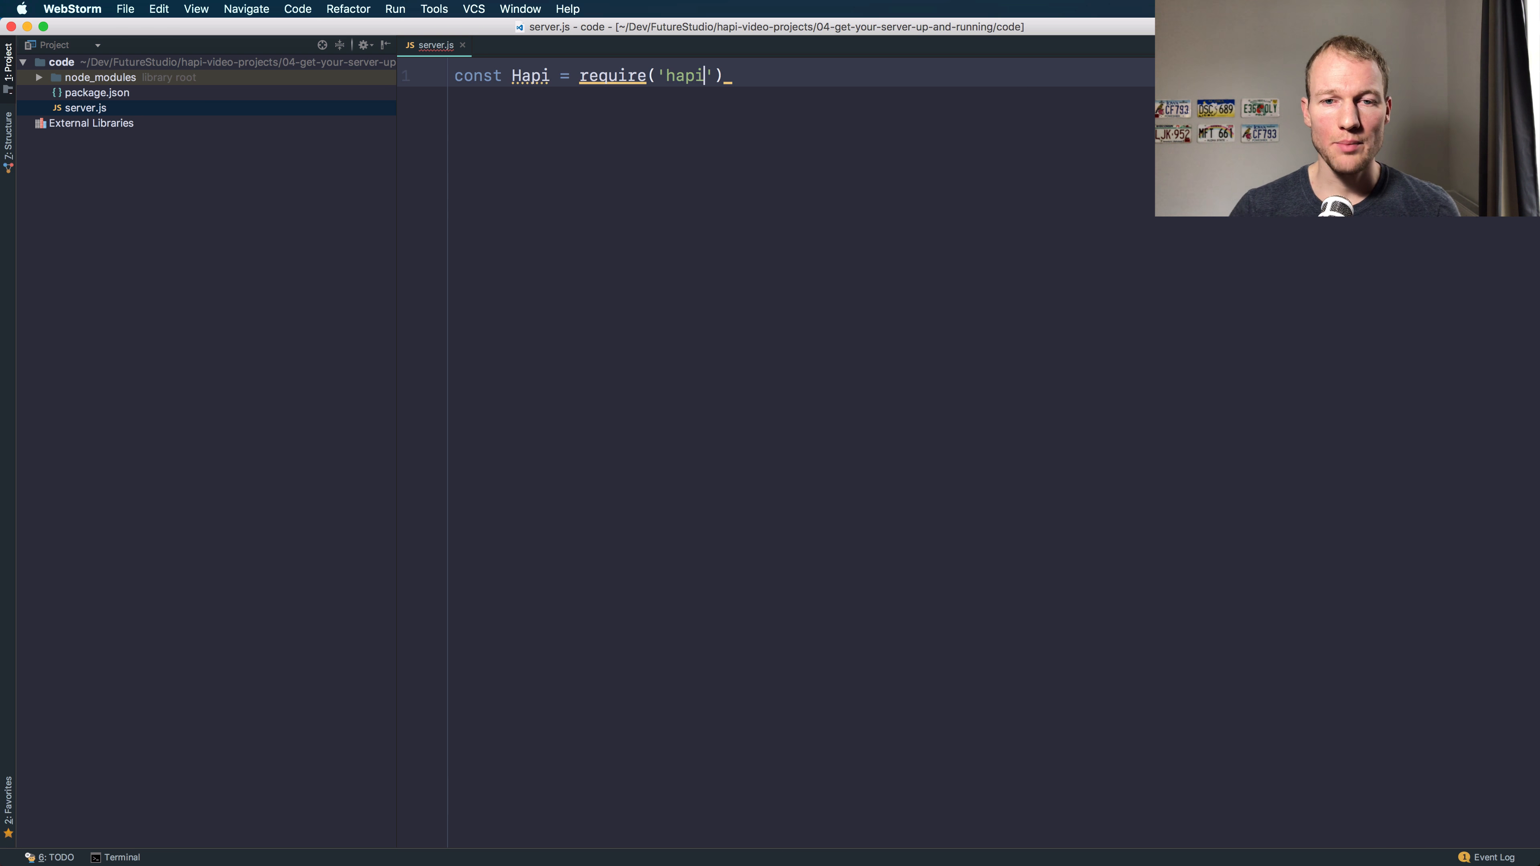
key("Return")
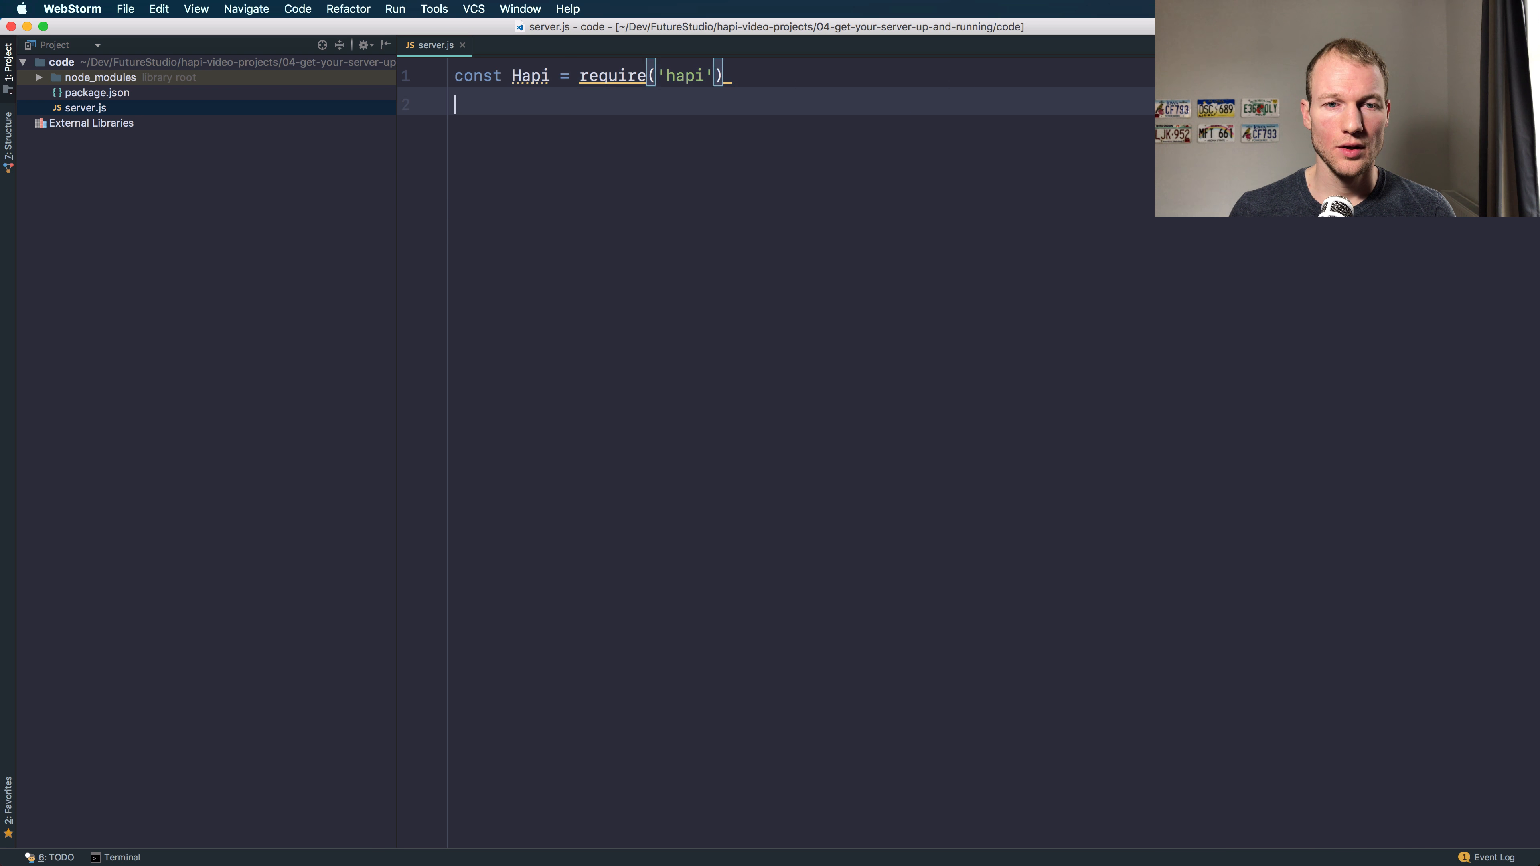
type("const serv")
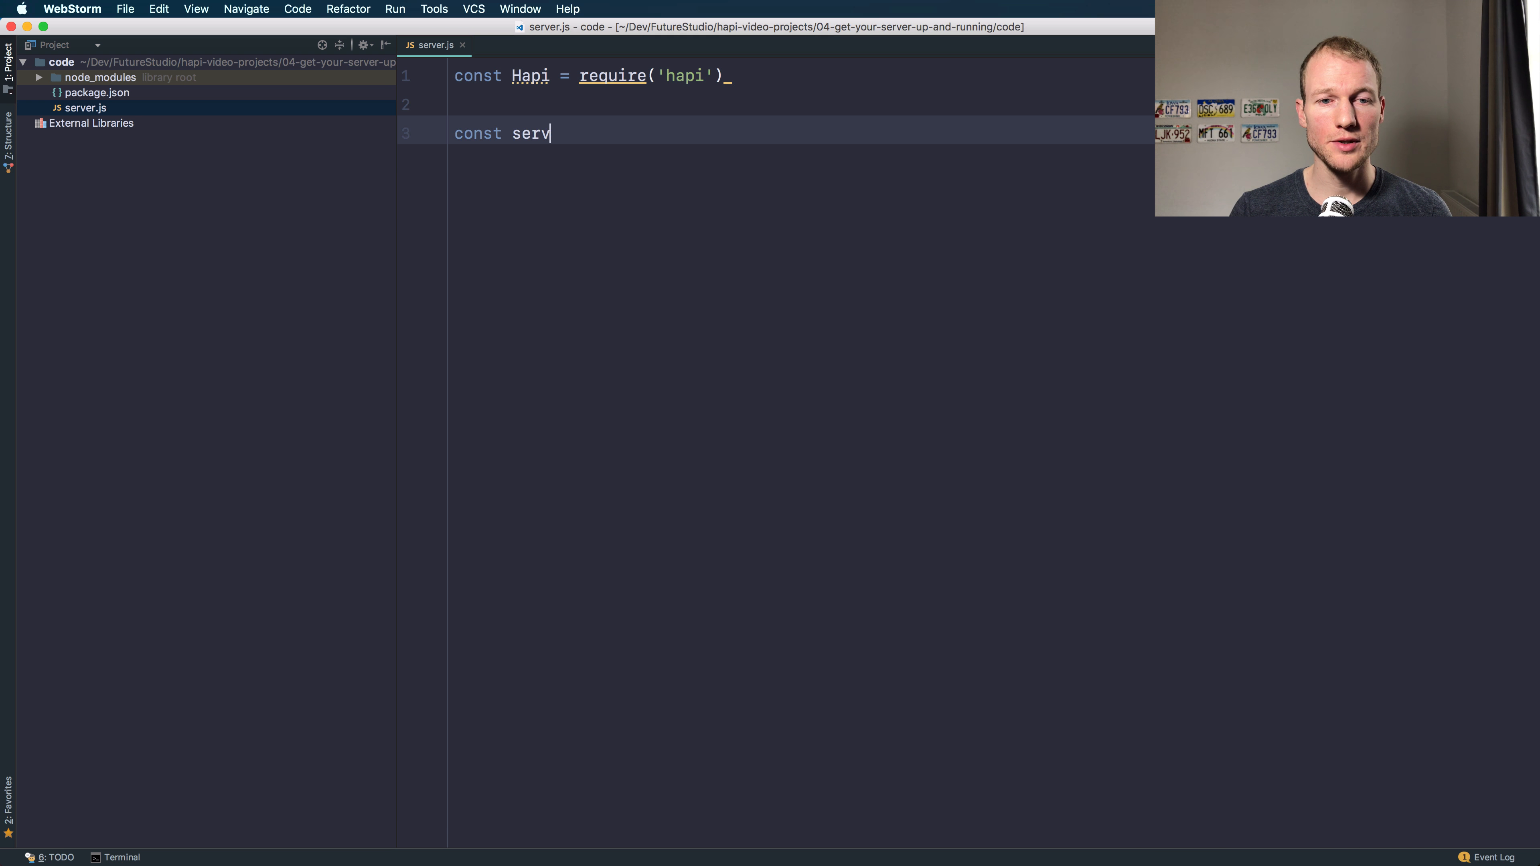
type("er = new Hapi.Server(")
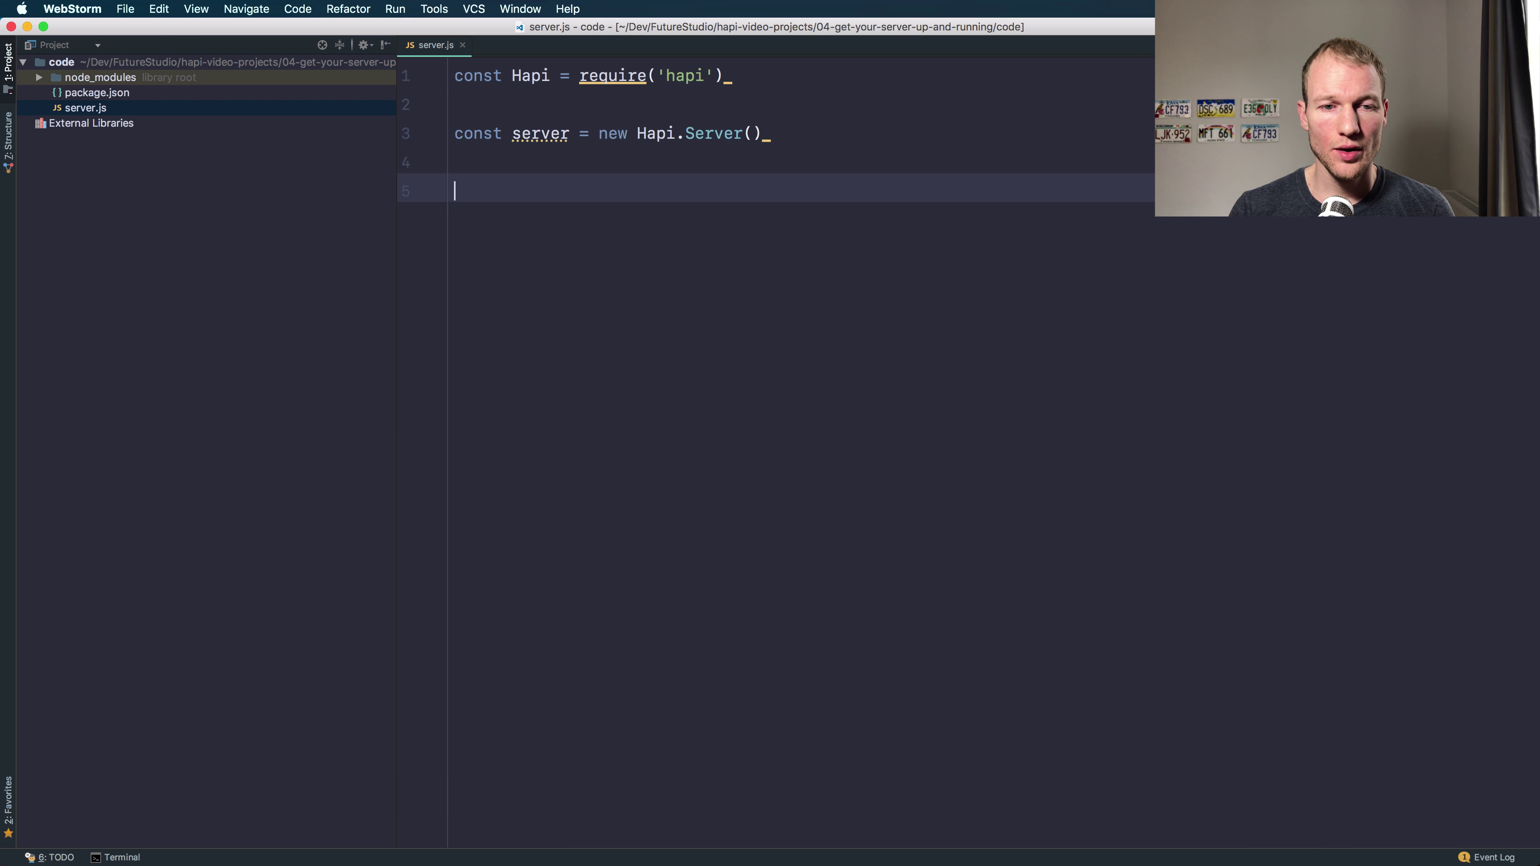
Step: Add server.connection with host 'localhost' and port 3000
type("server.connect")
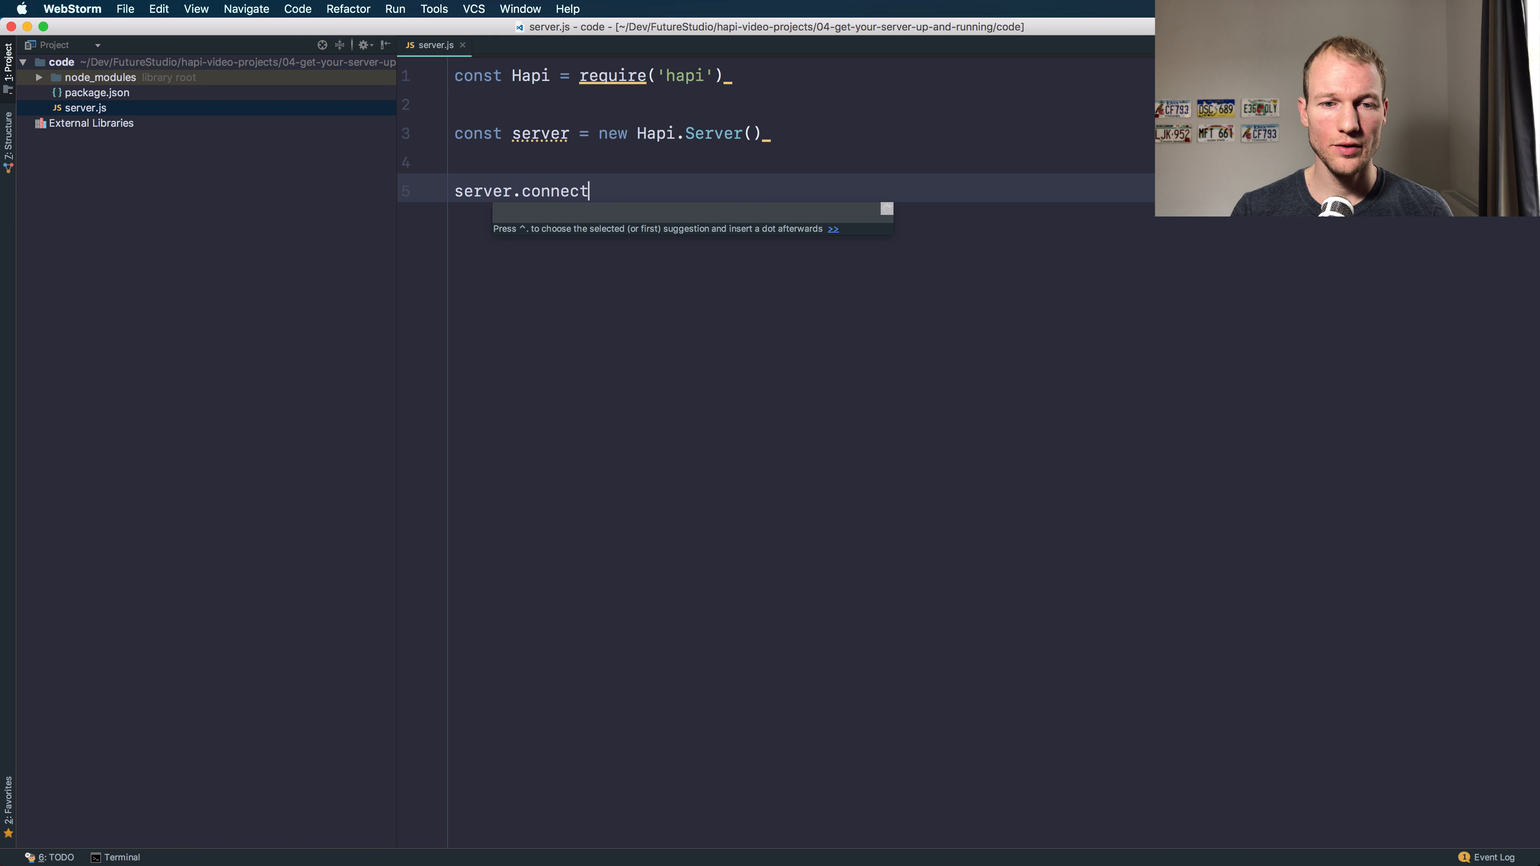
type("ion()")
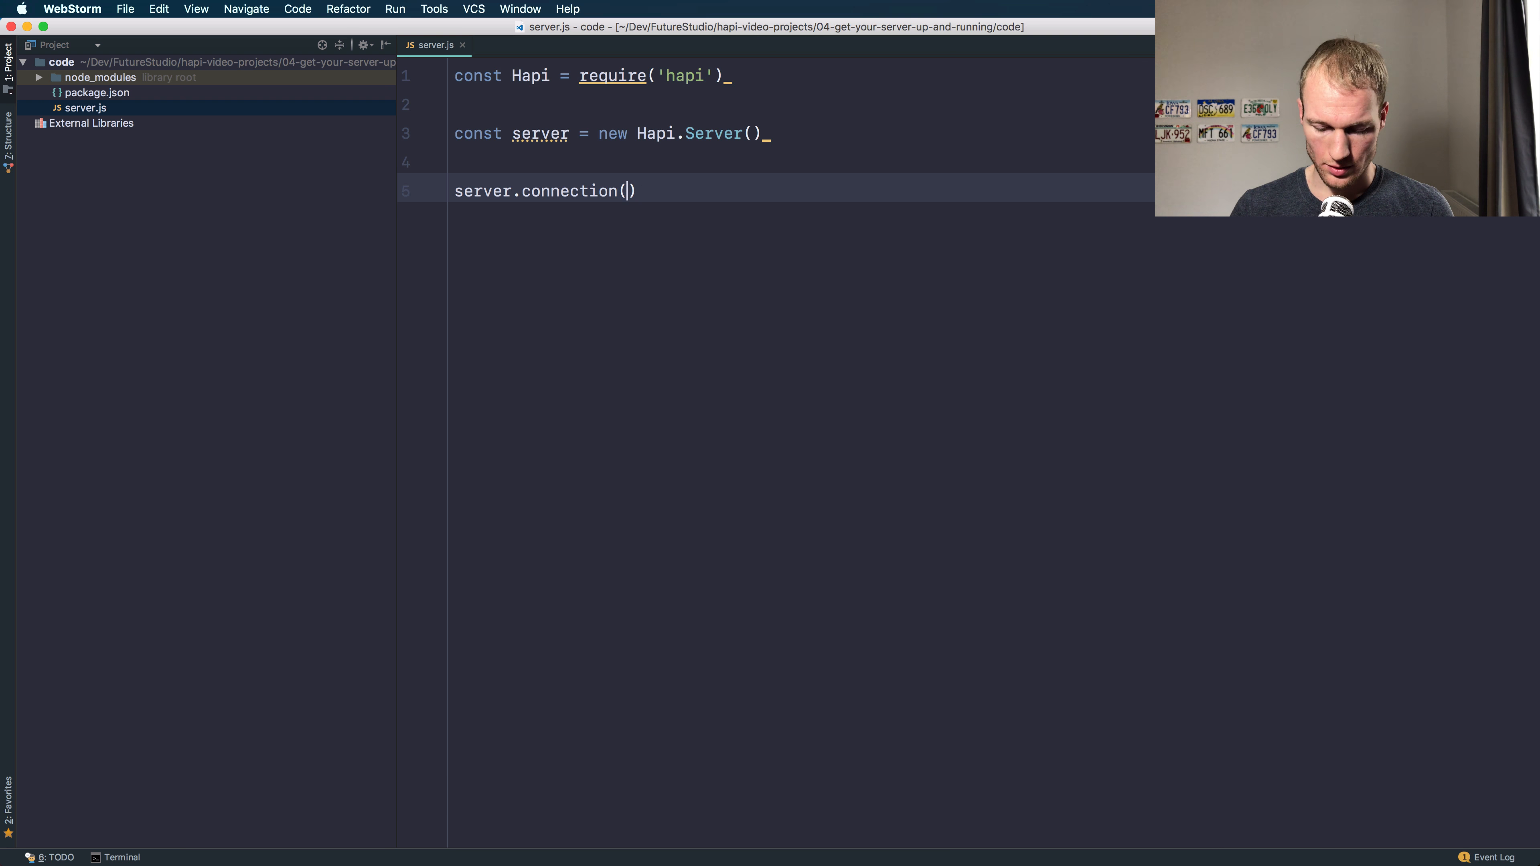
type("{")
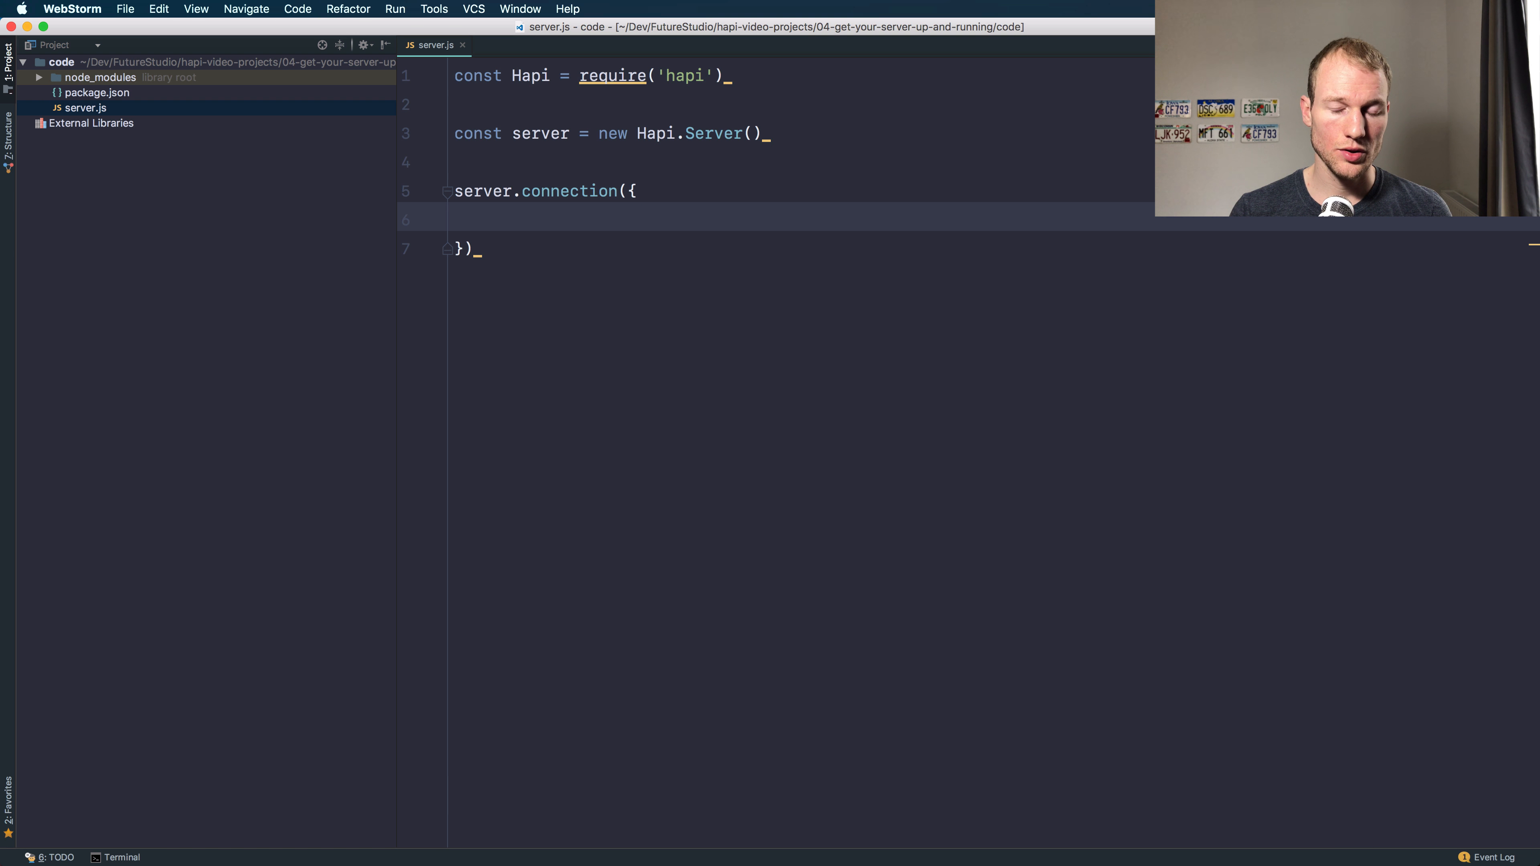
type("host: 'local'")
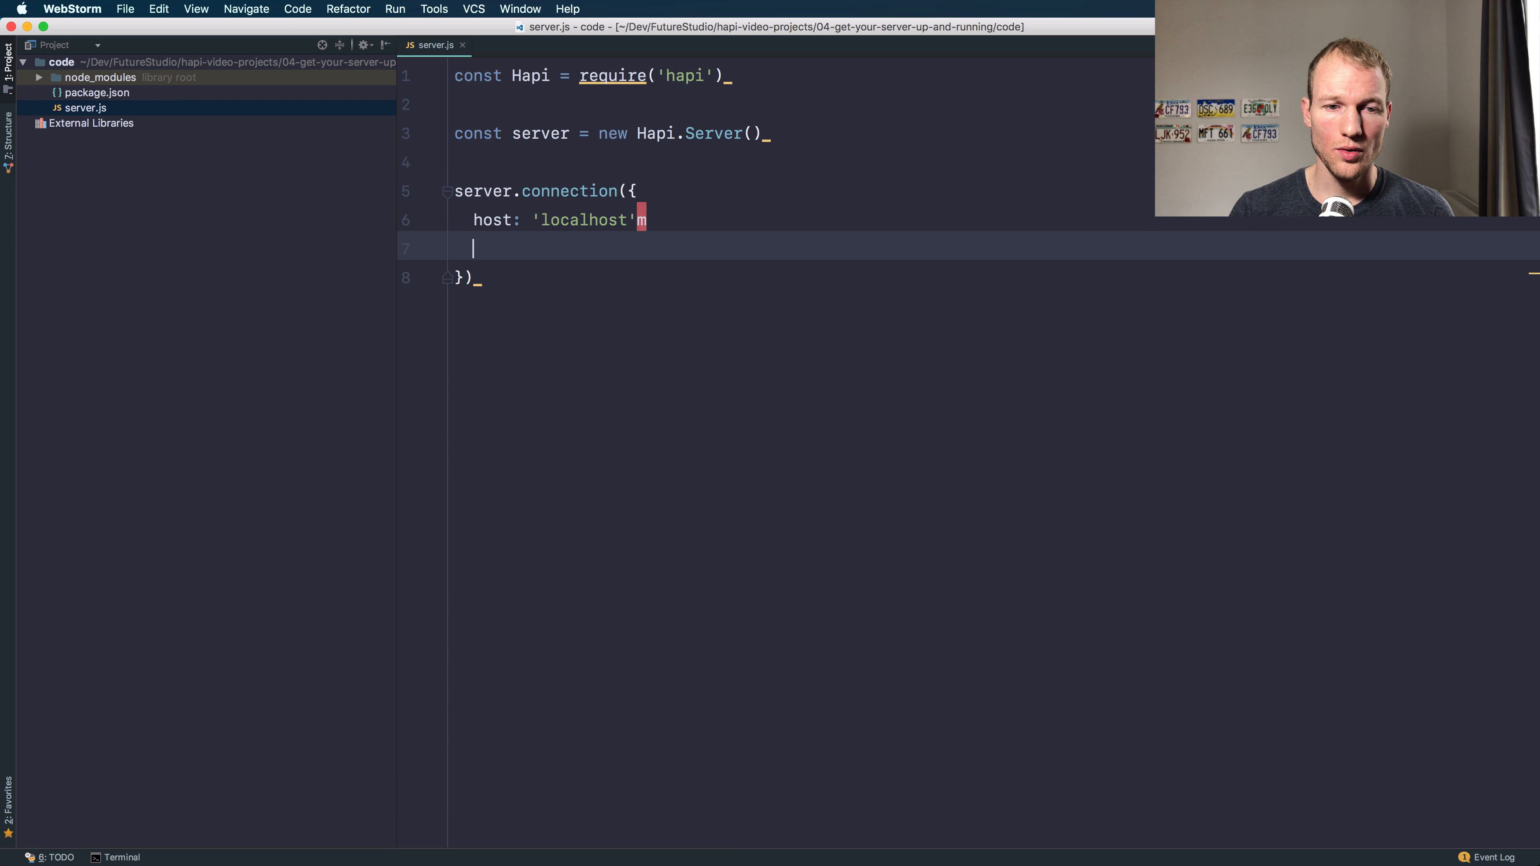
type(",")
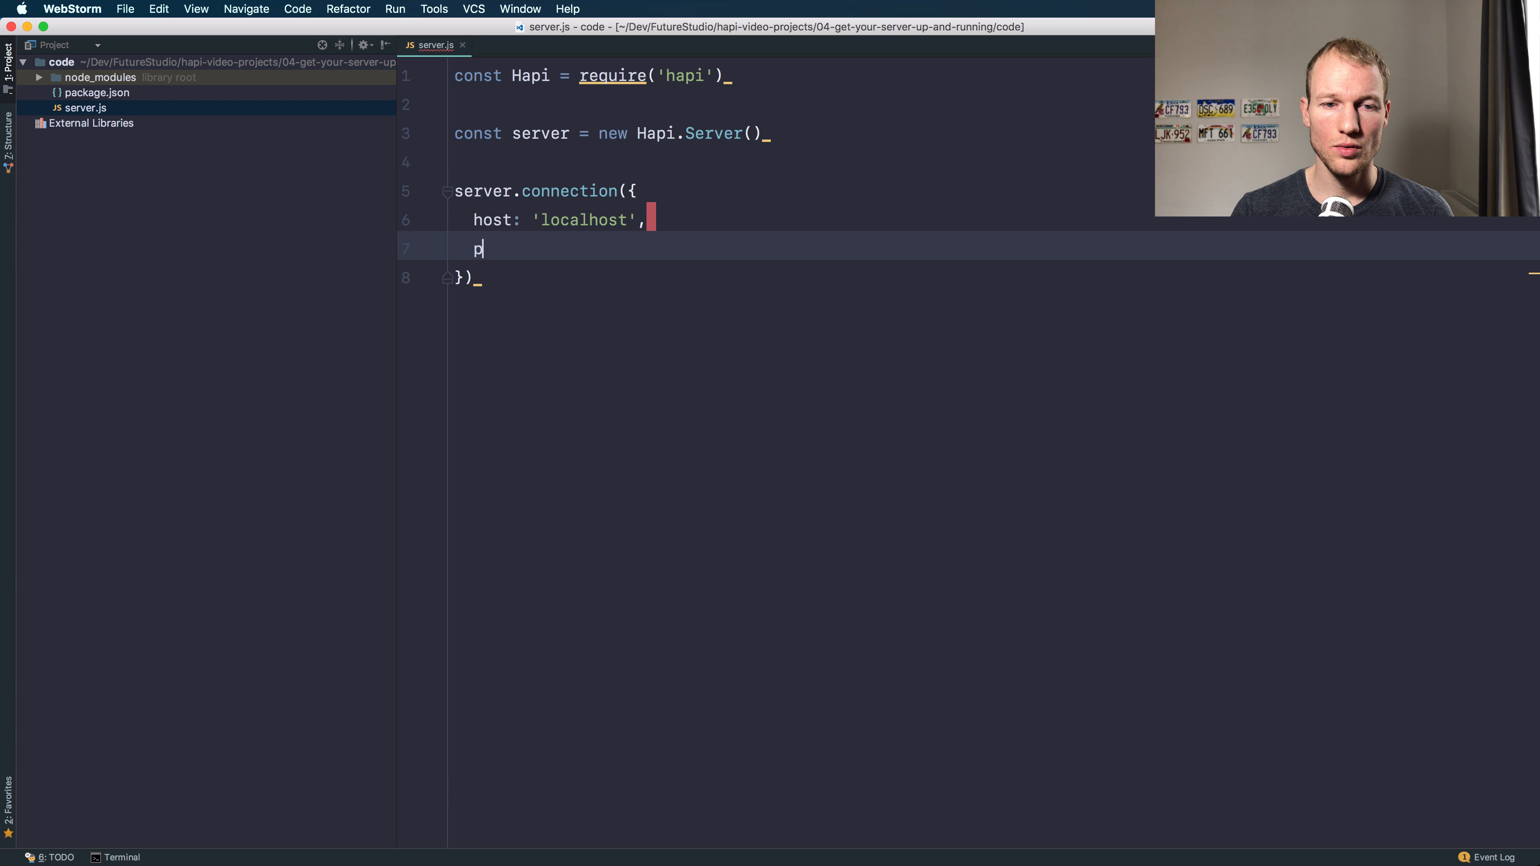
type("ort: 3000")
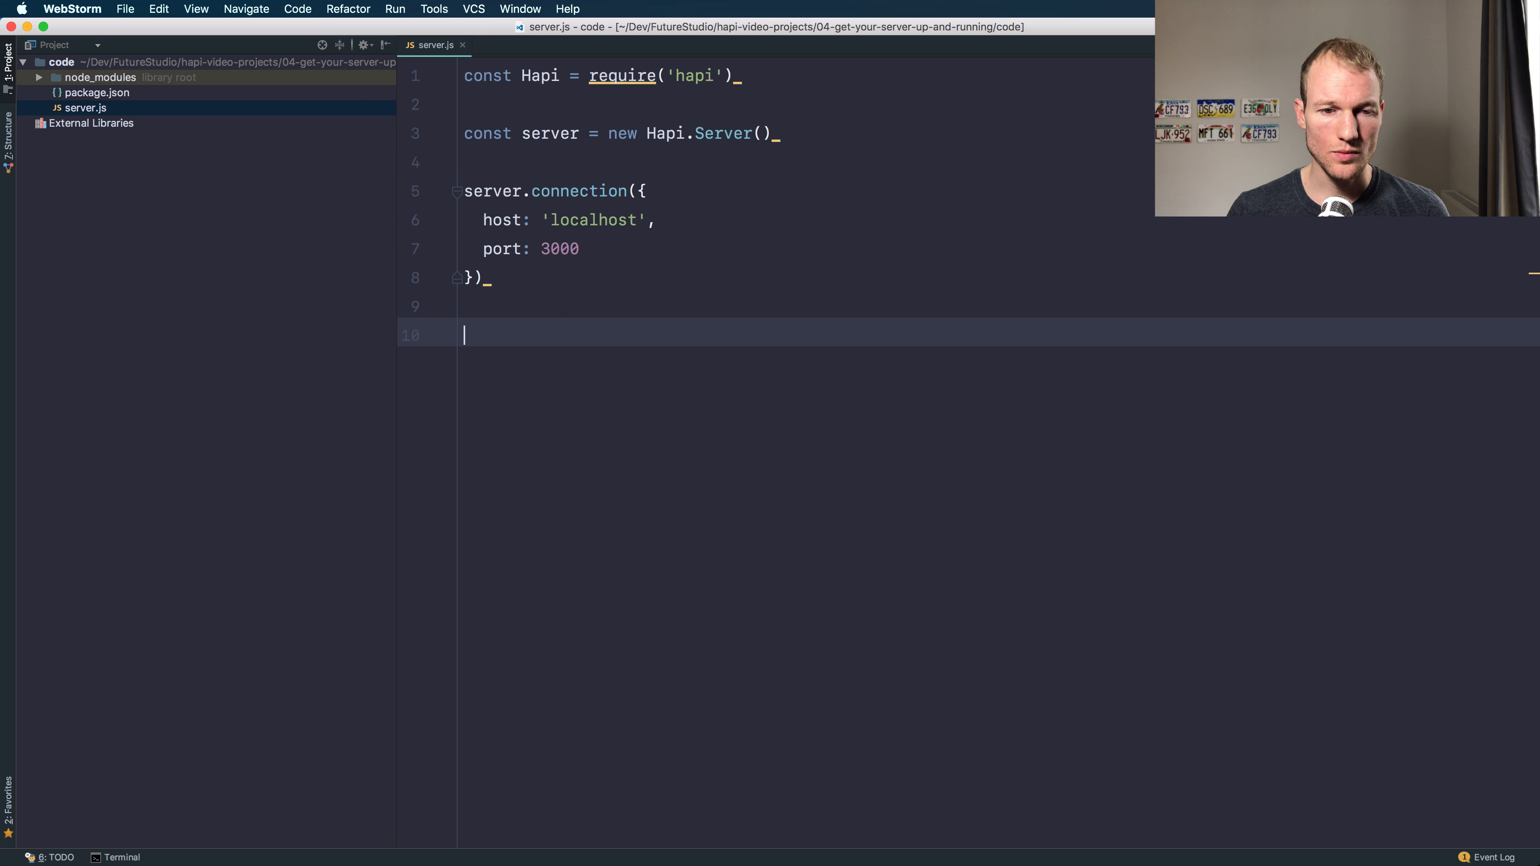
mouse_move(437, 81)
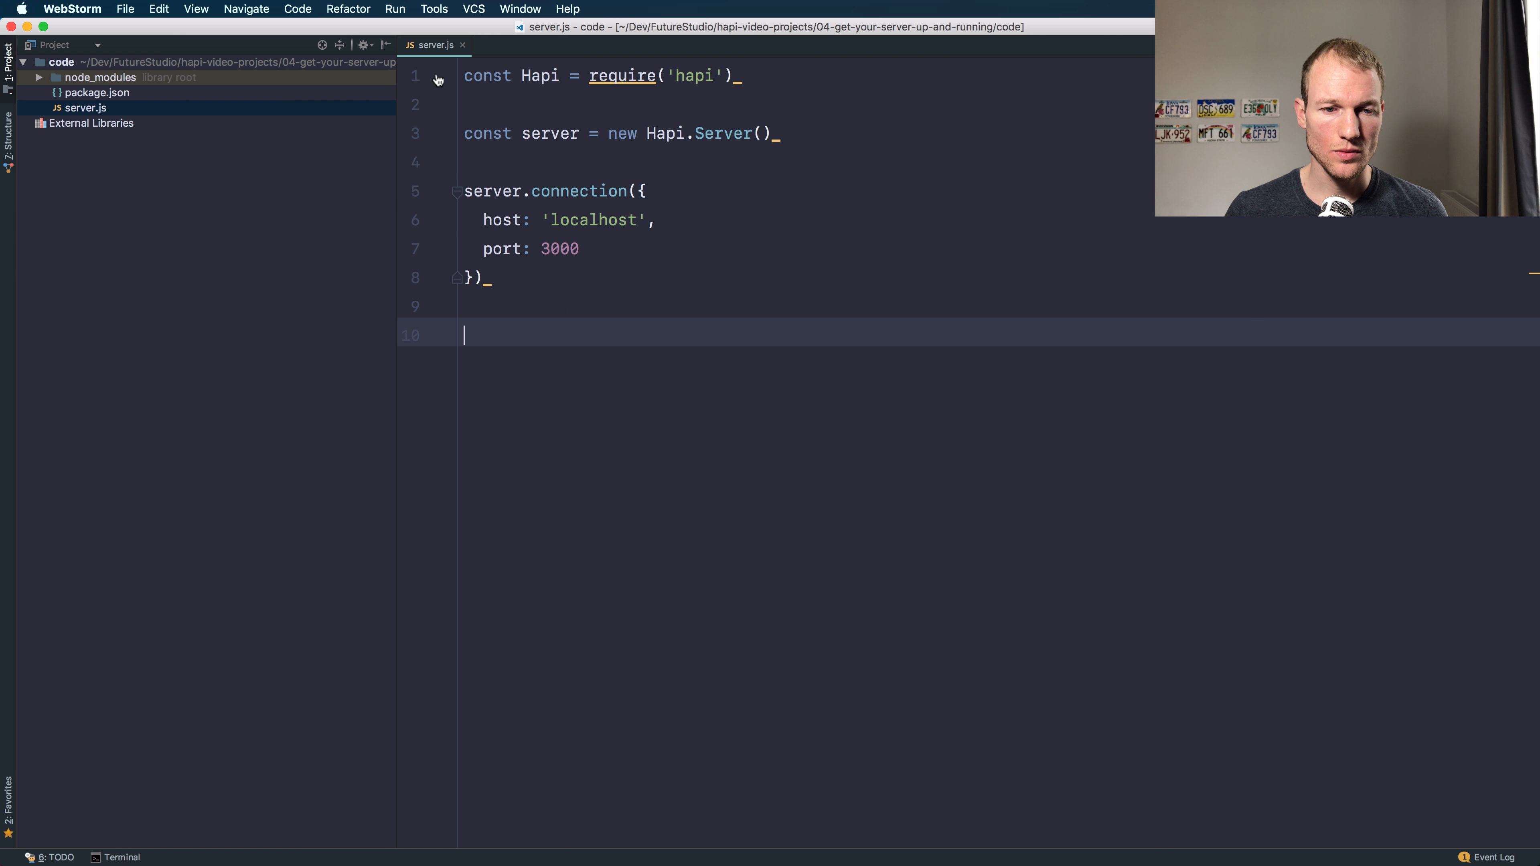
type("serve")
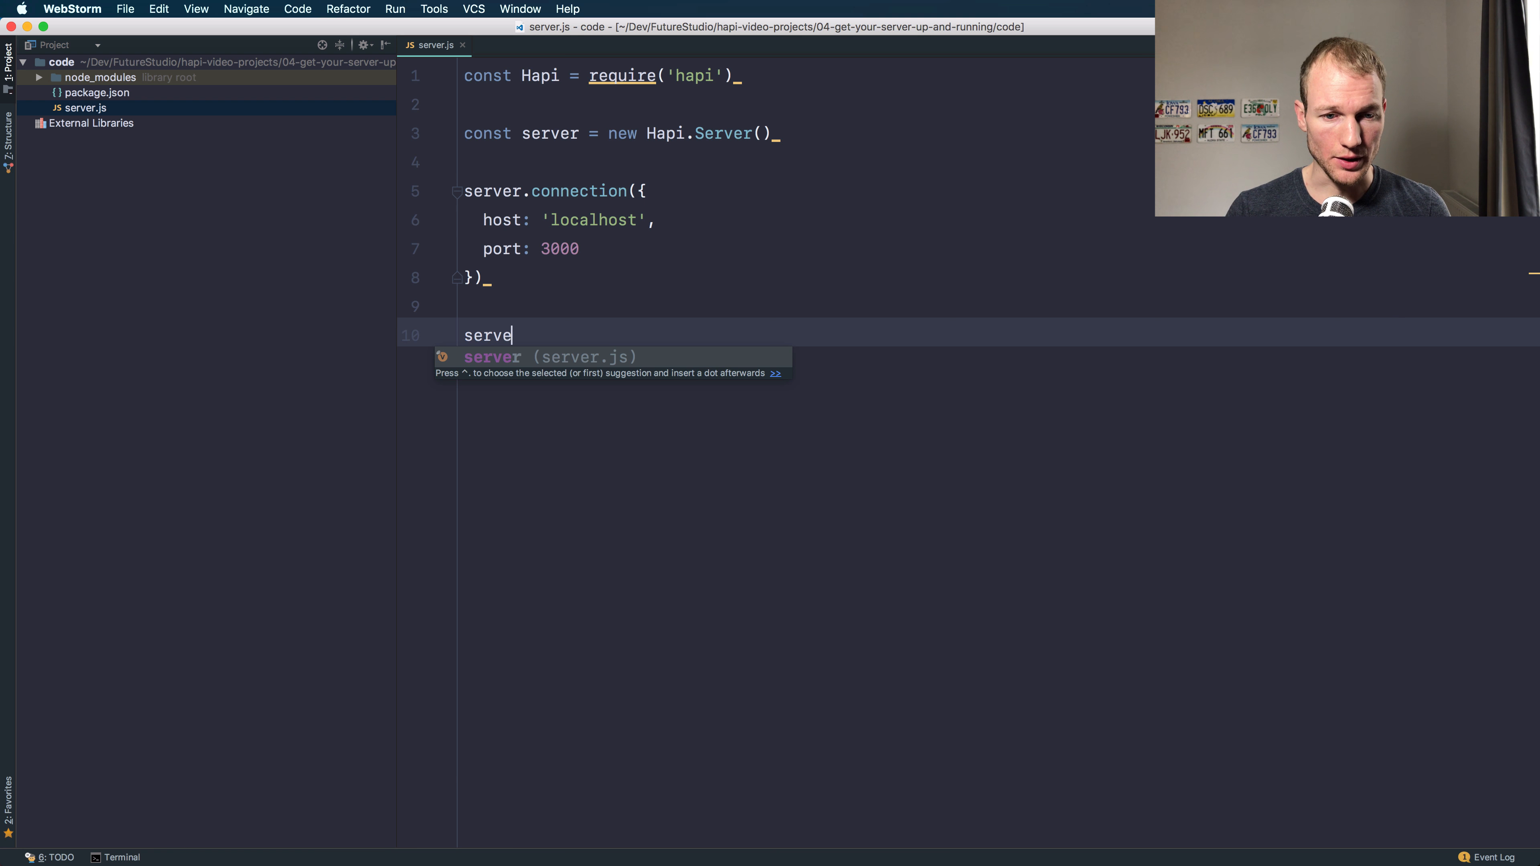
Step: Write server.start with a callback that throws err if set
type(".start()")
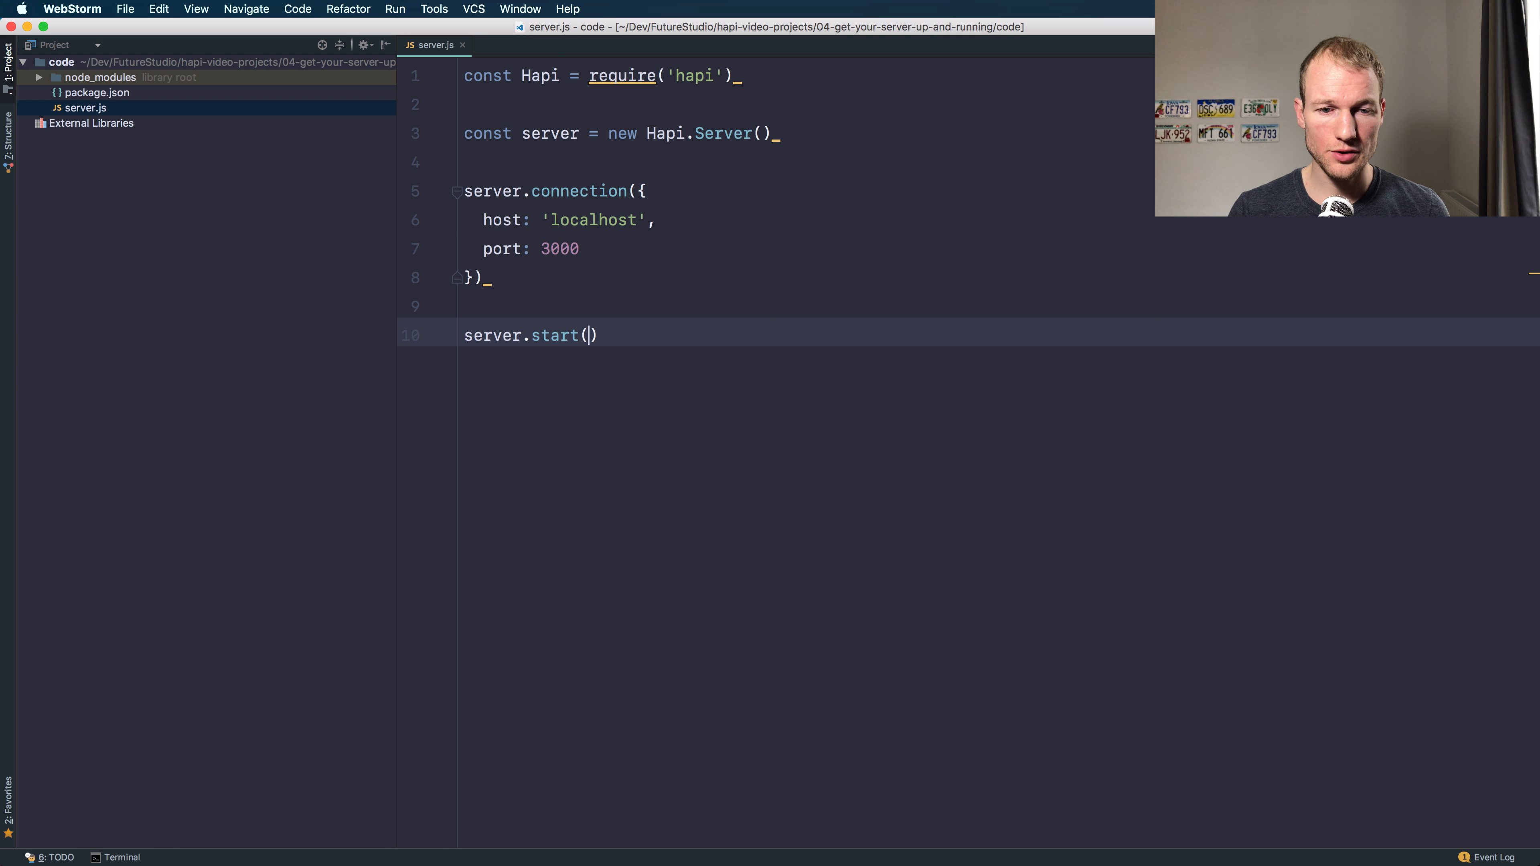
type("funciont (")
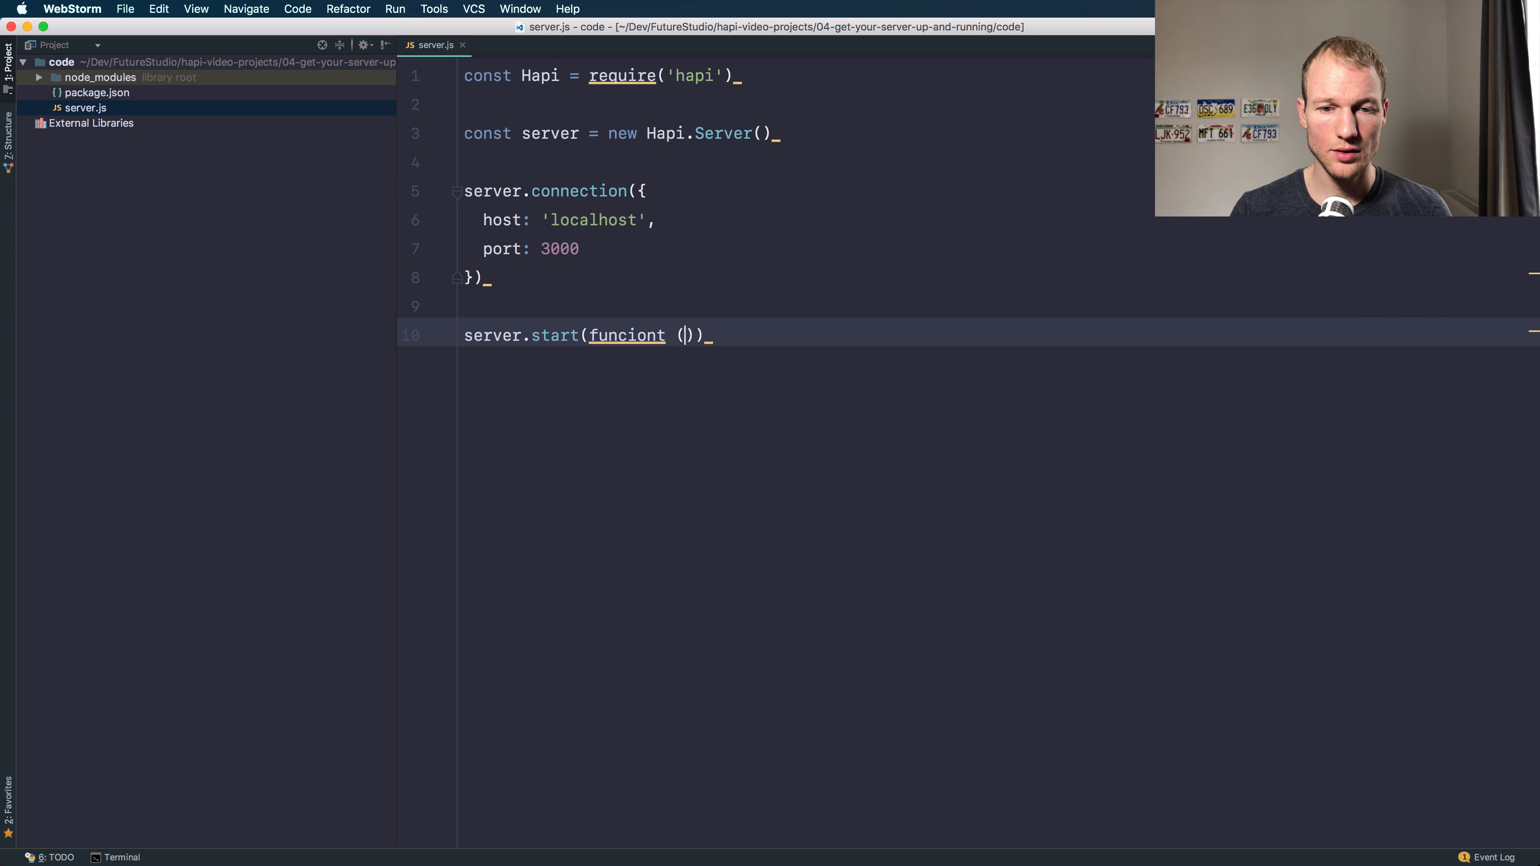
type("err")
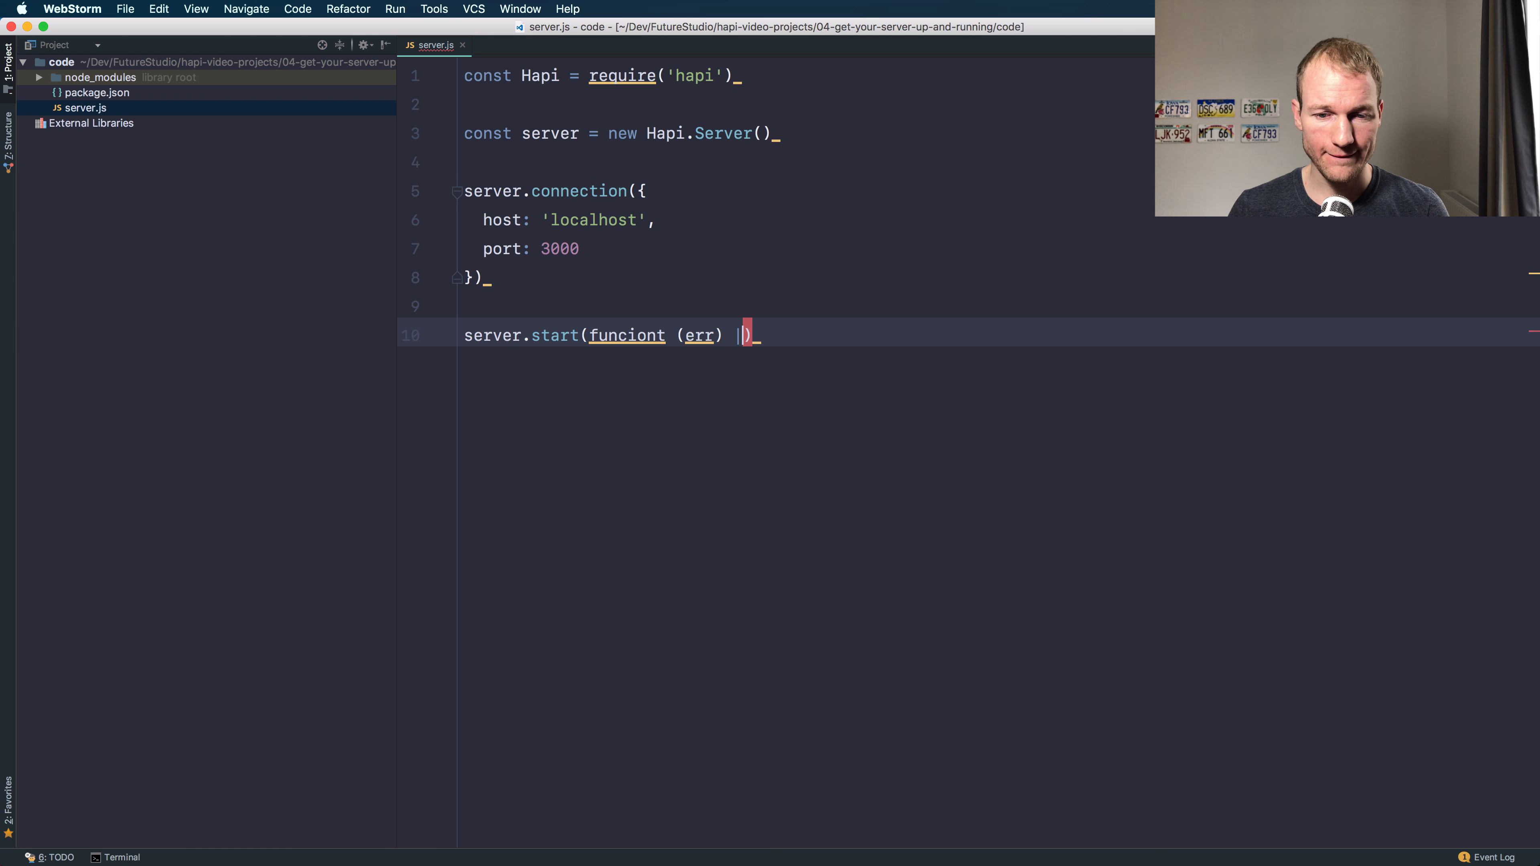
type("{")
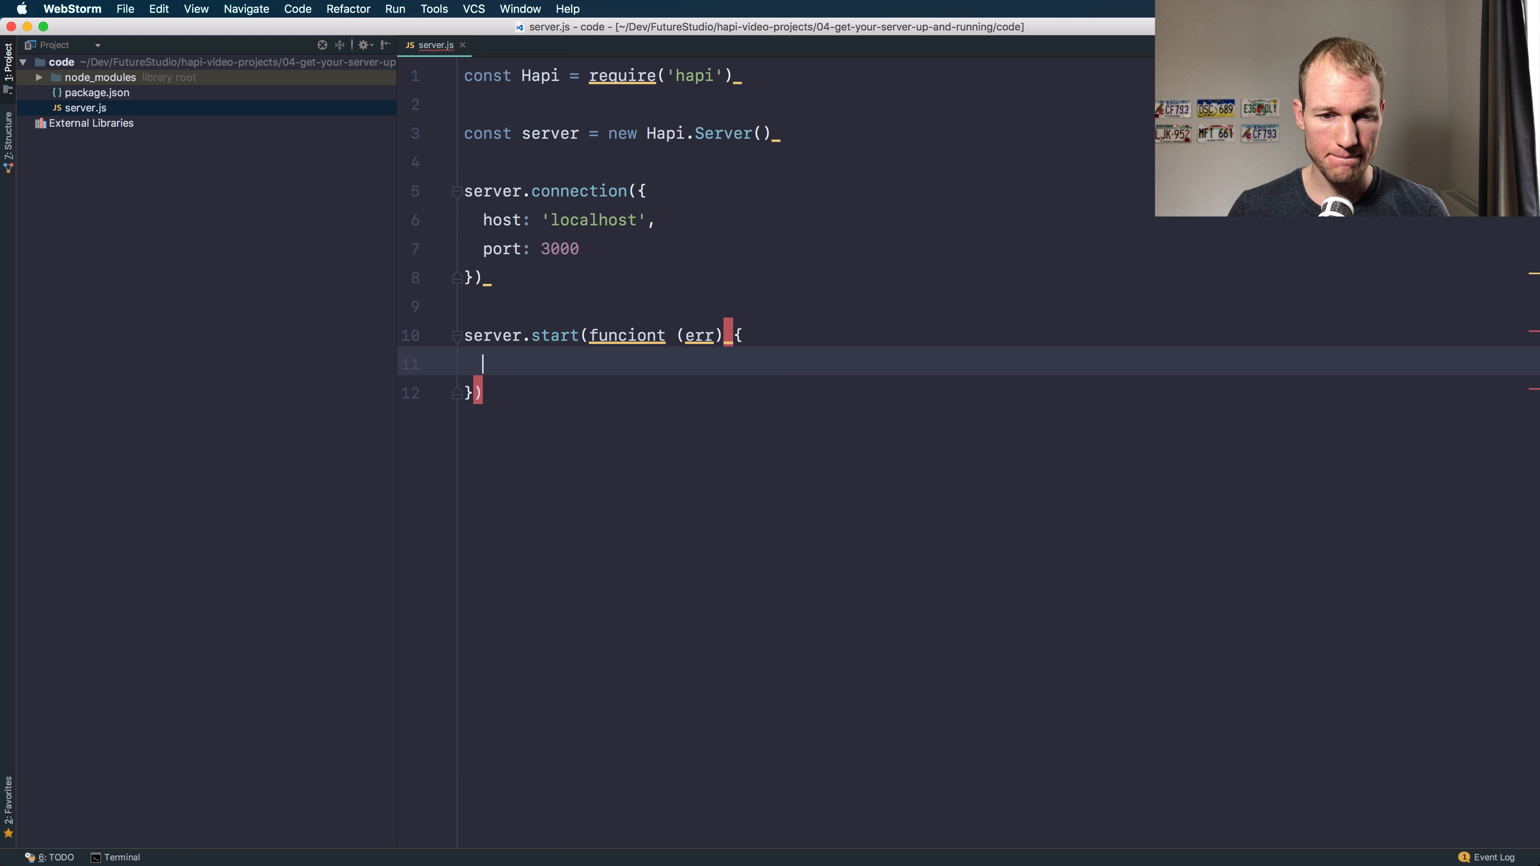
type("if (")
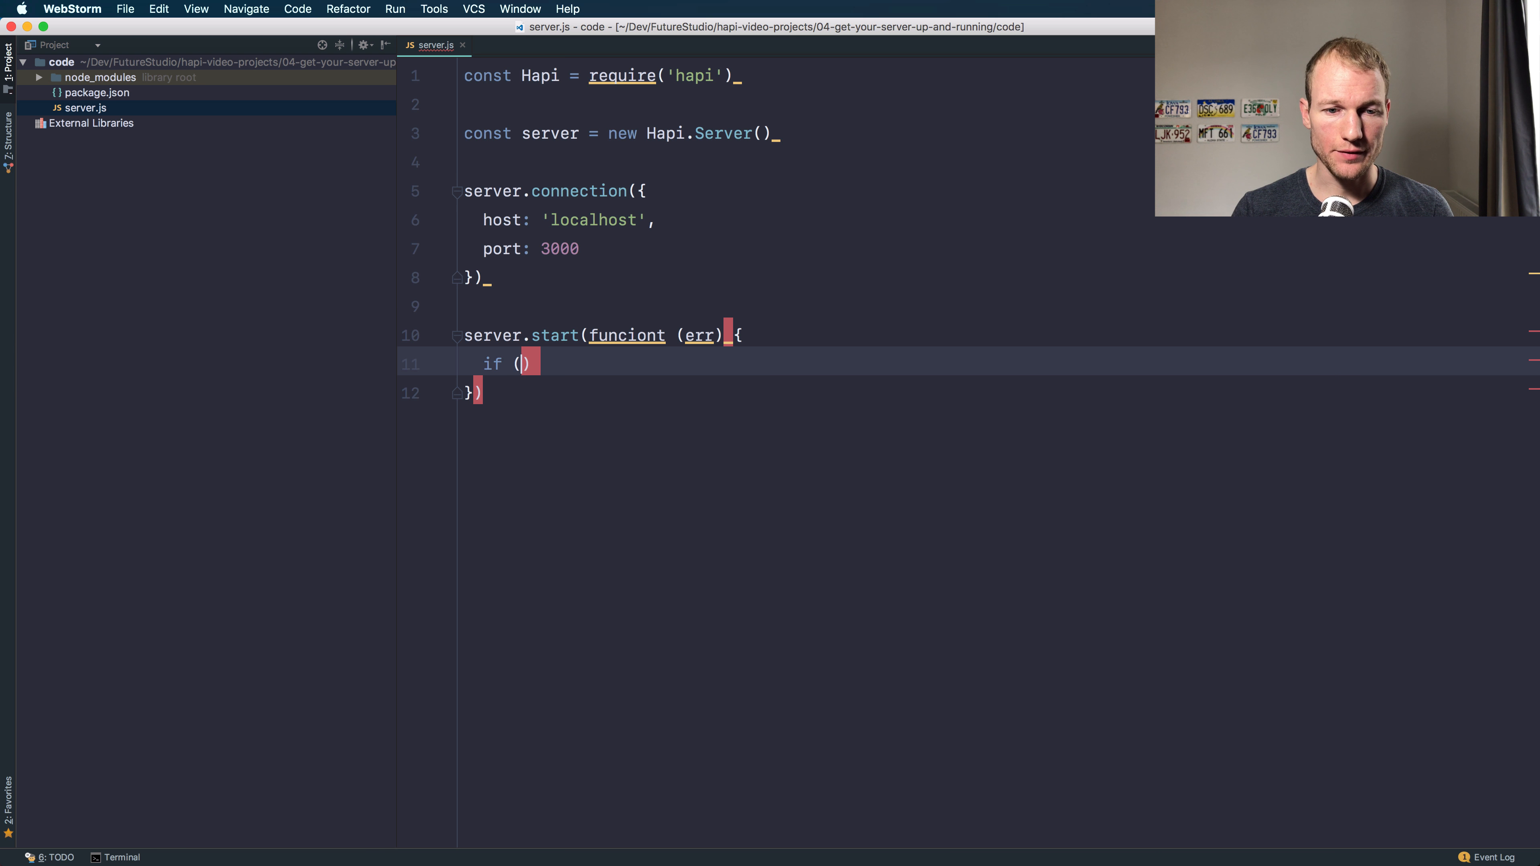
type("err")
type("thr")
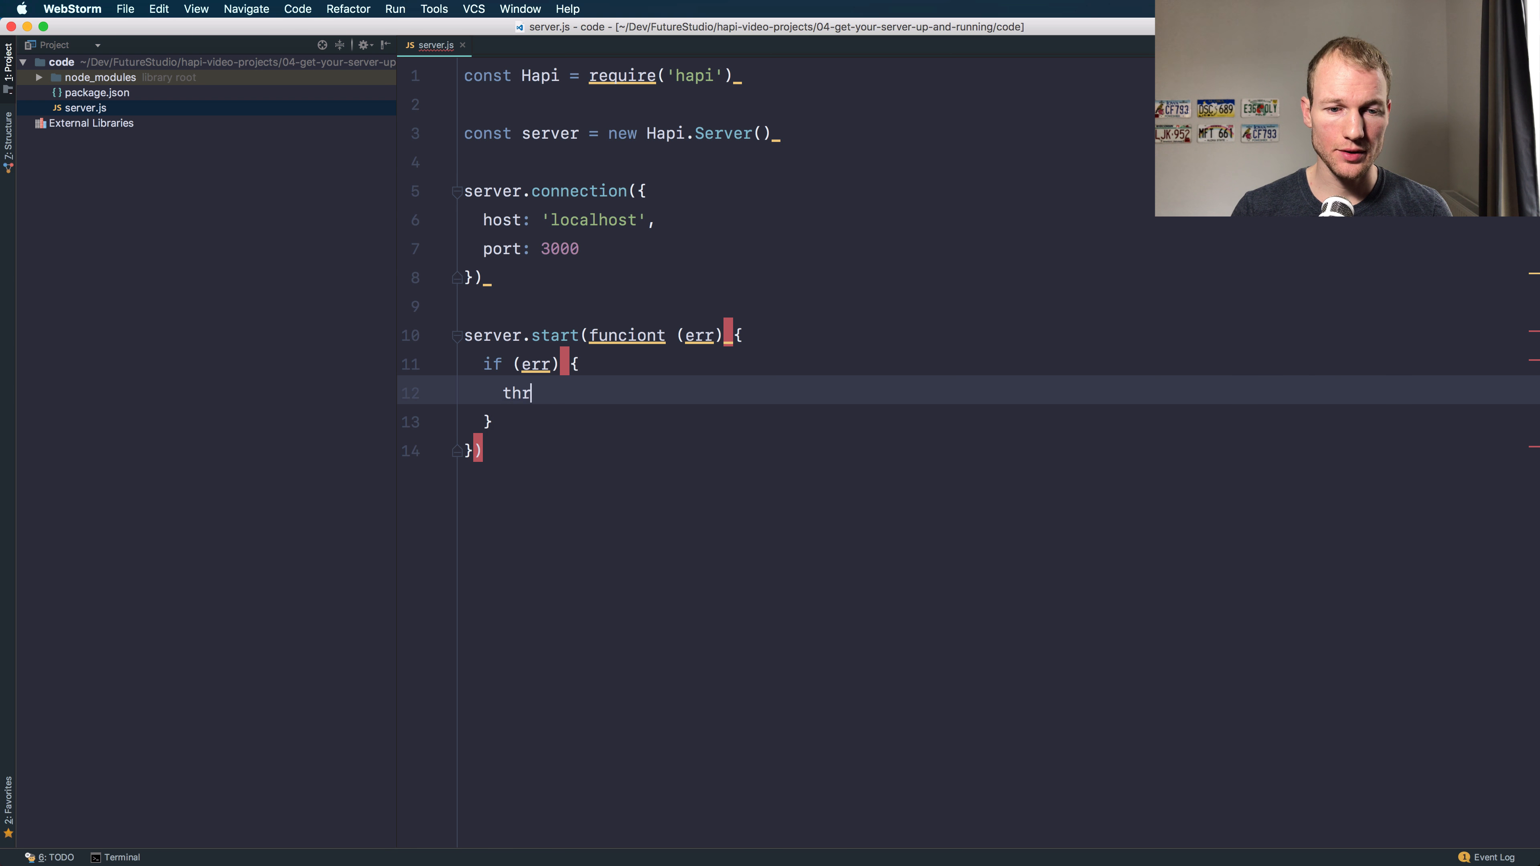
type("ow err")
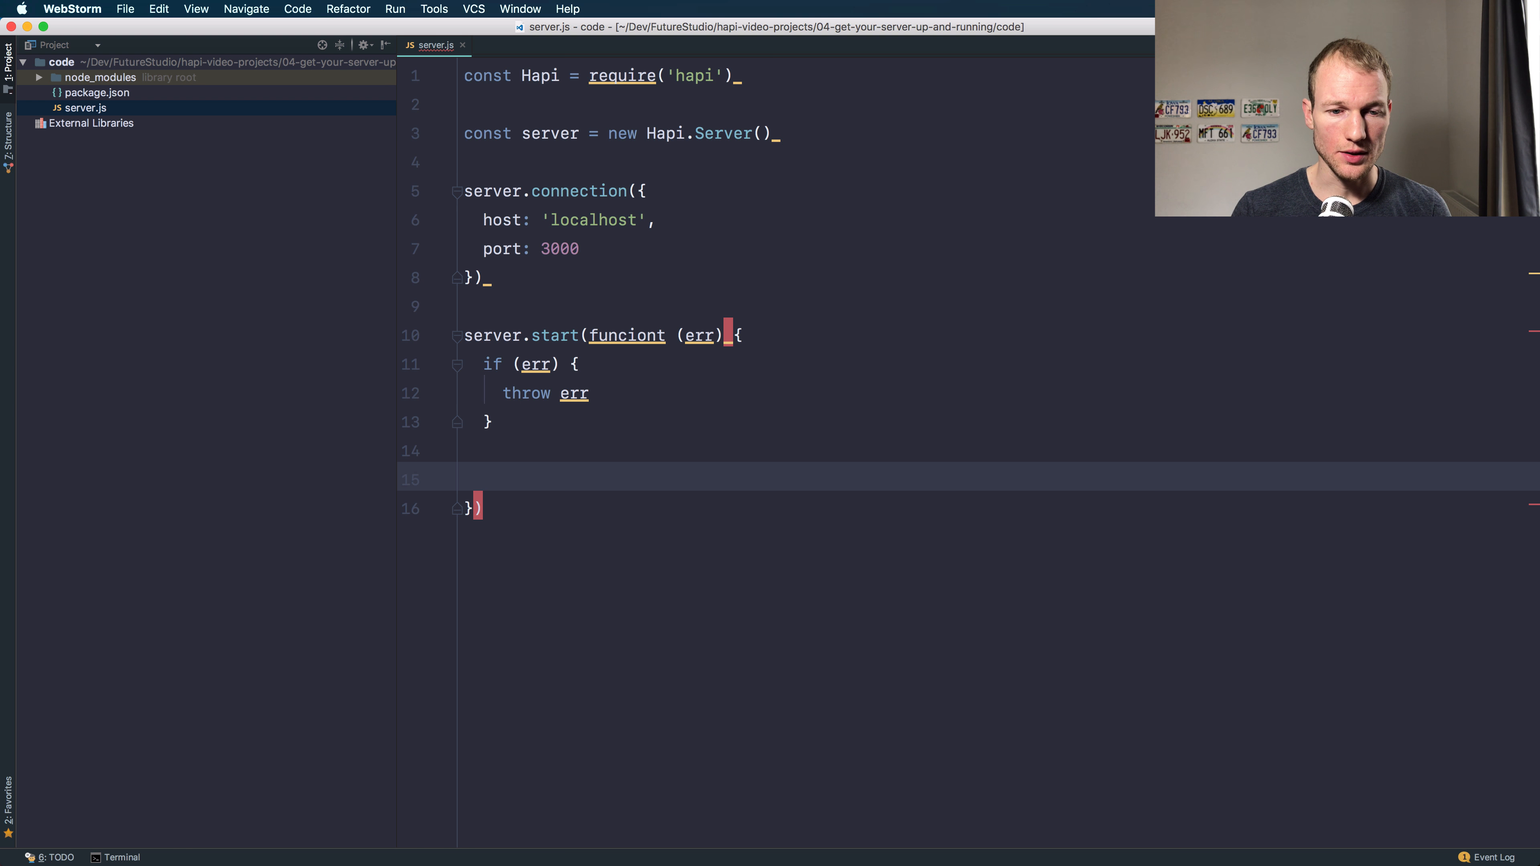
Step: Log 'Server started at: ' plus server.info.uri inside the start callback
type("console.log()")
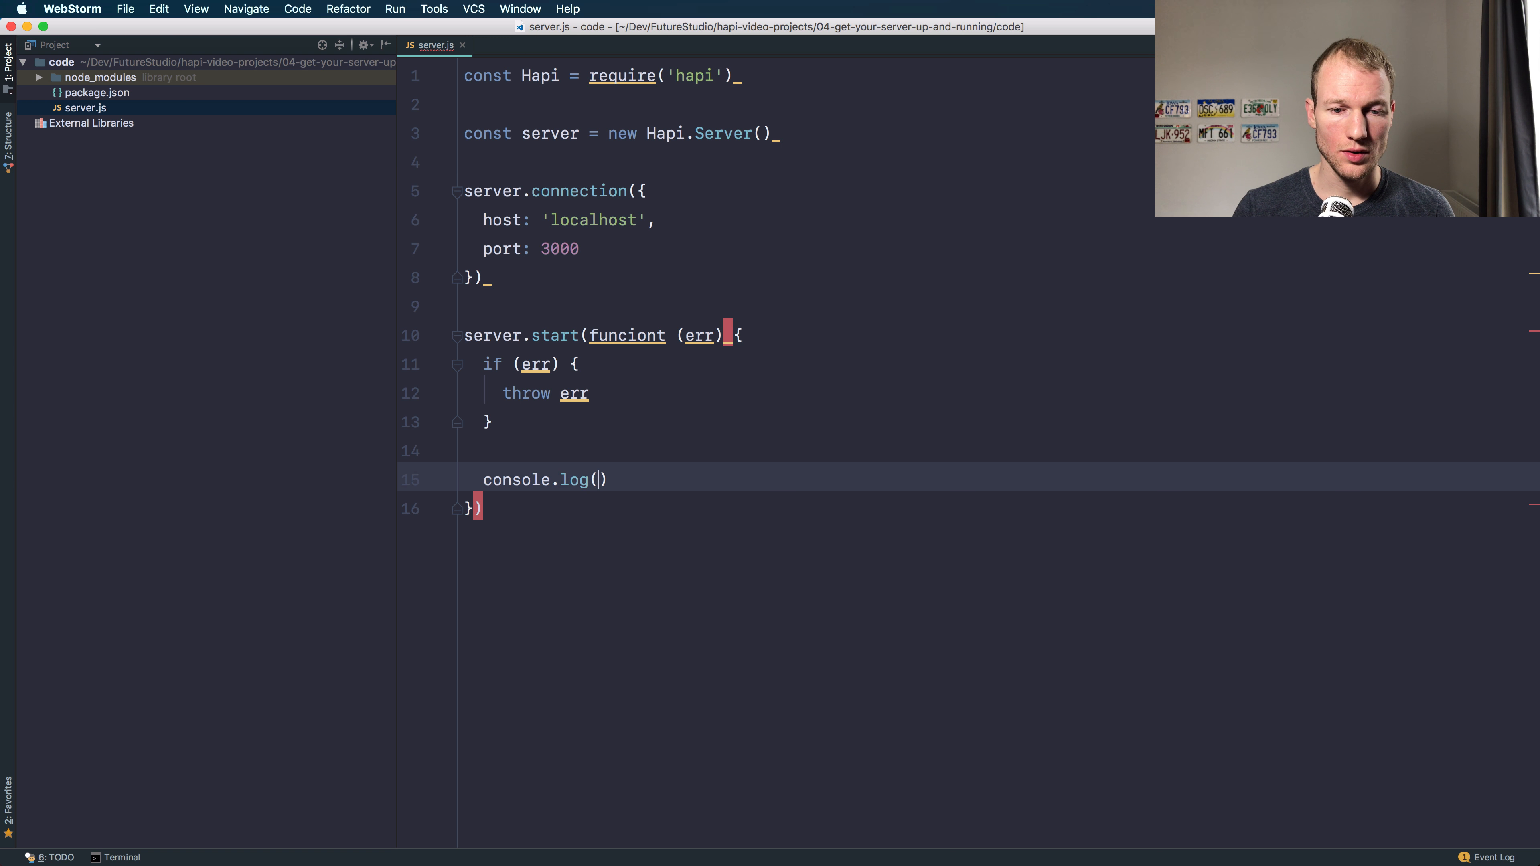
type("Ste'")
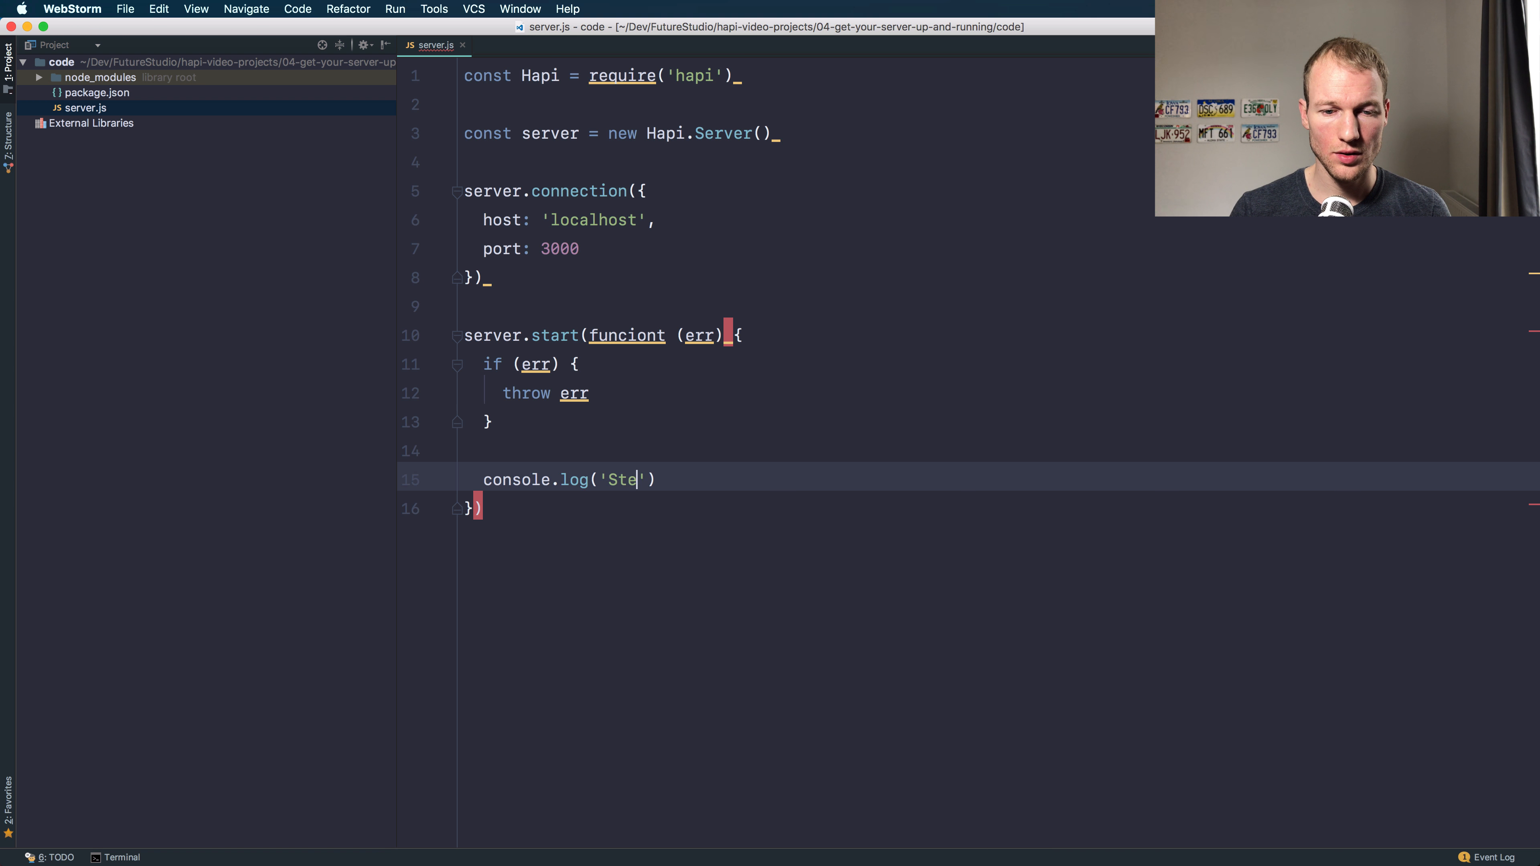
type("erver started a")
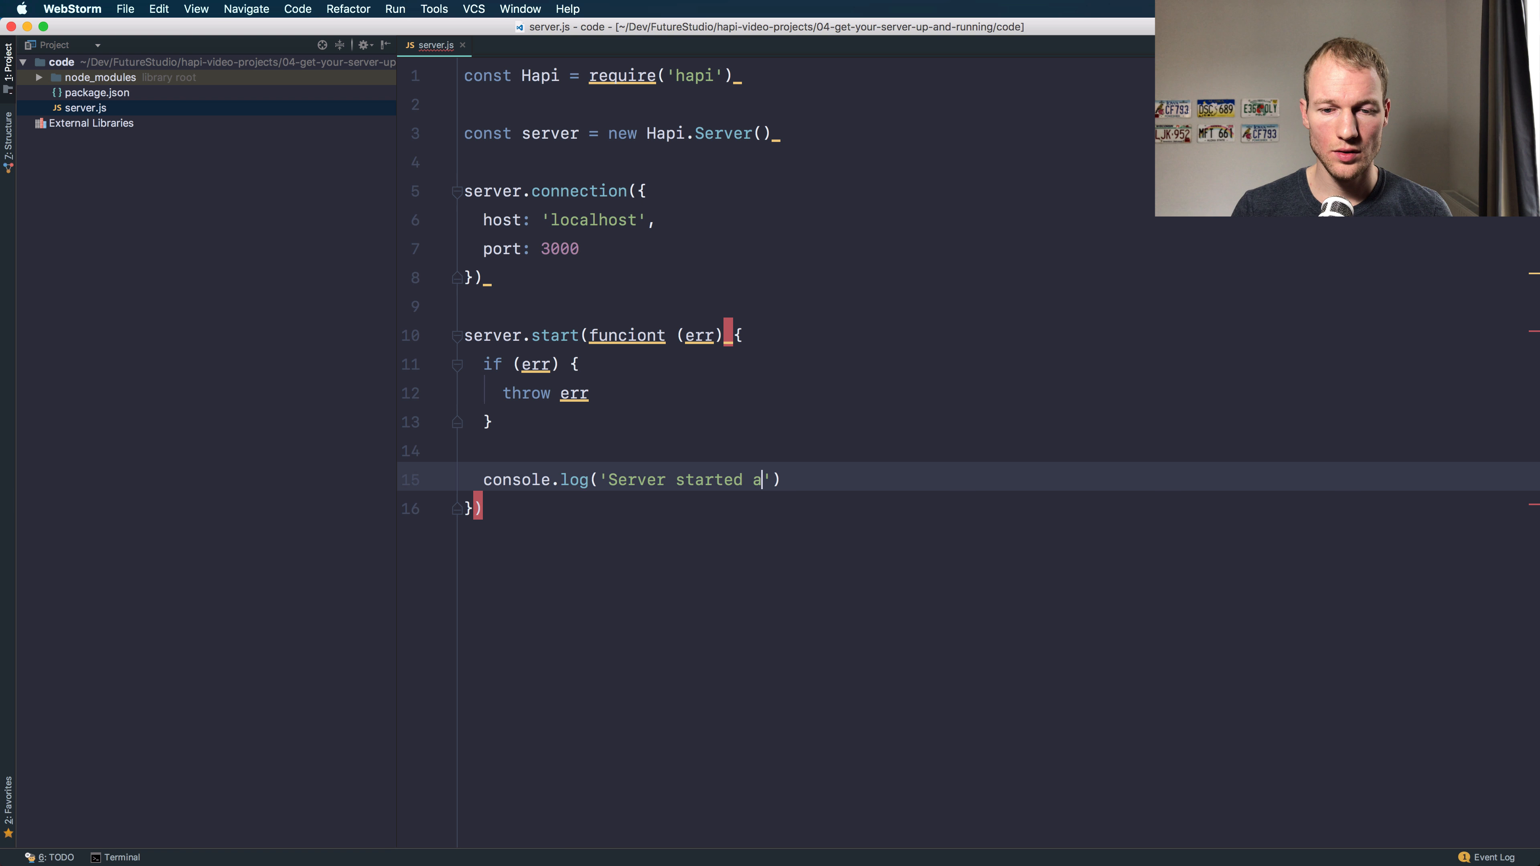
type("t: ' + serve")
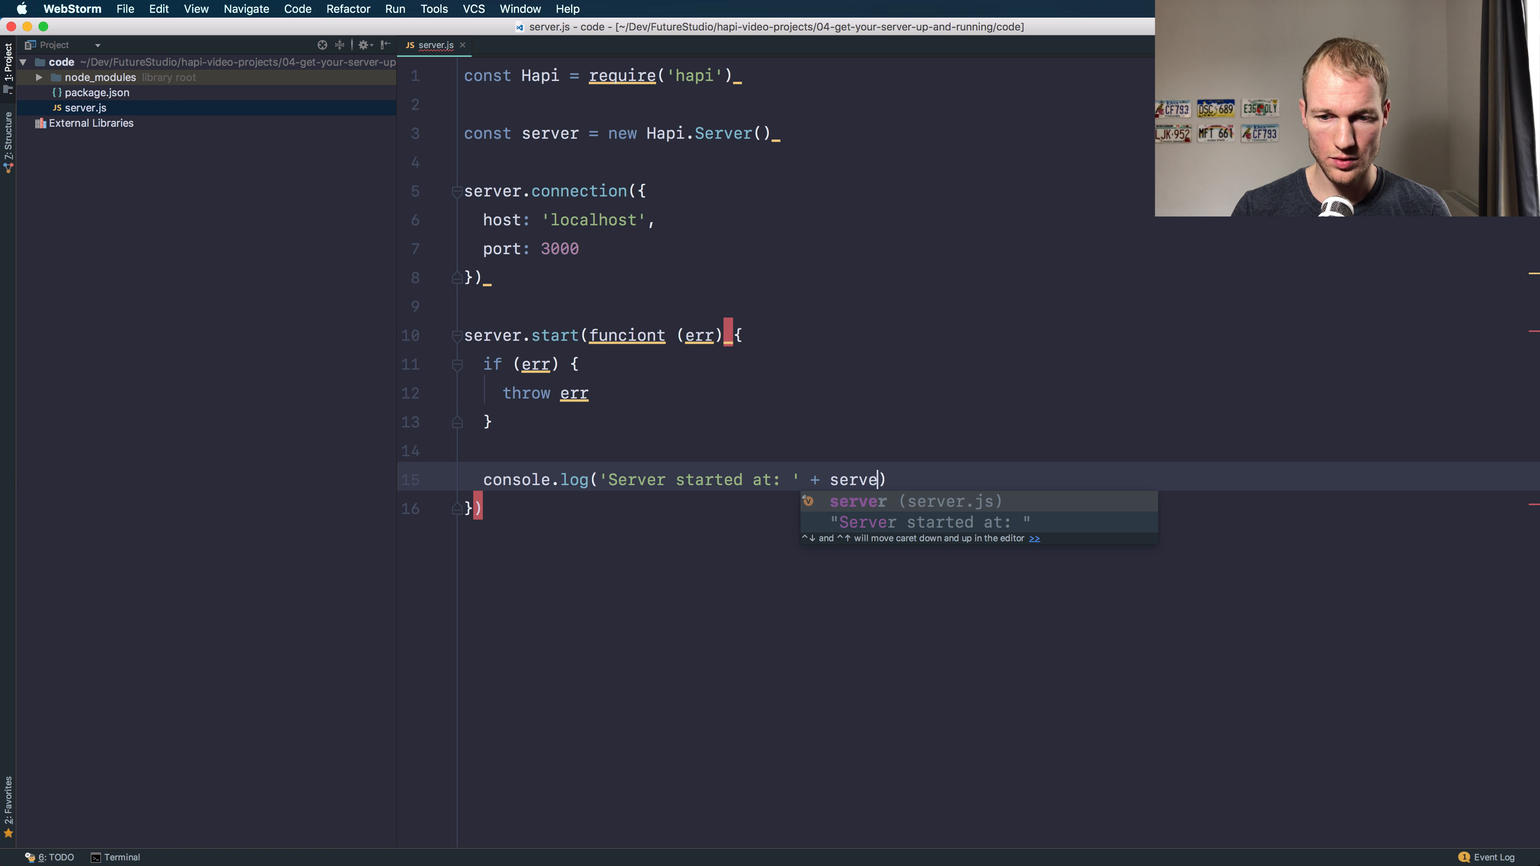
type("r.info.uri")
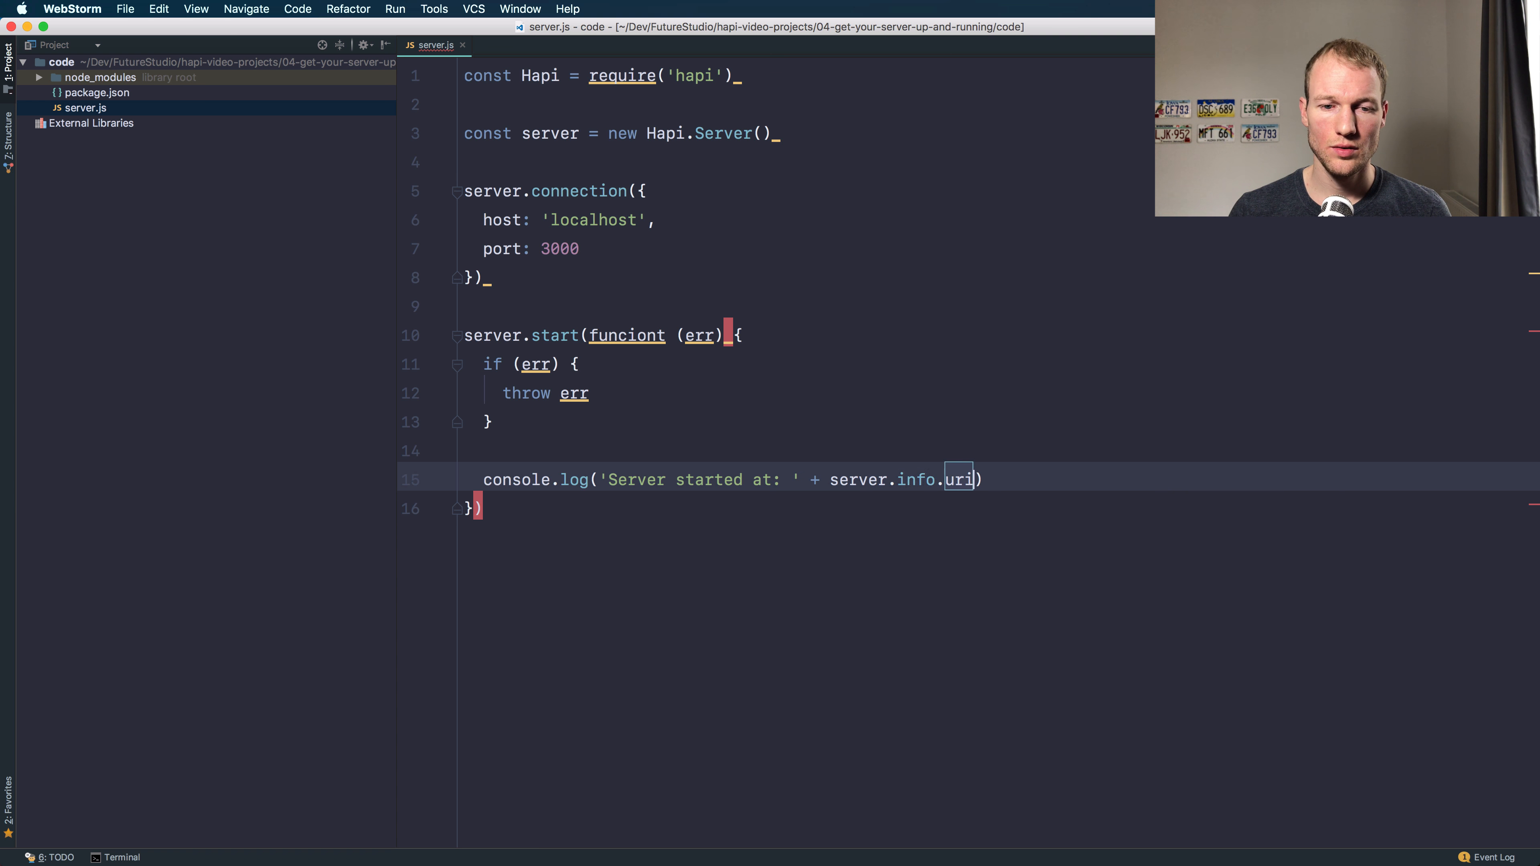
left_click(467, 450)
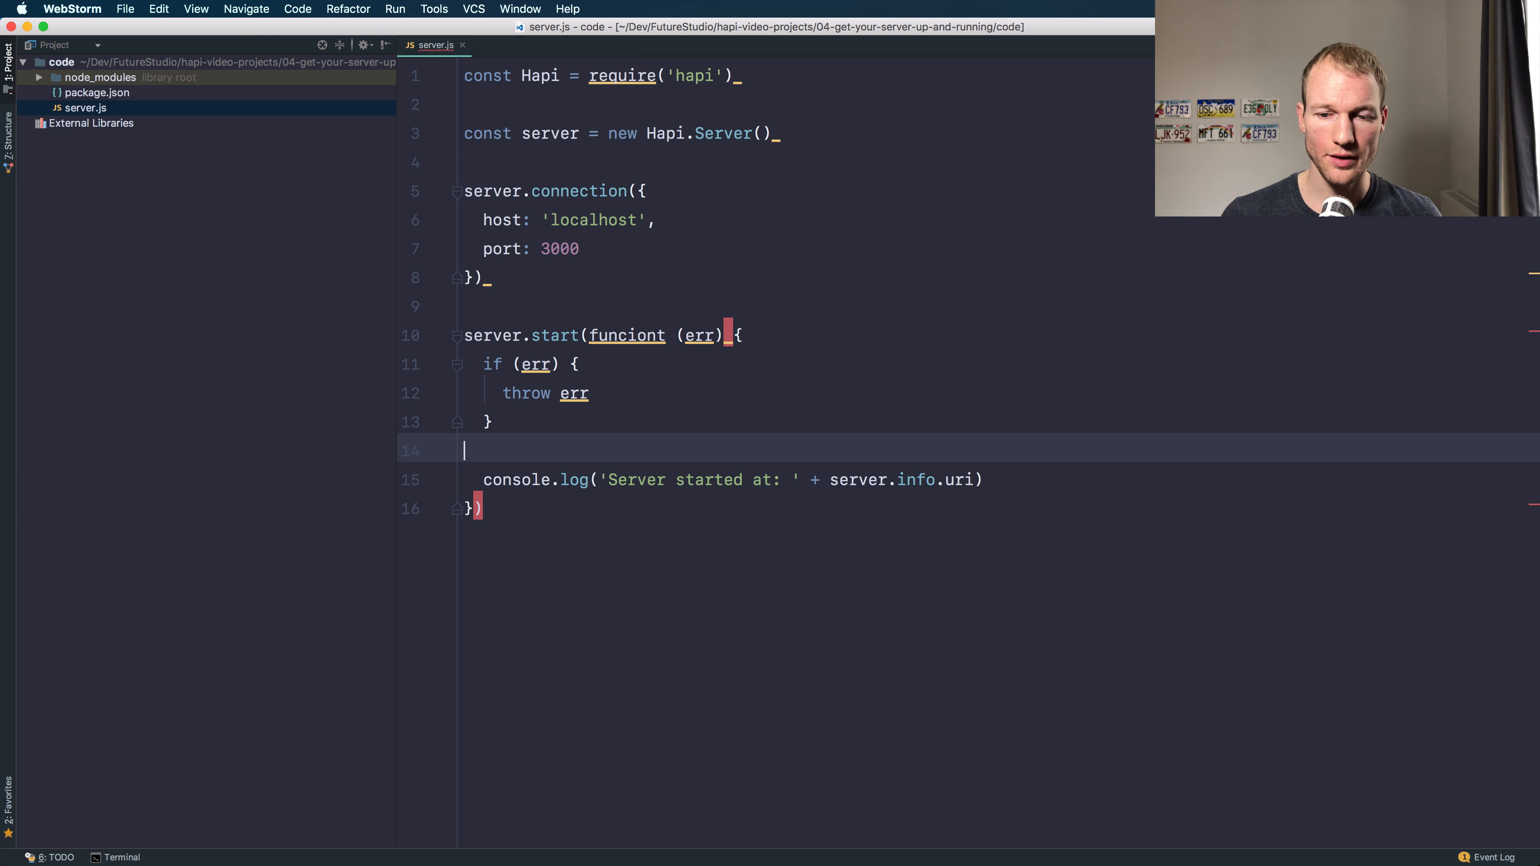
left_click(486, 277)
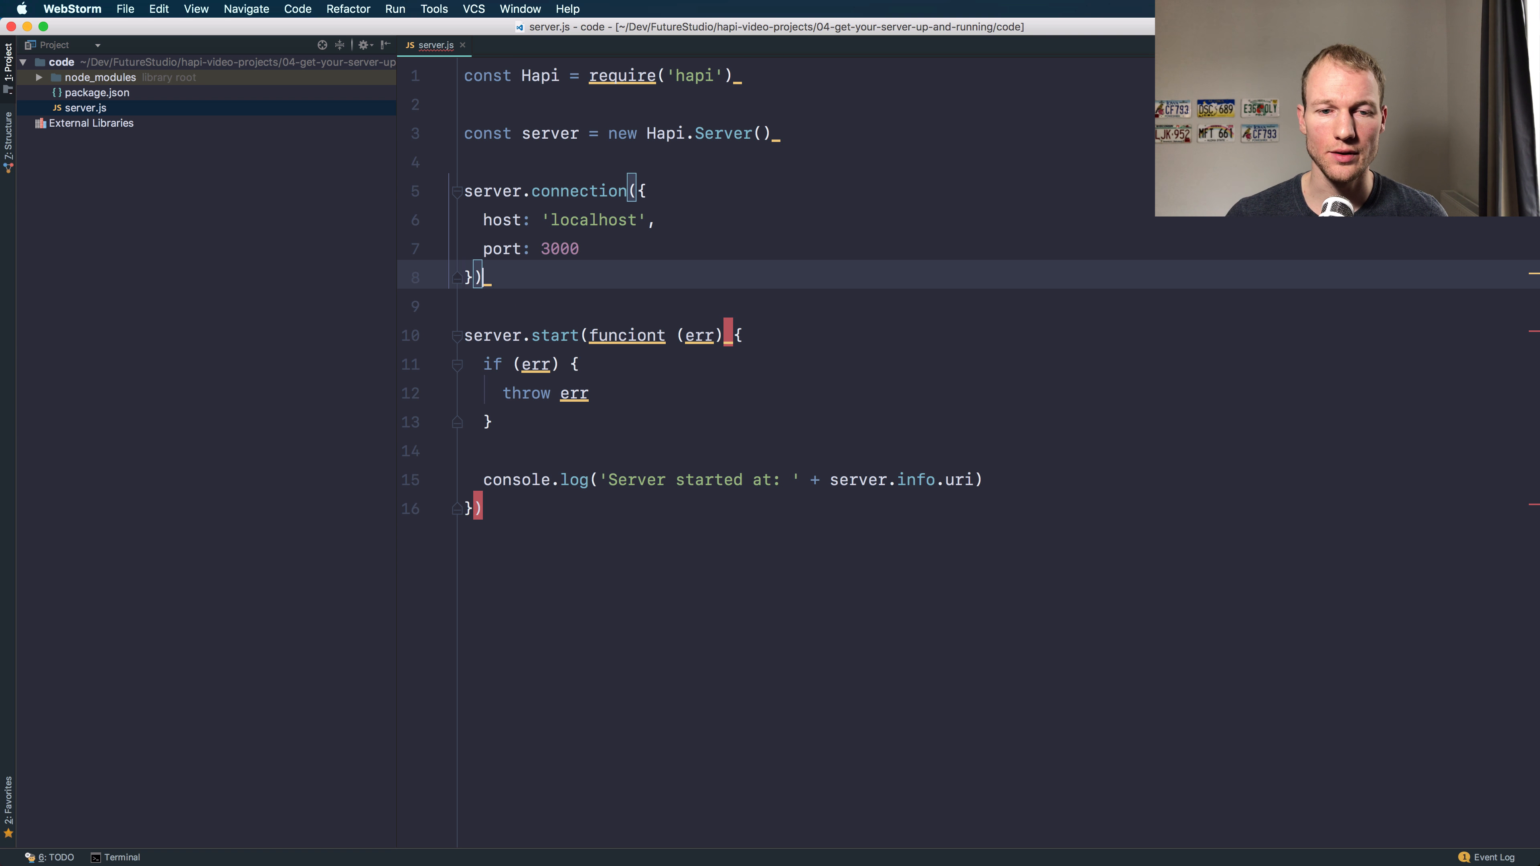
Step: Add the comment '// TODO add routes to your server to accept requests' before the start call
key("Enter")
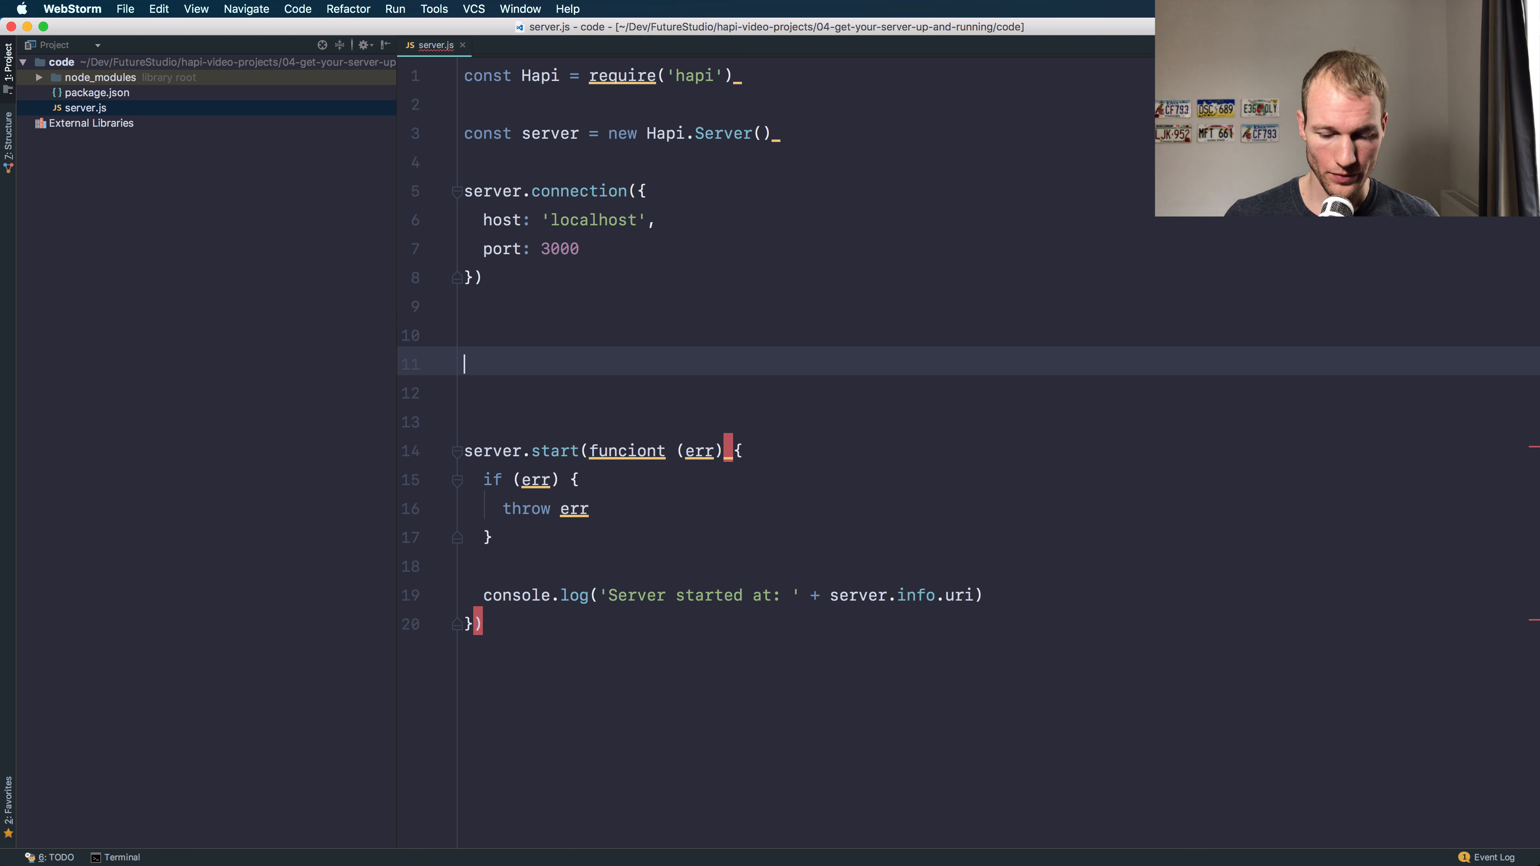
type("// TODO")
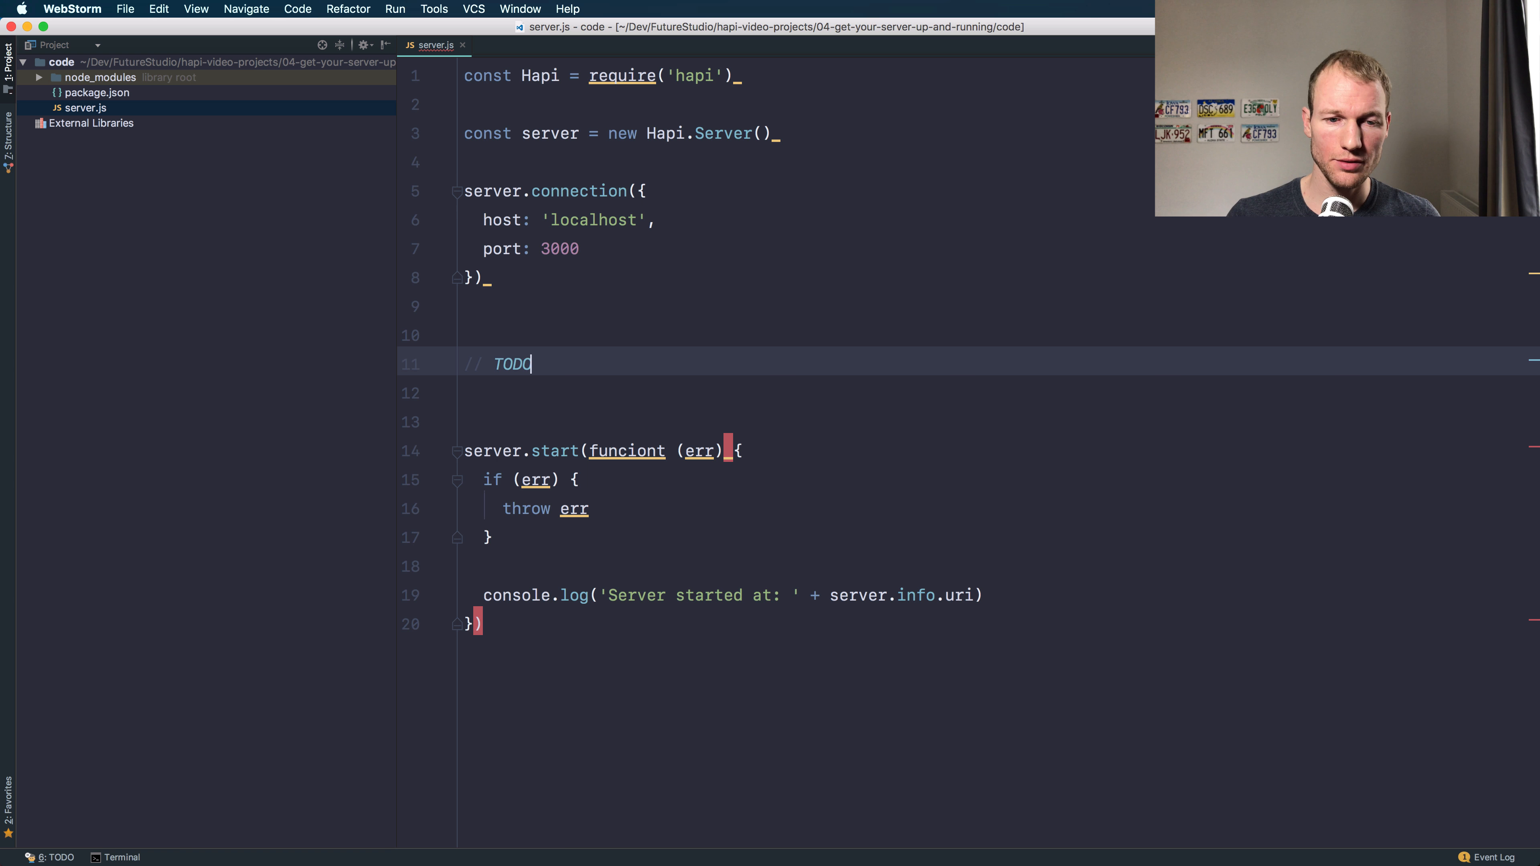
type("add")
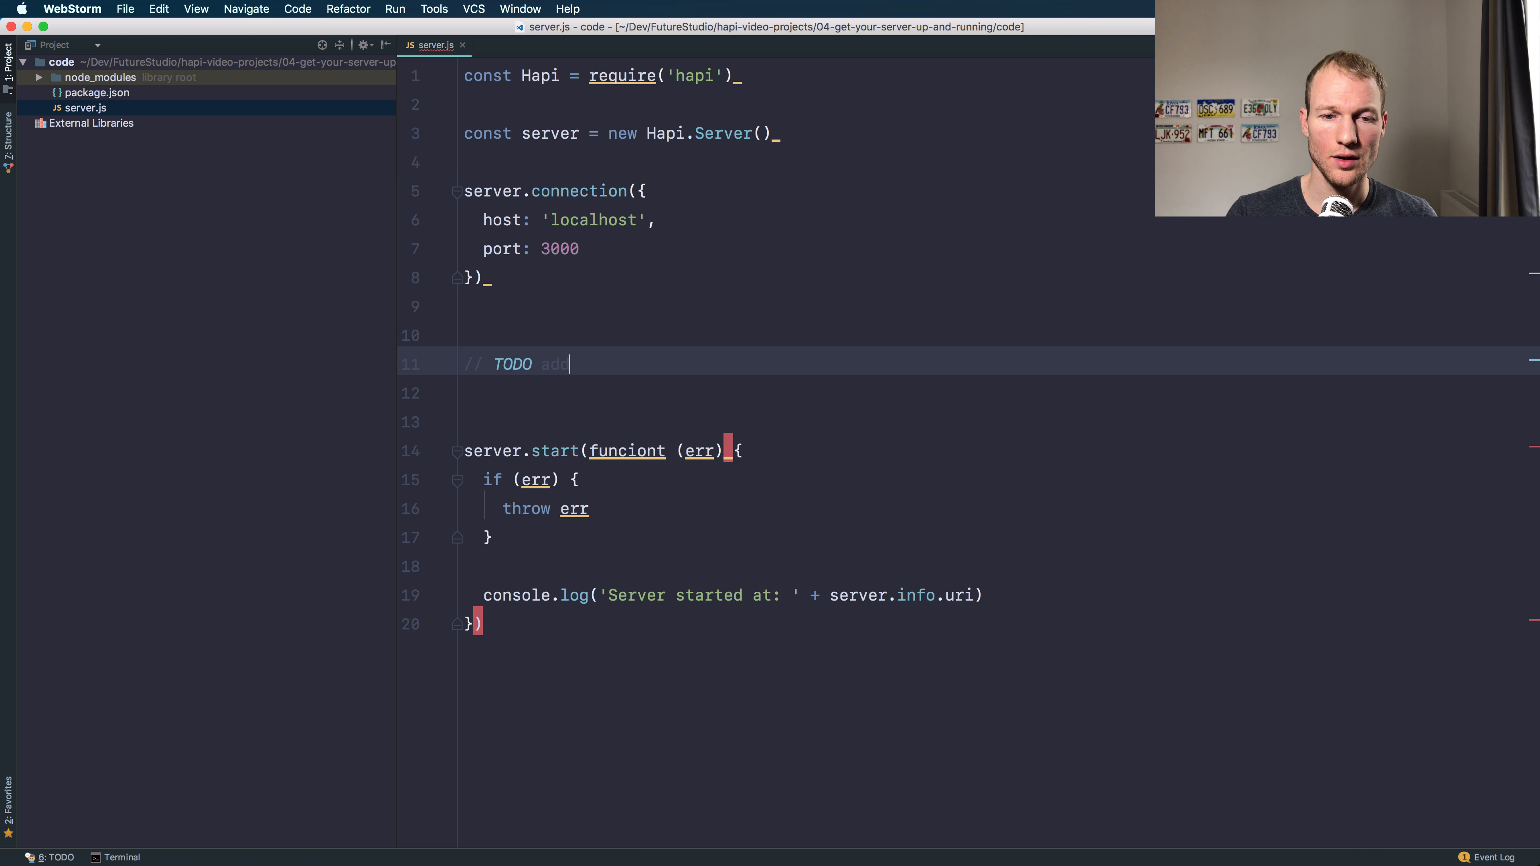
type("routes to your server to accept requ")
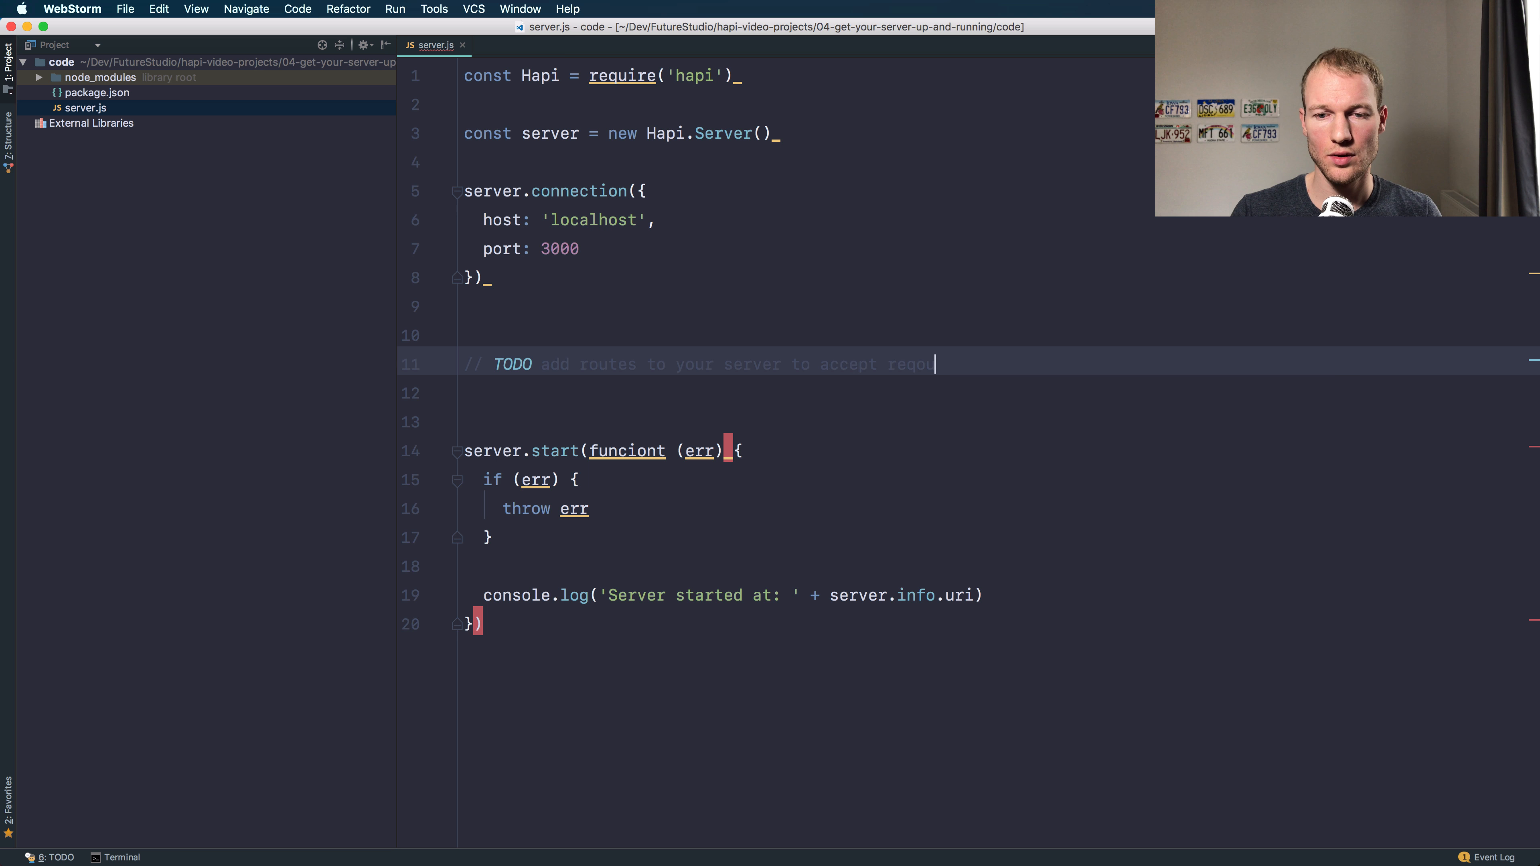
type("ests")
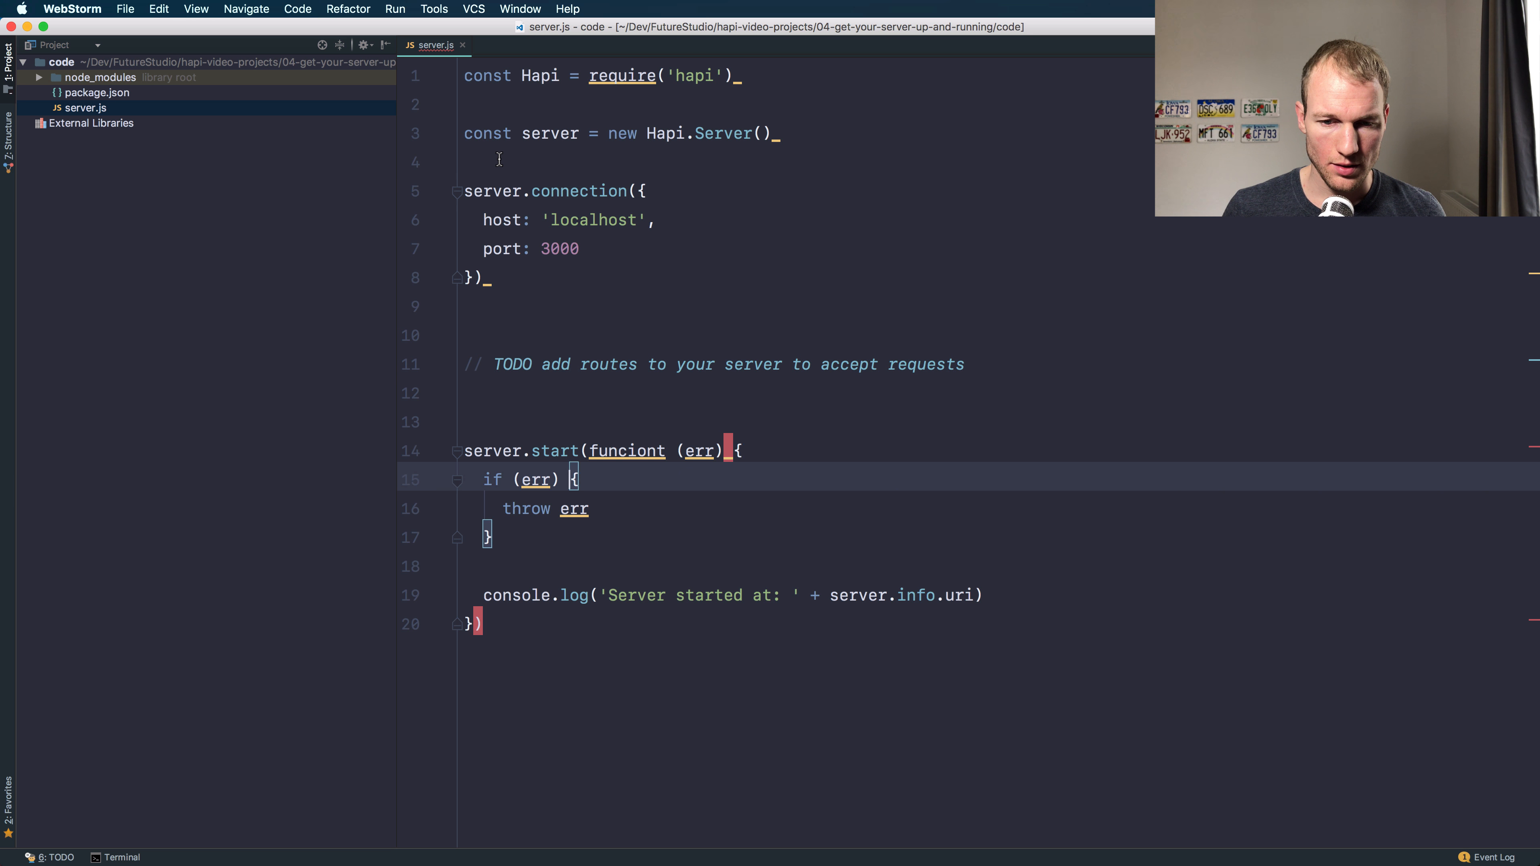
Step: Fix the 'funciont' typo to 'function' and begin a server.route call
left_click(700, 451)
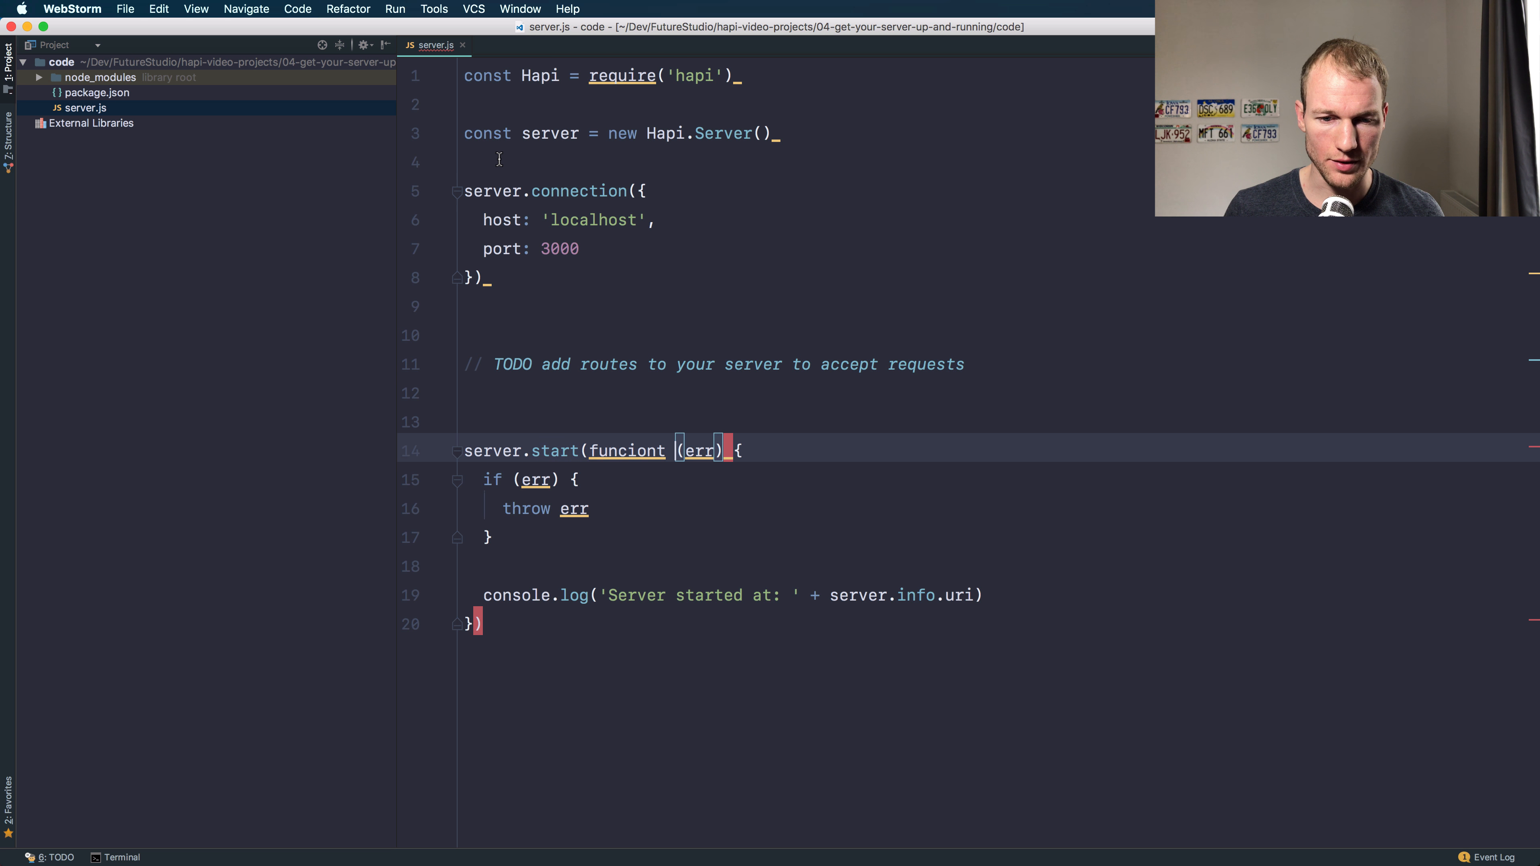
type("function")
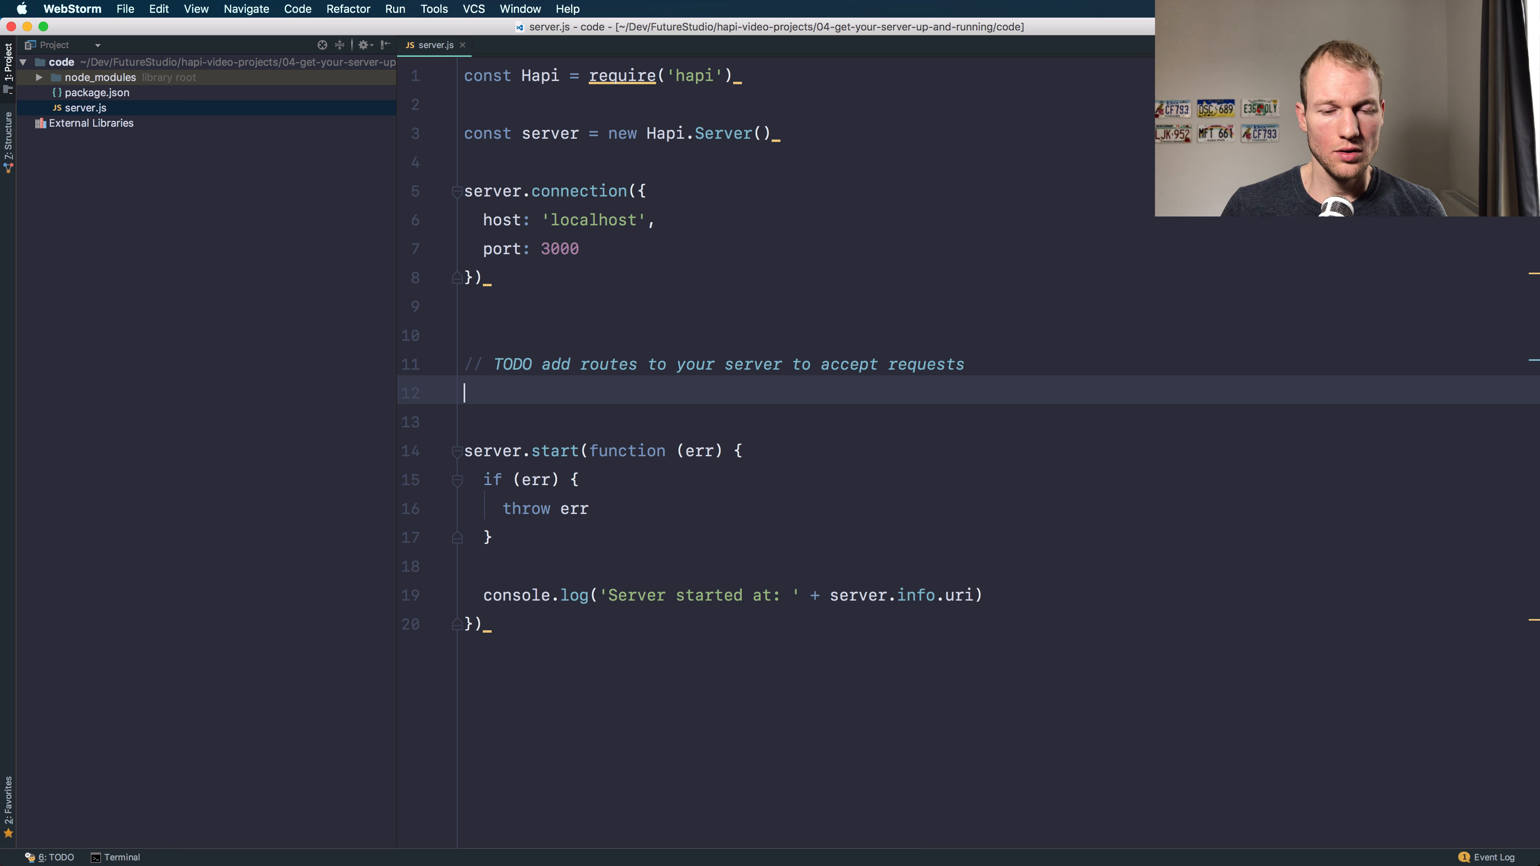
type("server.ro")
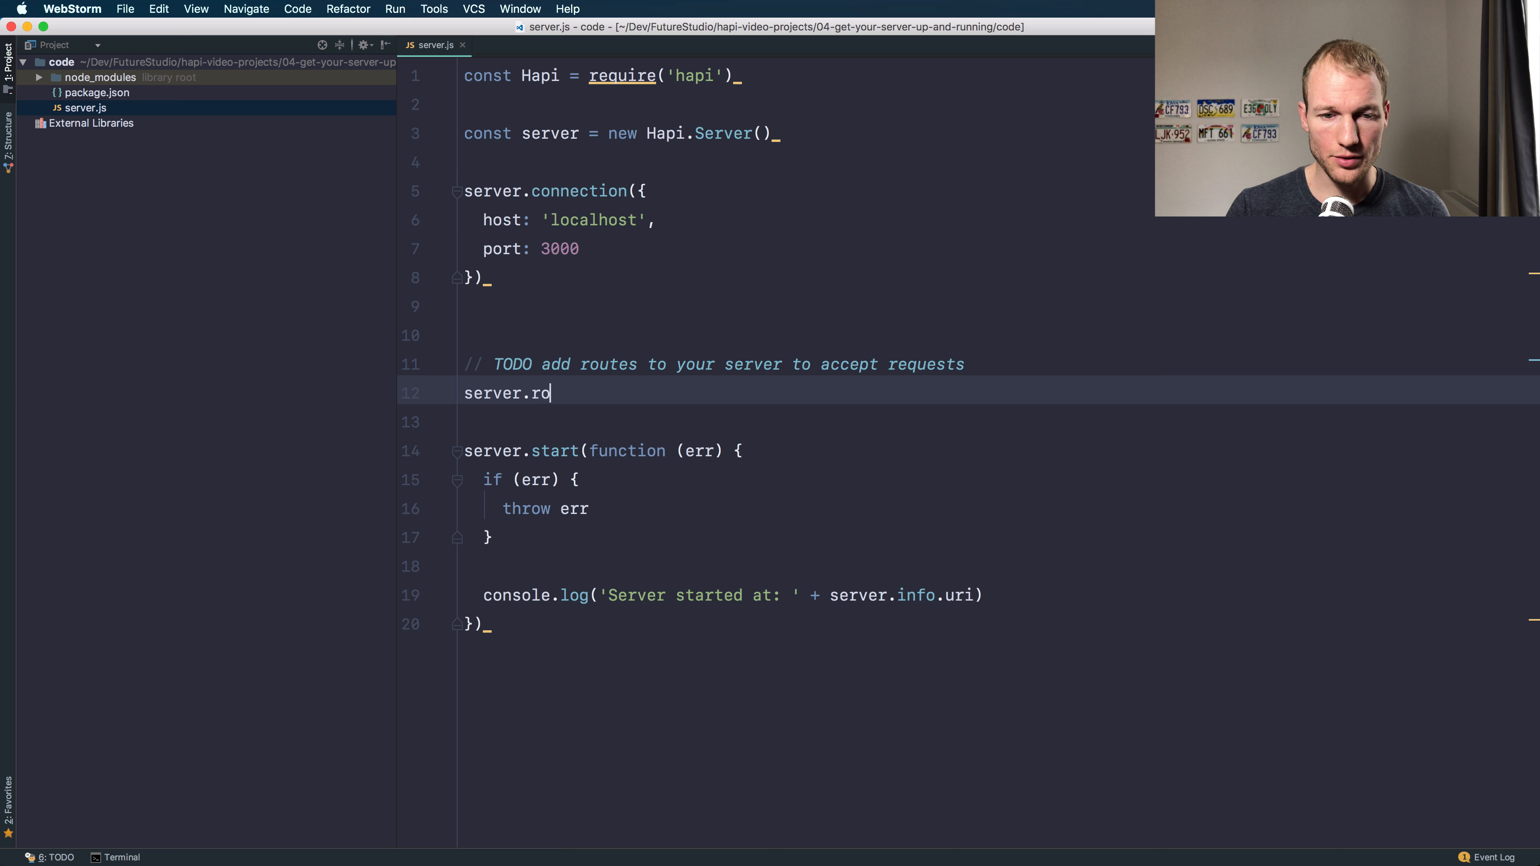
Step: Write server.route with method 'GET' and path '/'
type("ute({})")
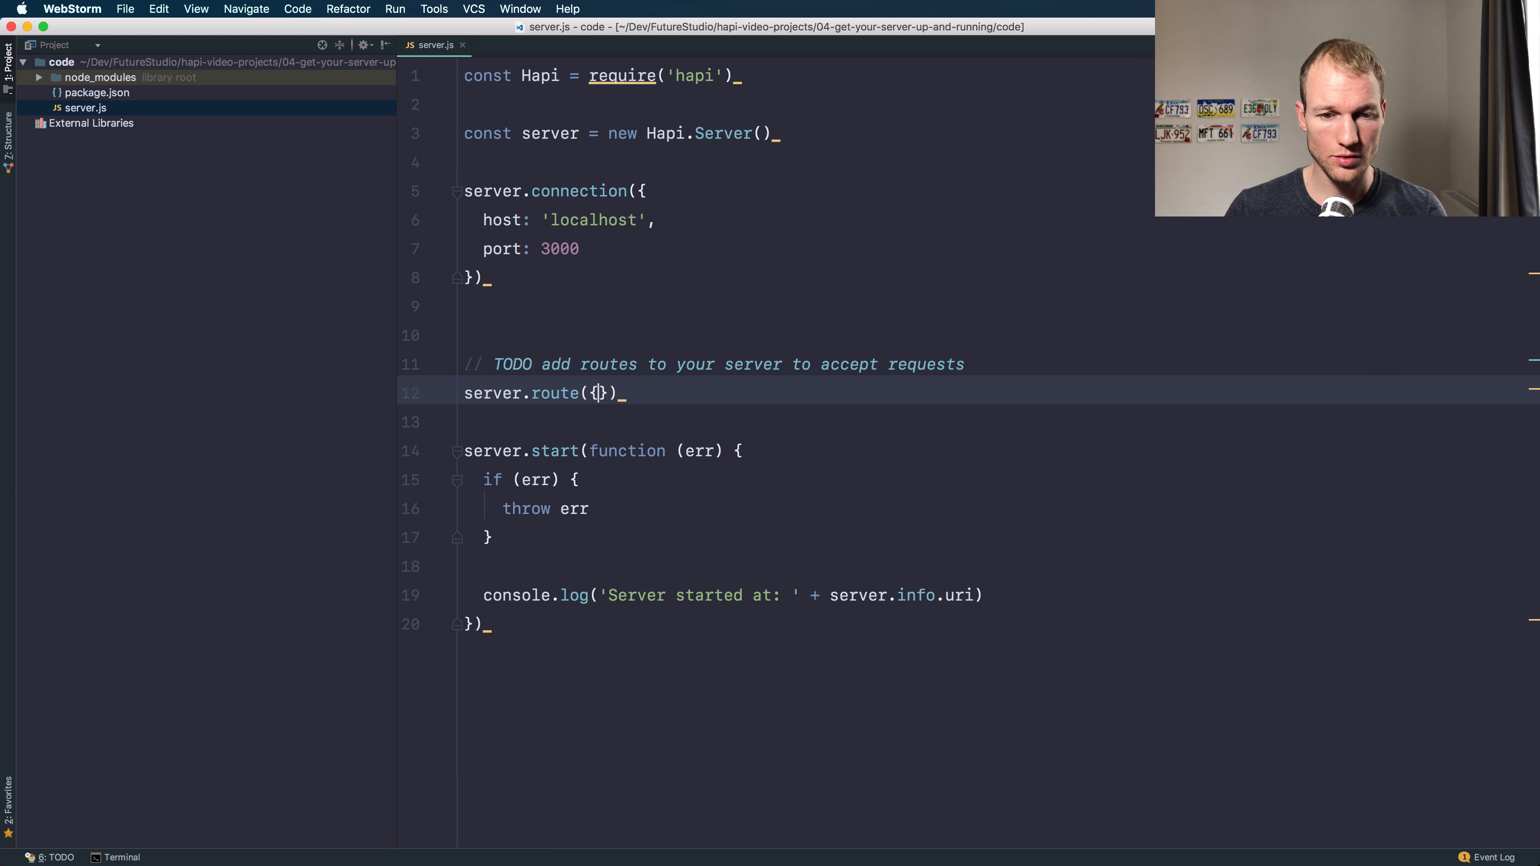
key("Enter")
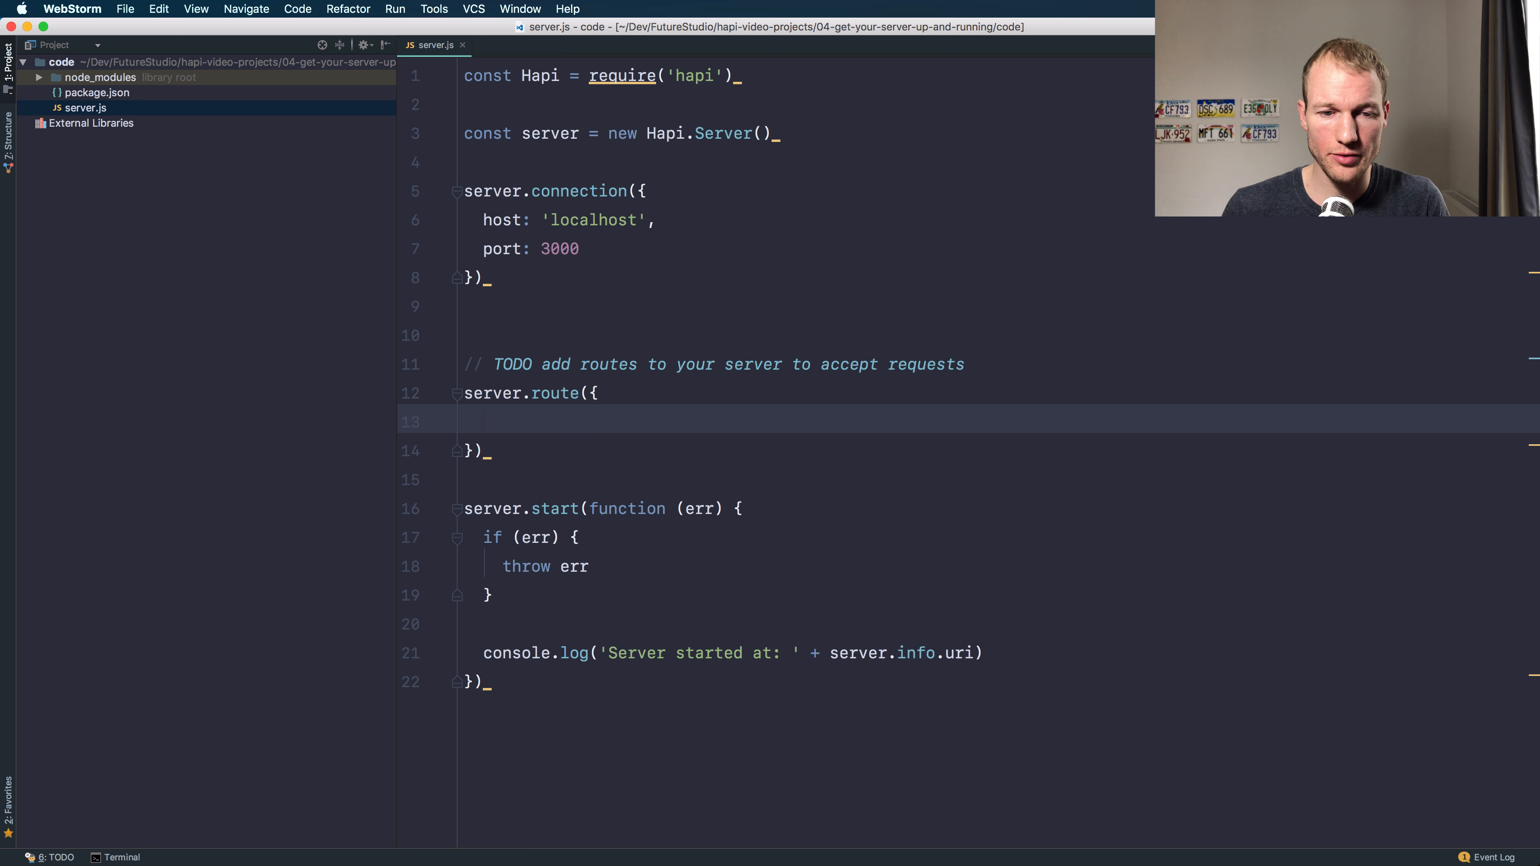
type("method:")
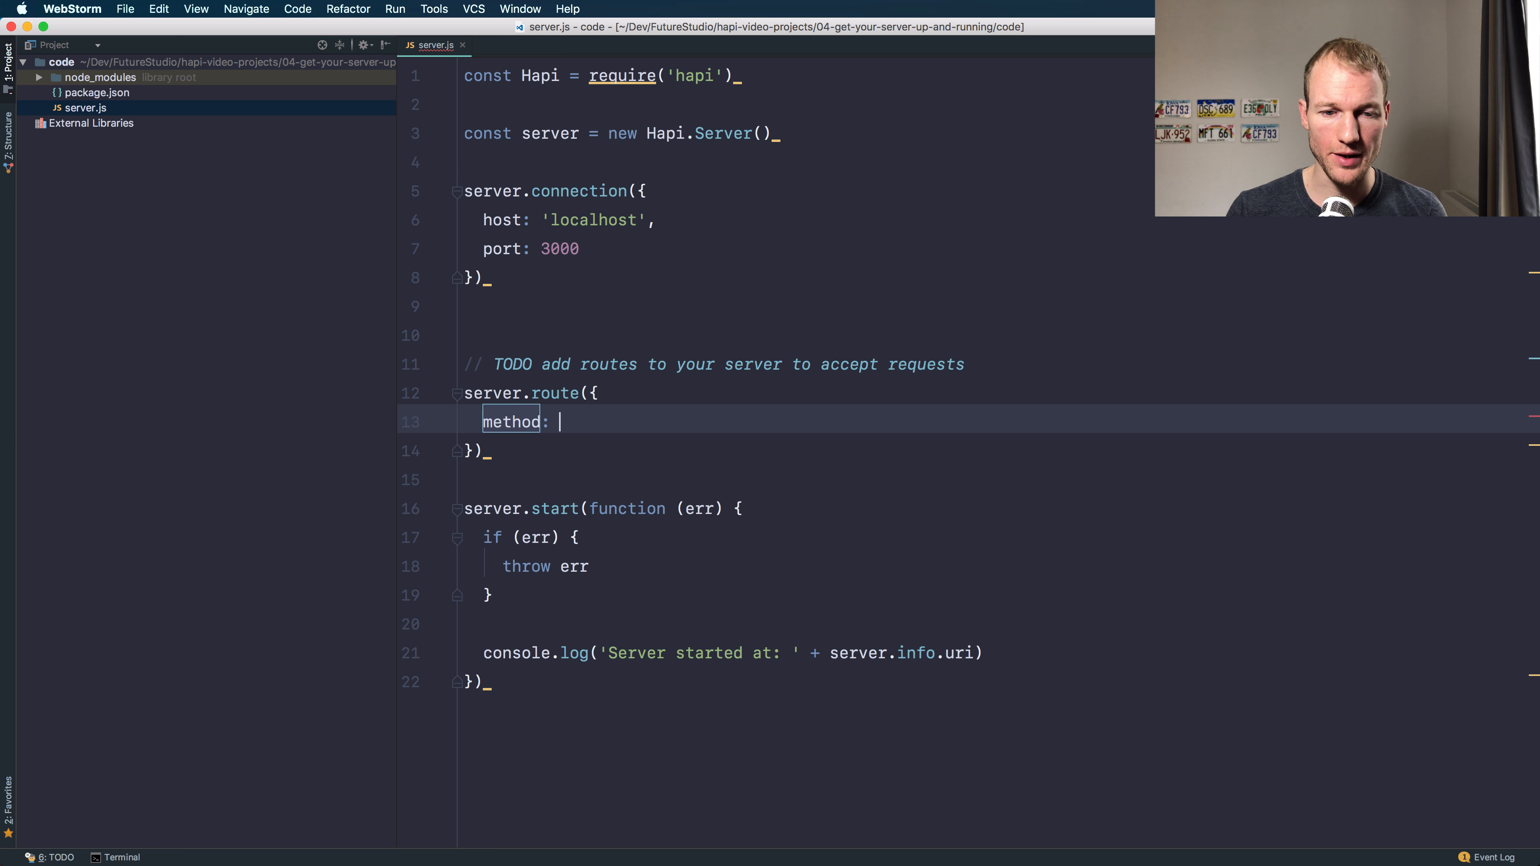
type("'GET',")
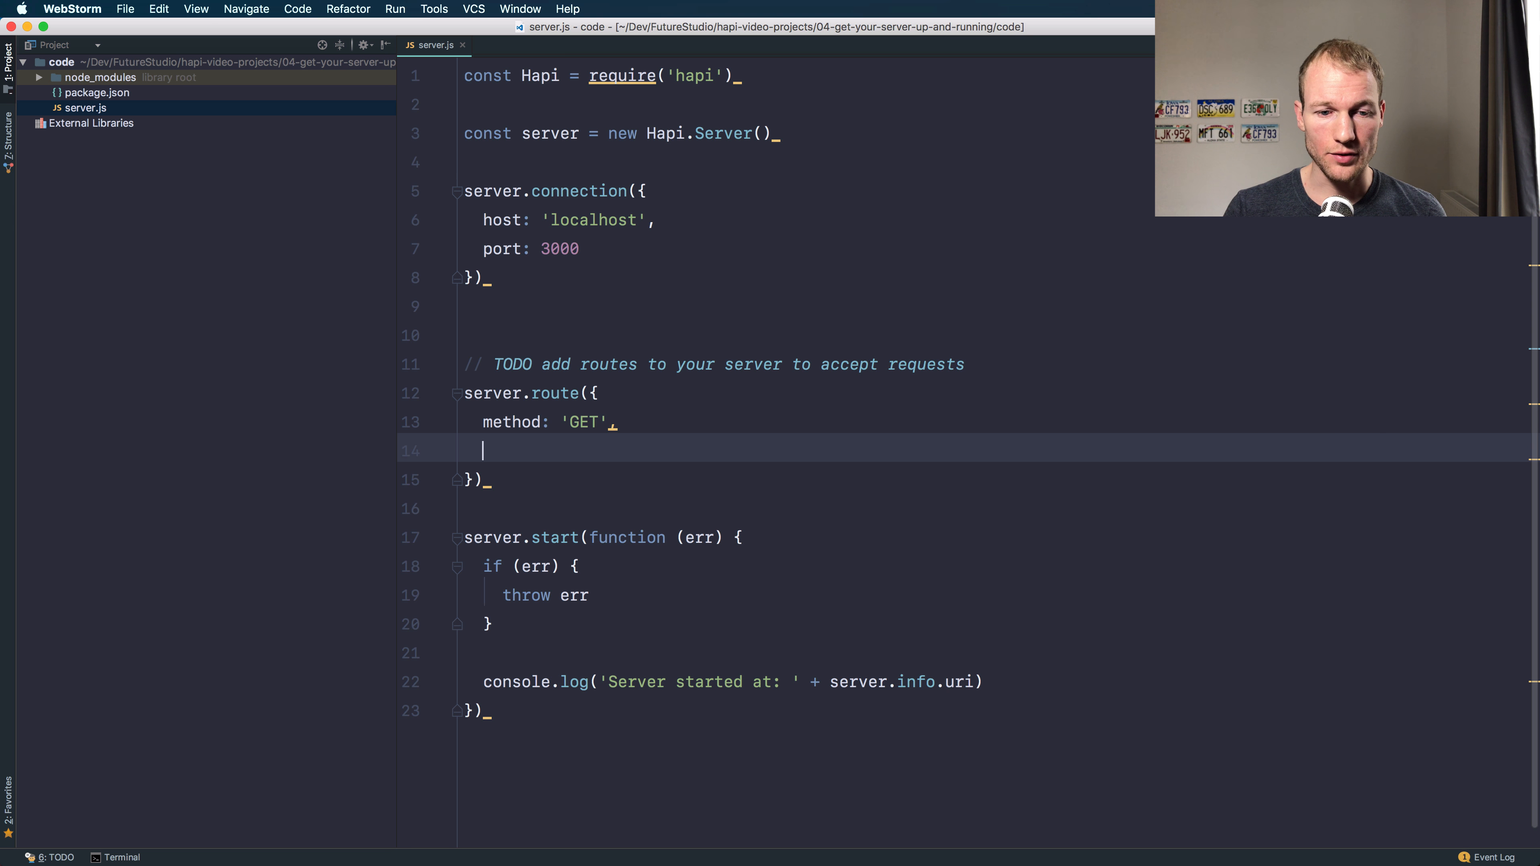
type("path: '/',")
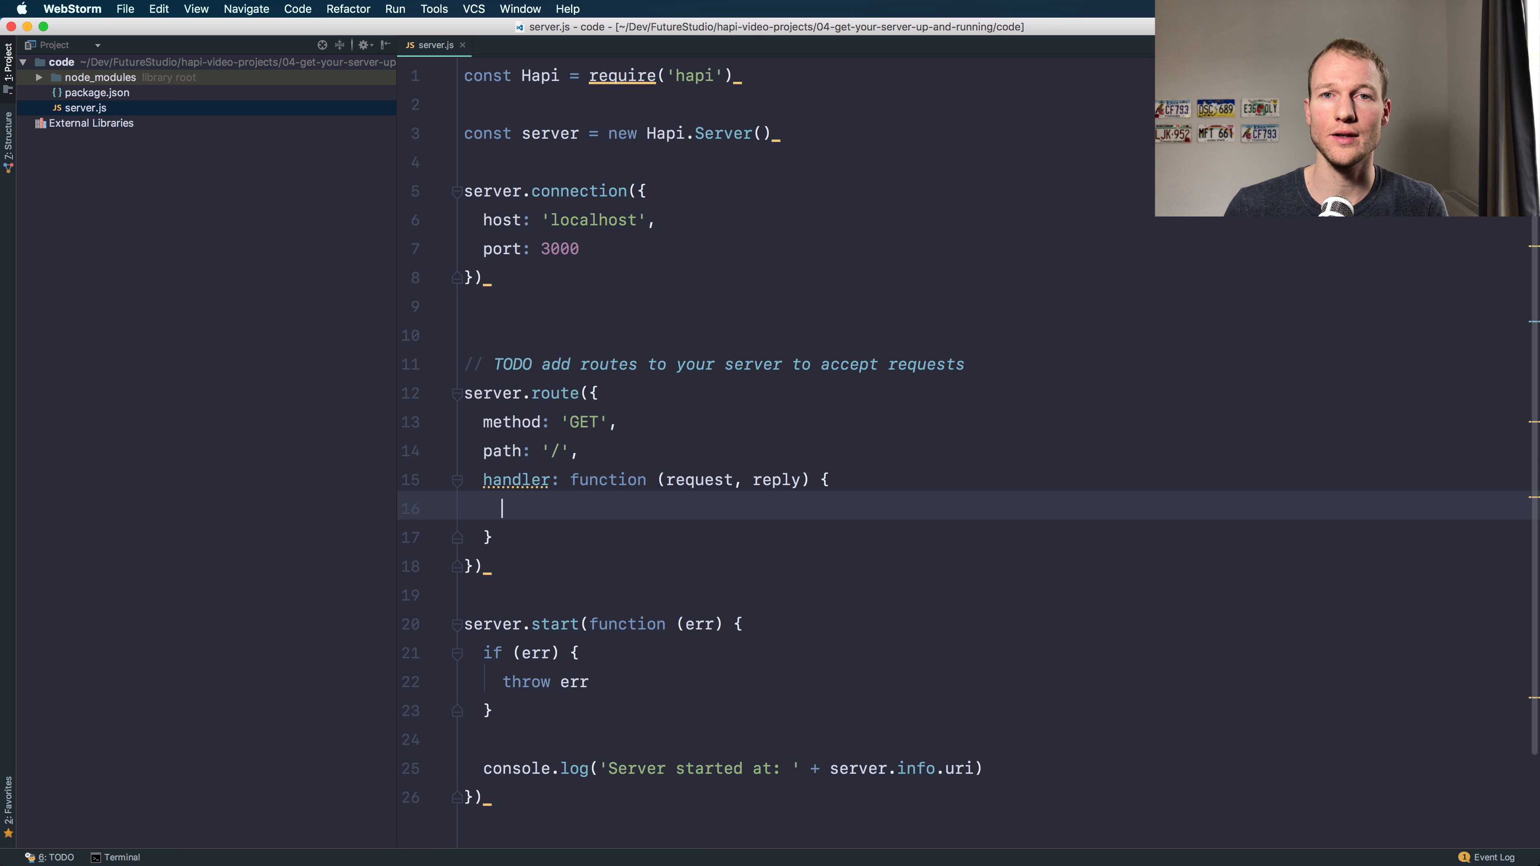
Step: Add a handler function whose reply is 'Hello Future Studio'
type("reply('Hello")
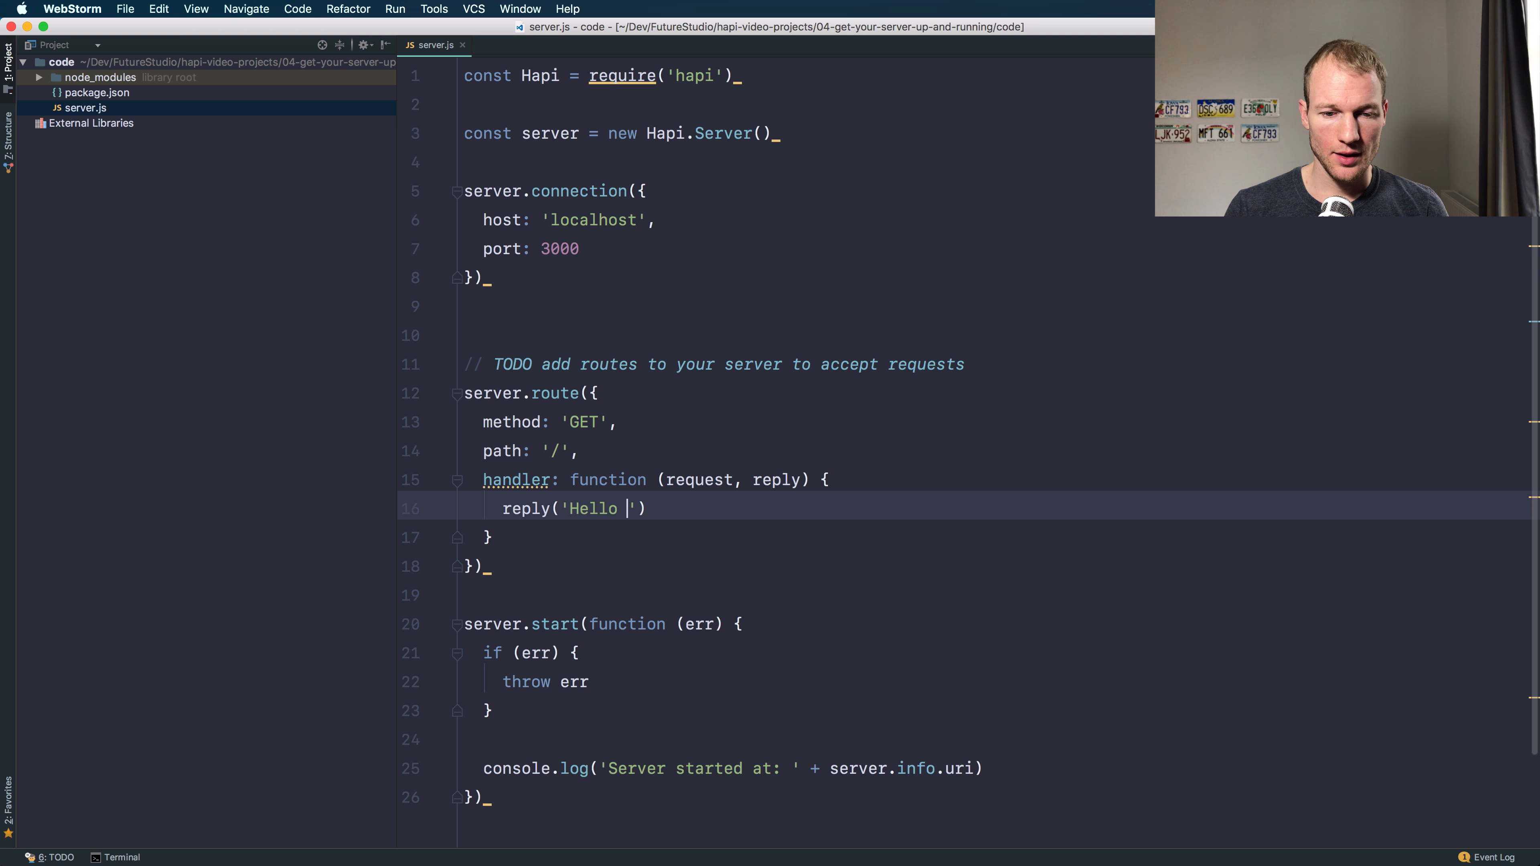
type("Future STudio")
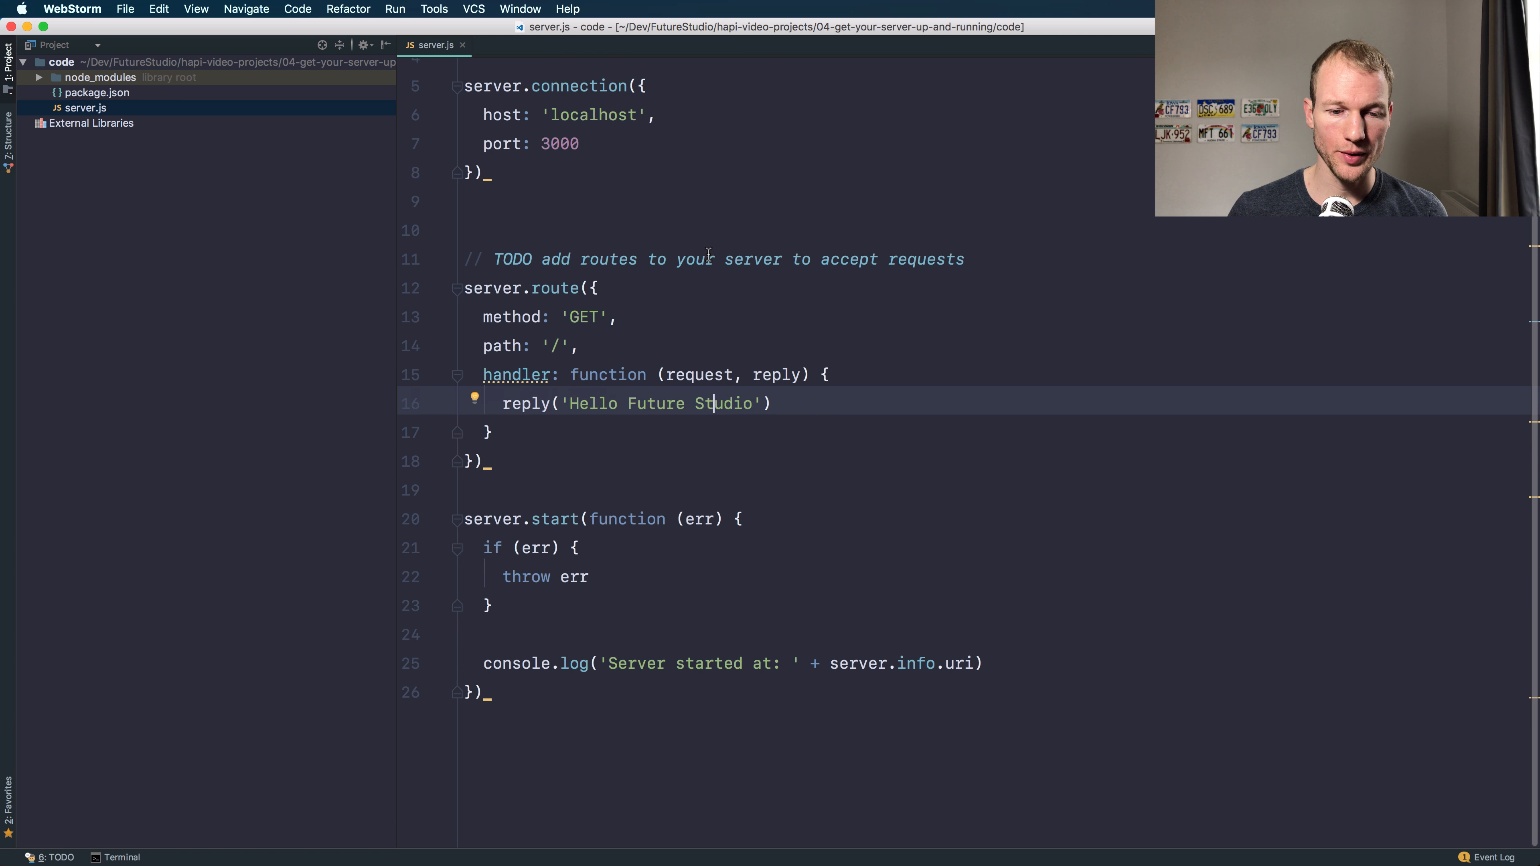
scroll("up", 3)
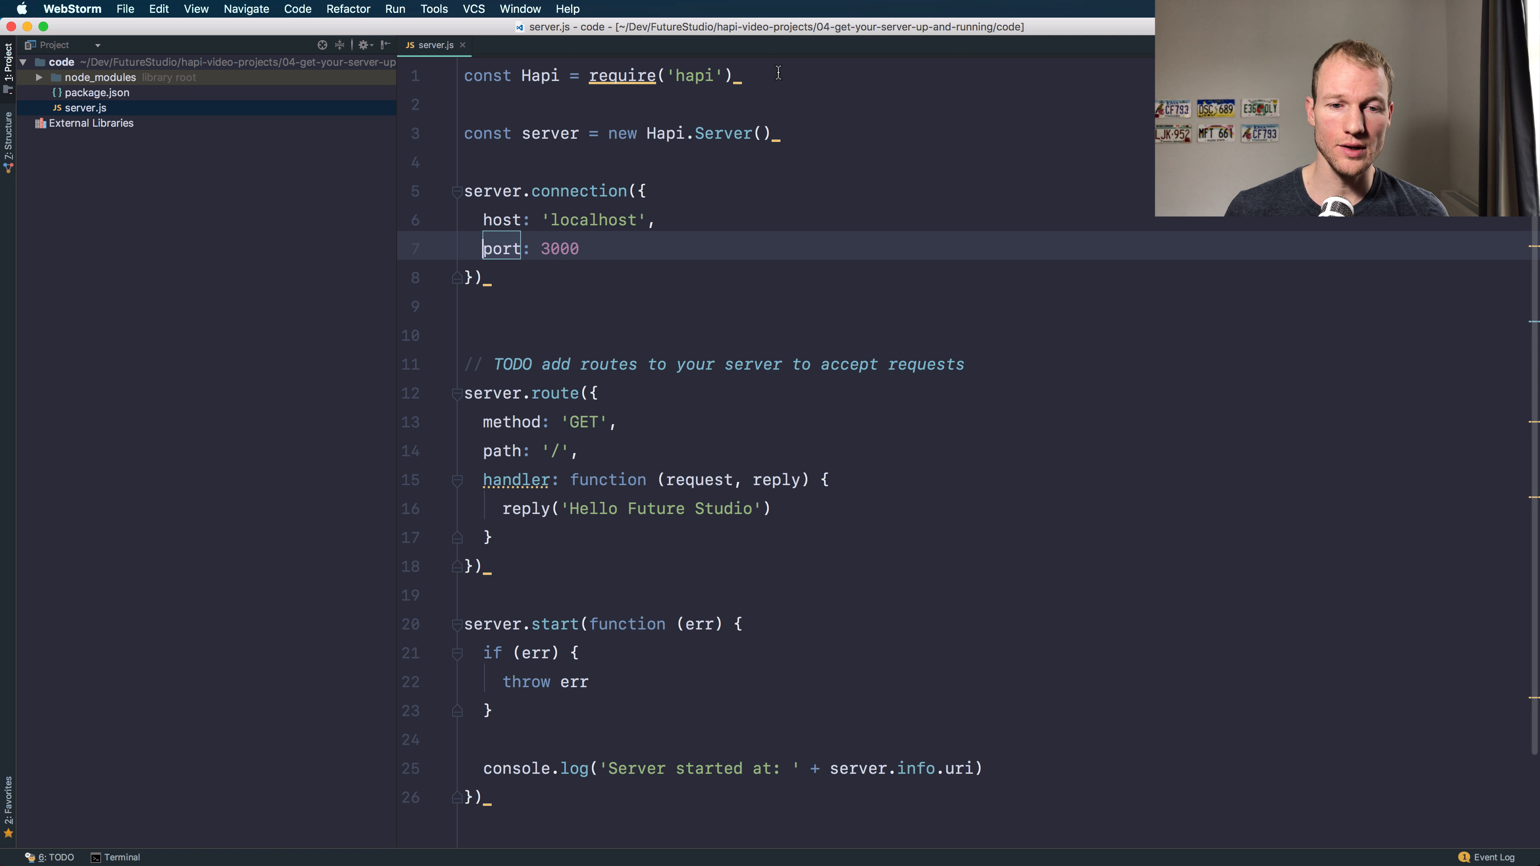
scroll("down", 3)
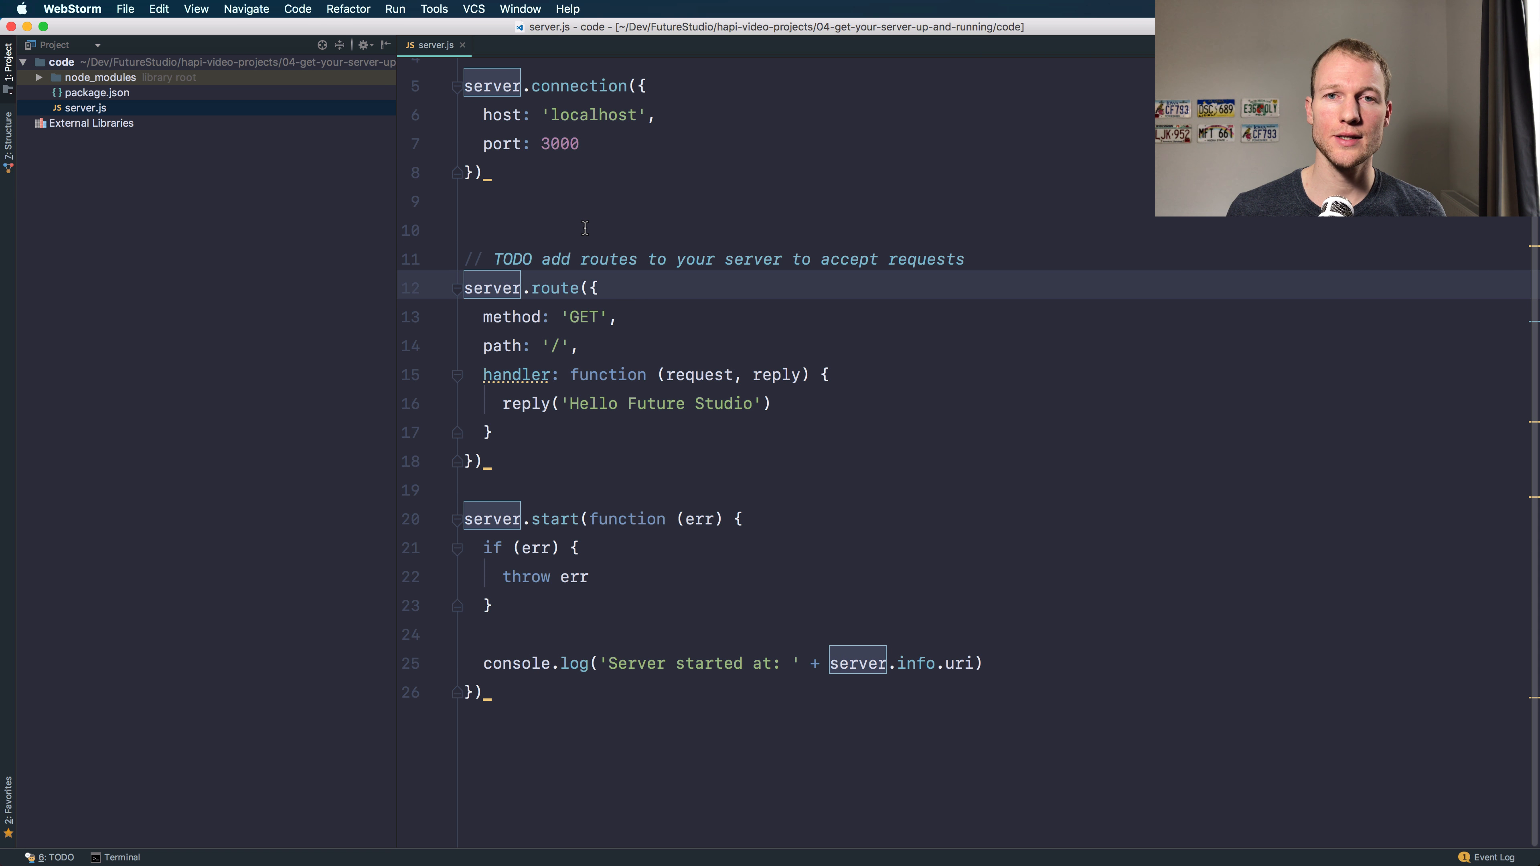
left_click(516, 316)
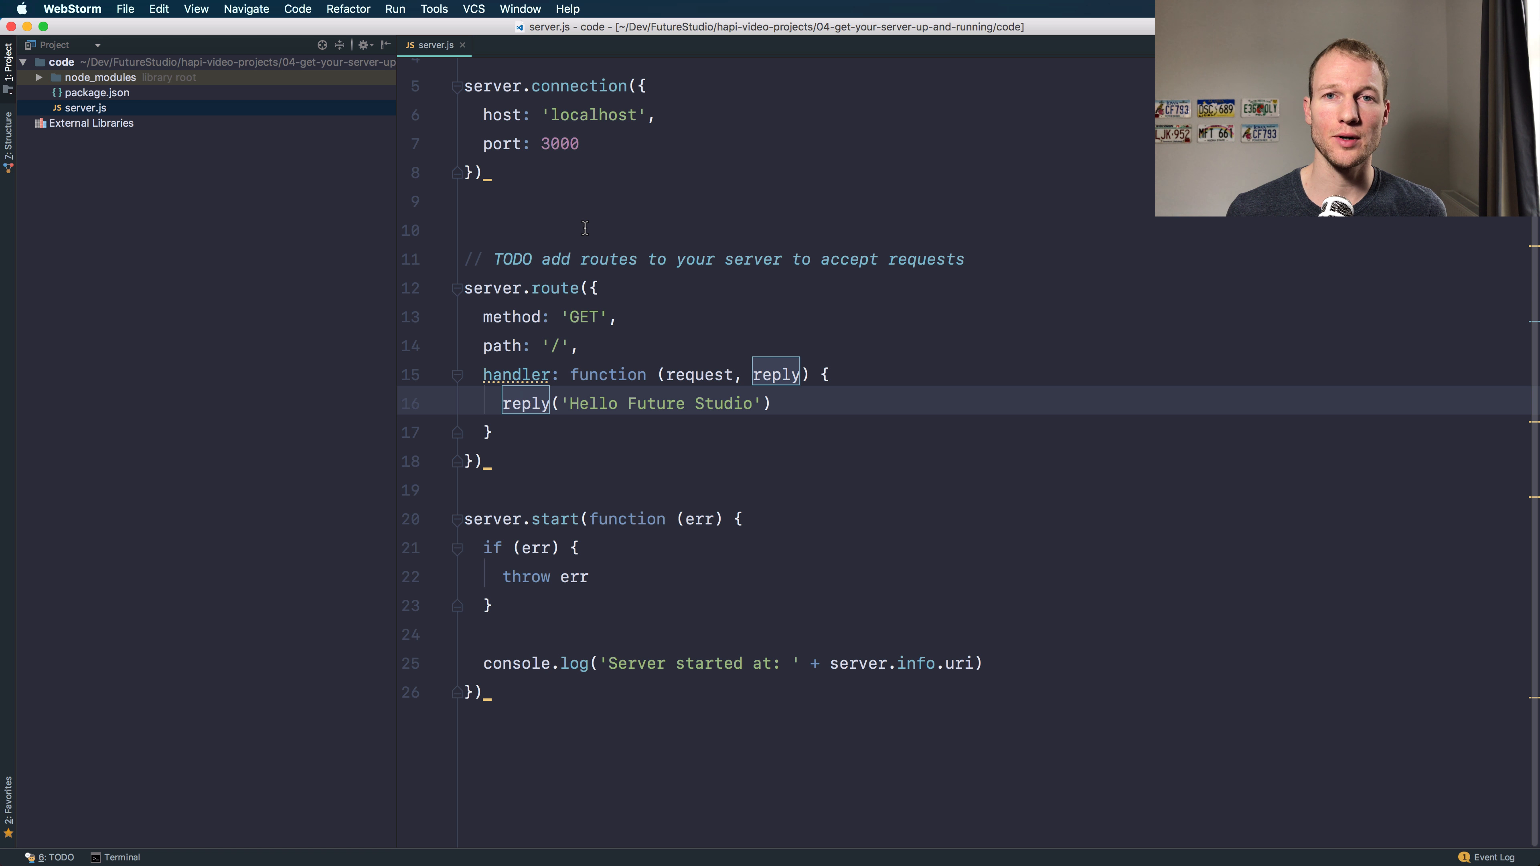
left_click(486, 433)
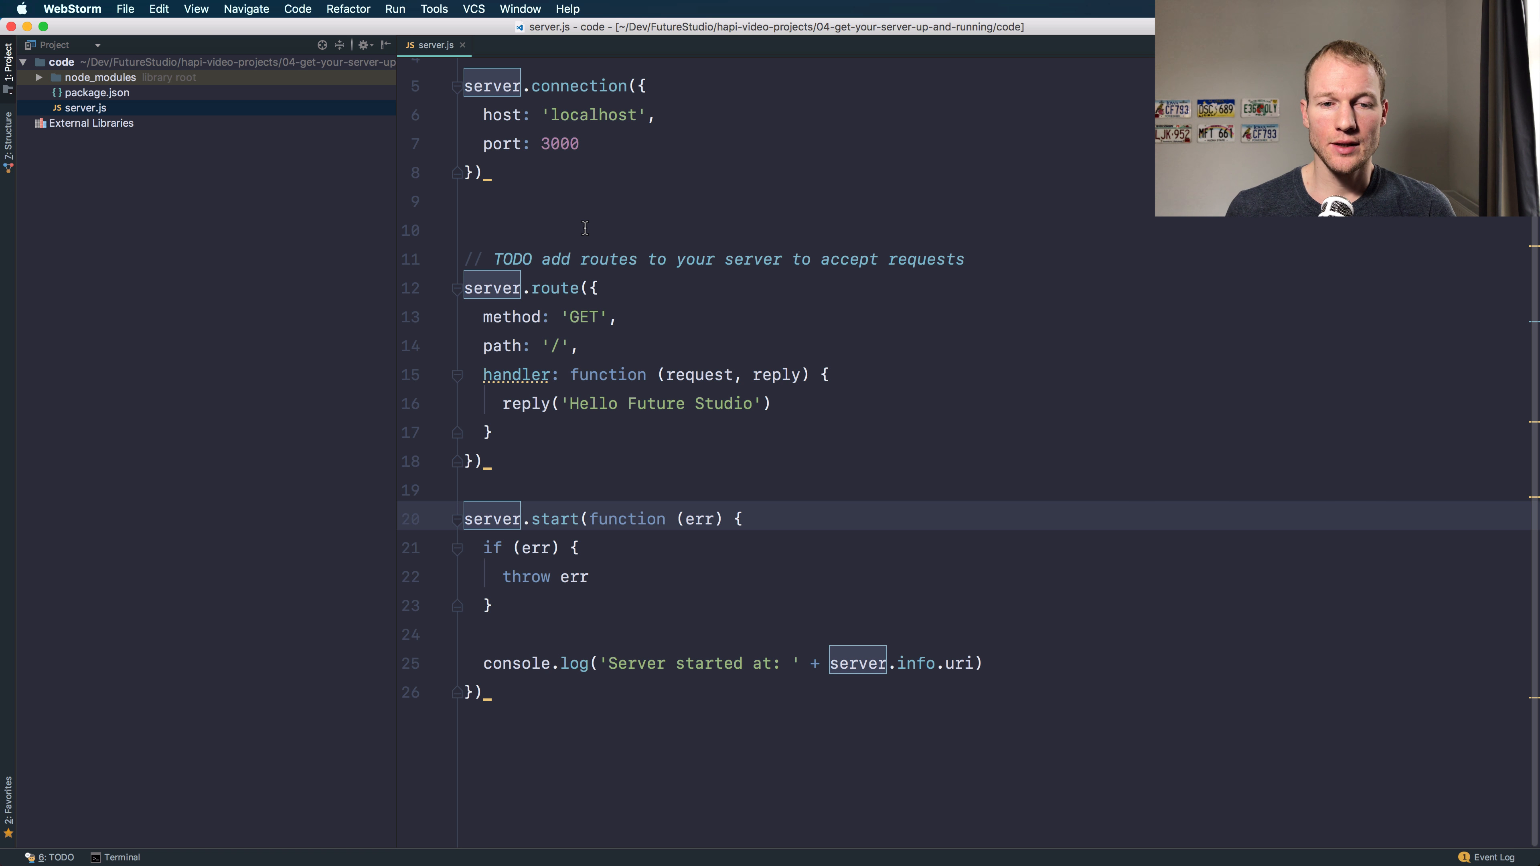
left_click(522, 547)
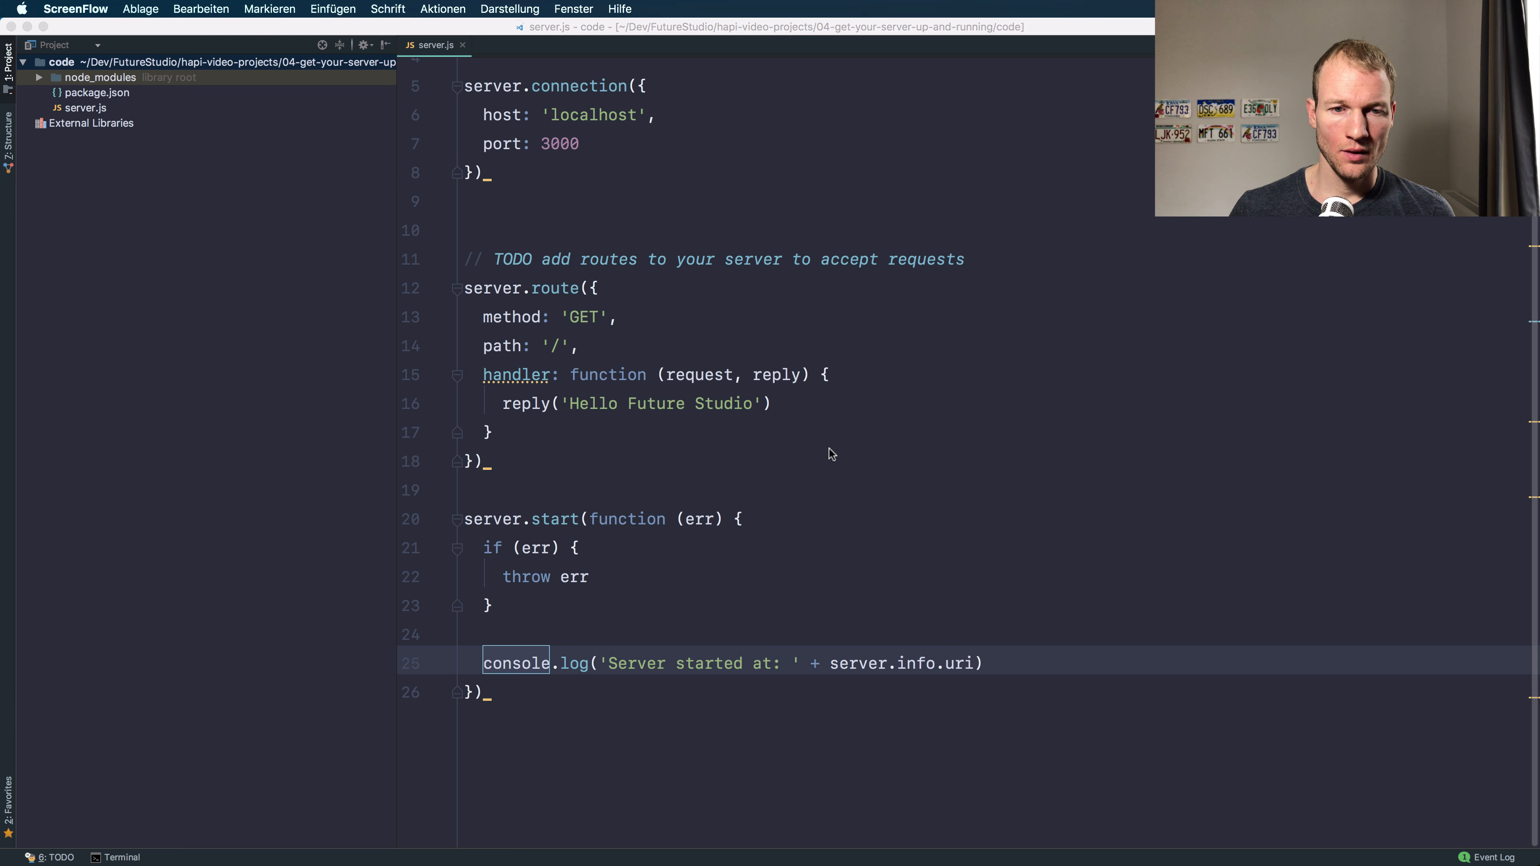
Step: Start debugging server.js from the Run menu
left_click(348, 9)
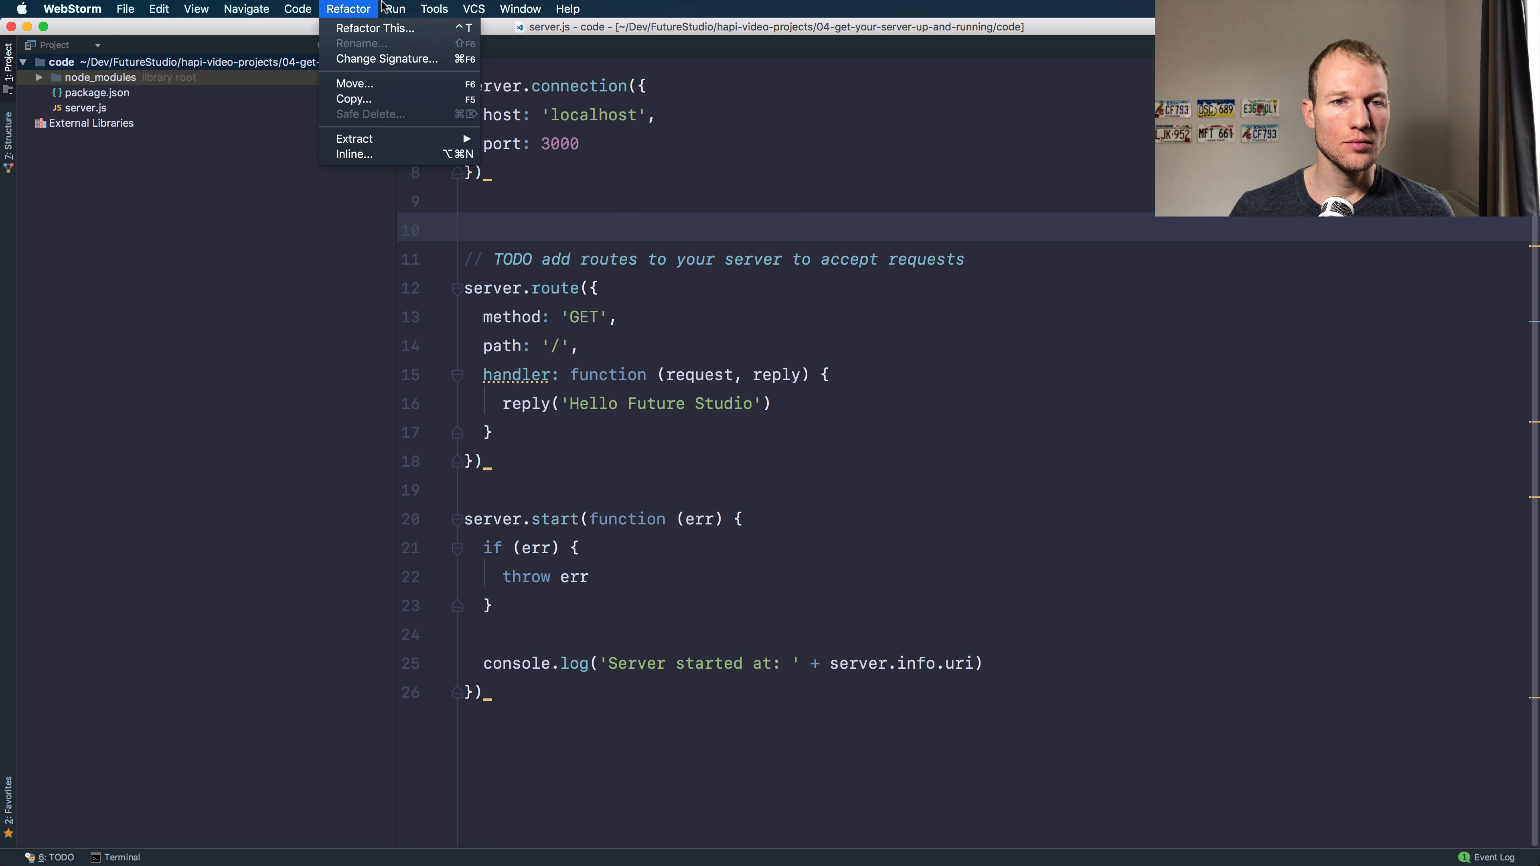
left_click(395, 8)
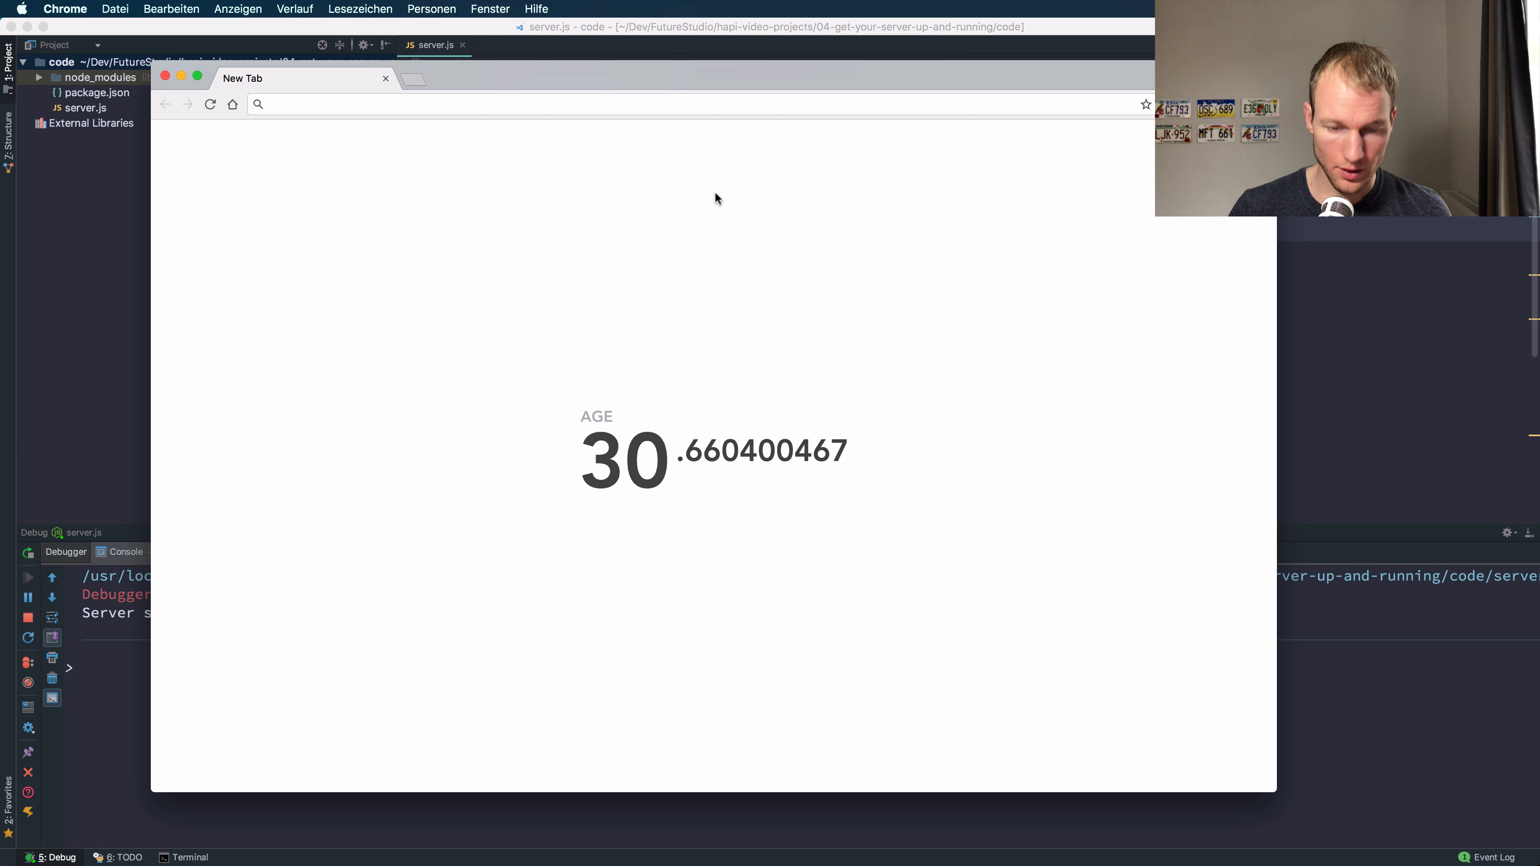
Step: Load localhost:3000 in Chrome to see 'Hello Future Studio'
type("localhost:3000")
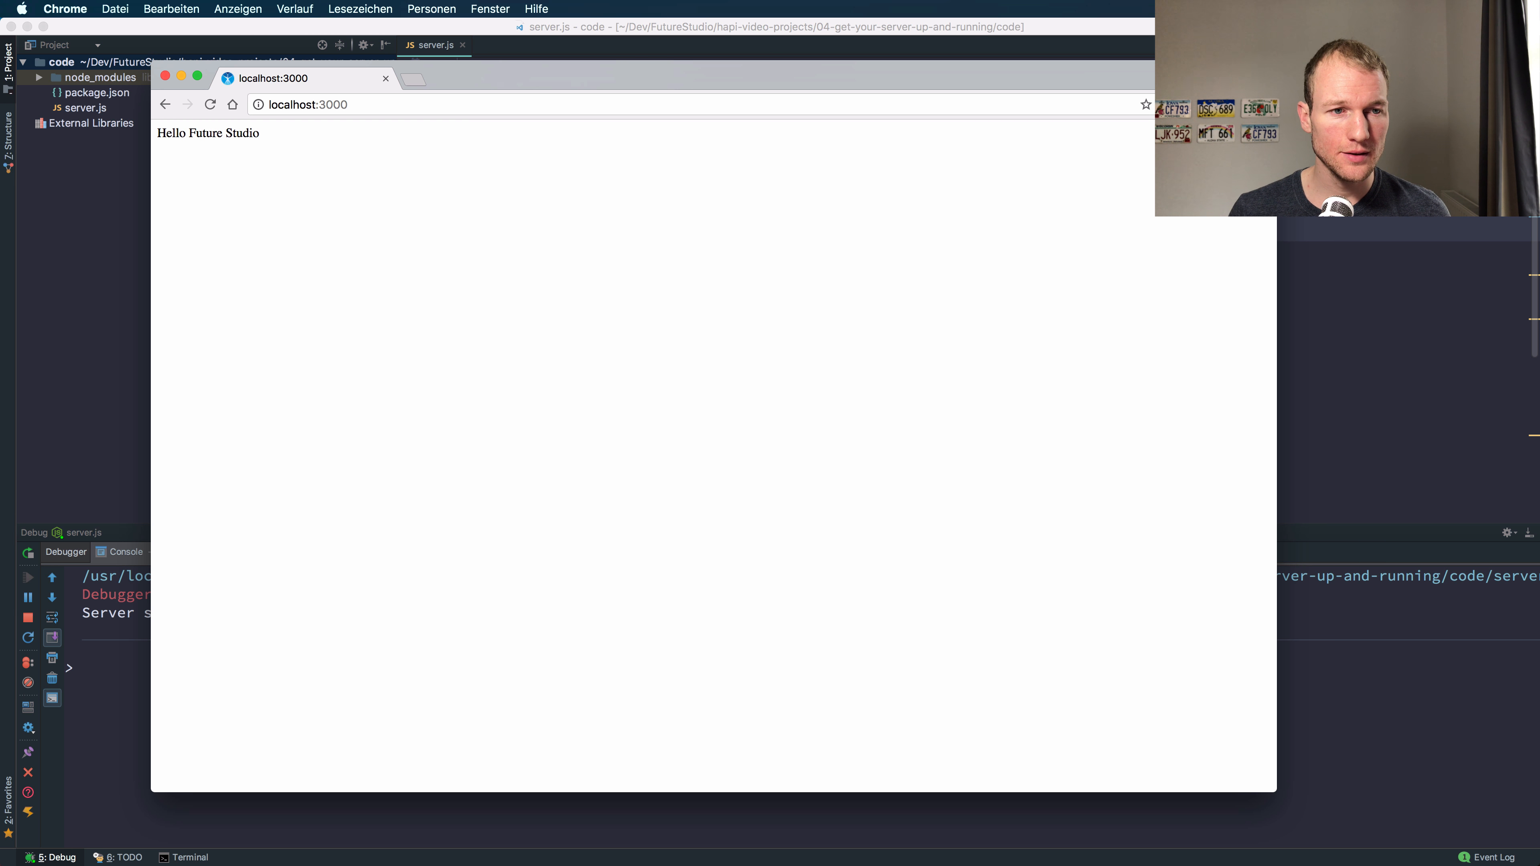
mouse_move(712, 110)
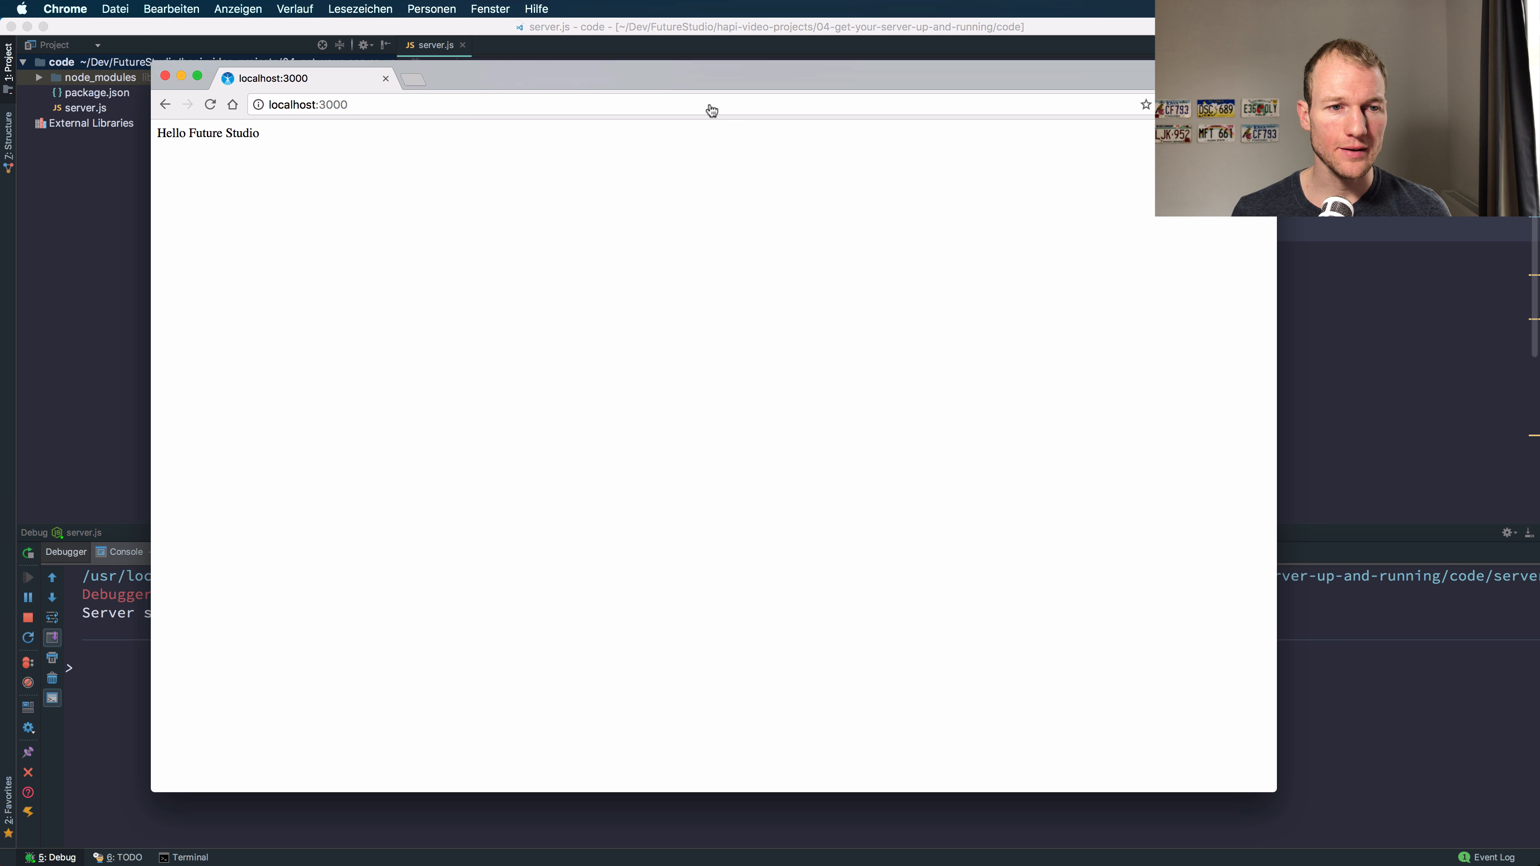